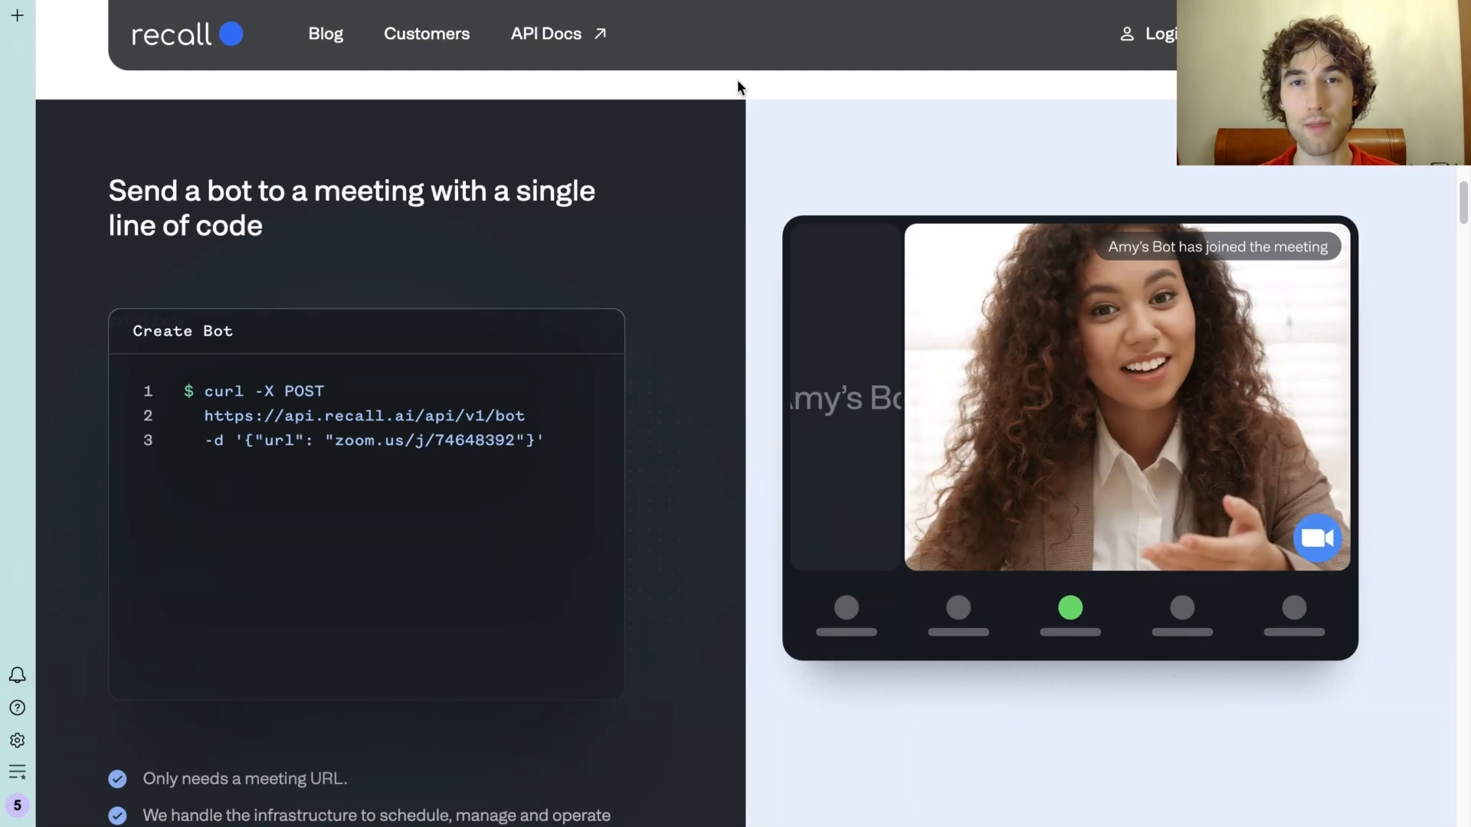
# Scroll the Recall.ai page down to the real-time transcripts with speaker names section
pyautogui.scroll(-3)
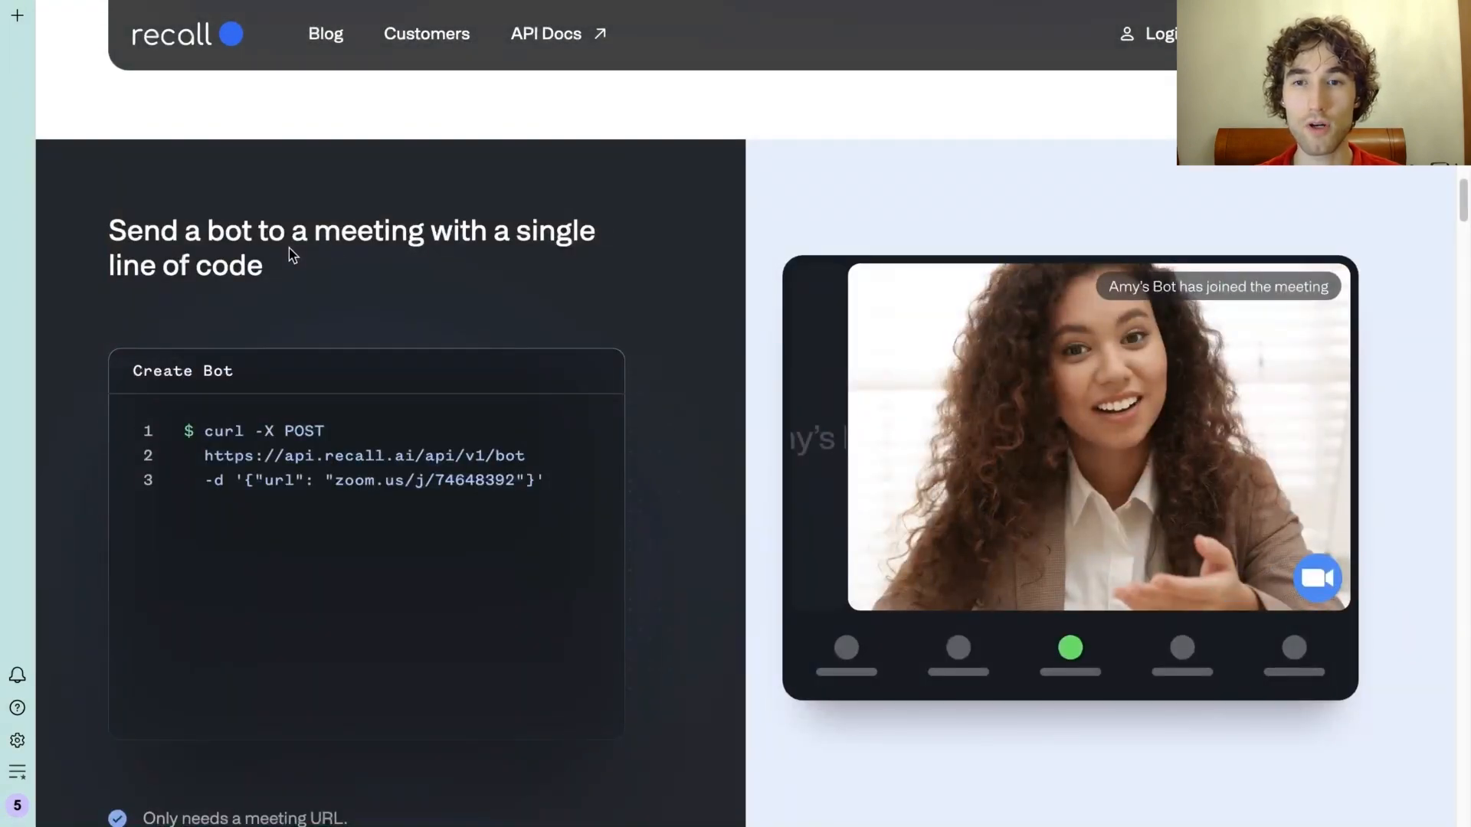
pyautogui.scroll(-3)
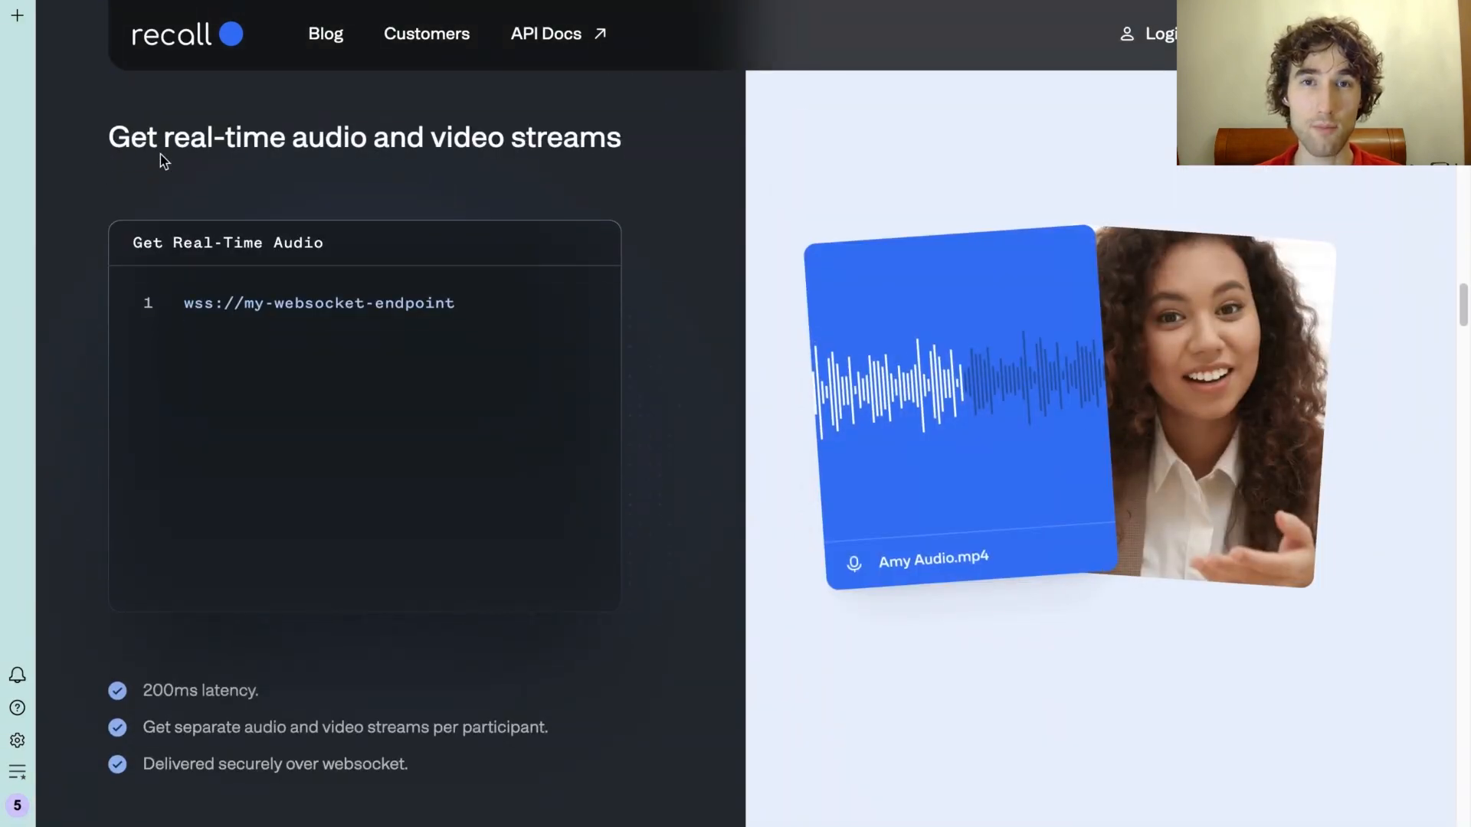
pyautogui.scroll(-3)
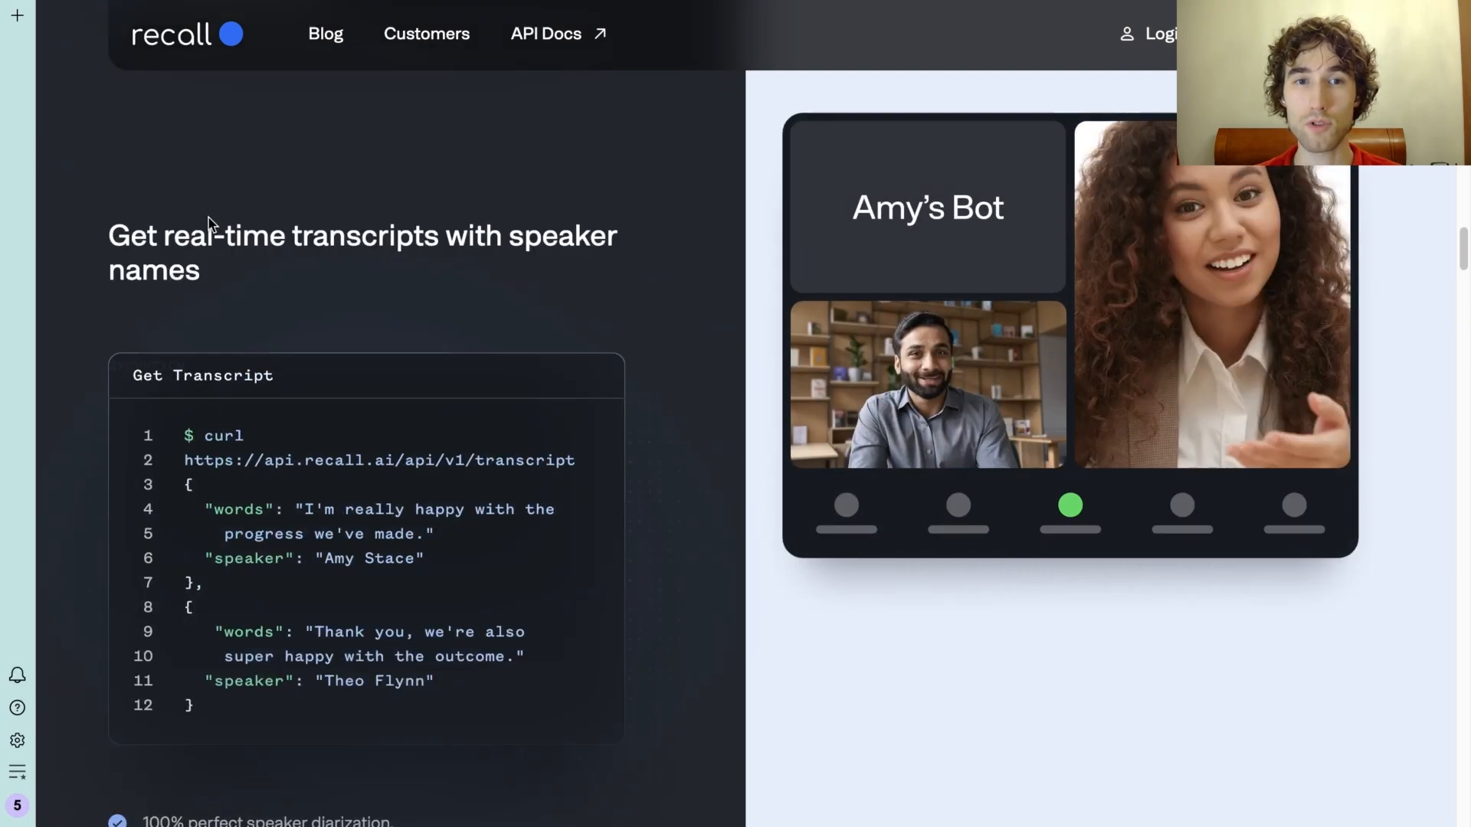
pyautogui.scroll(-3)
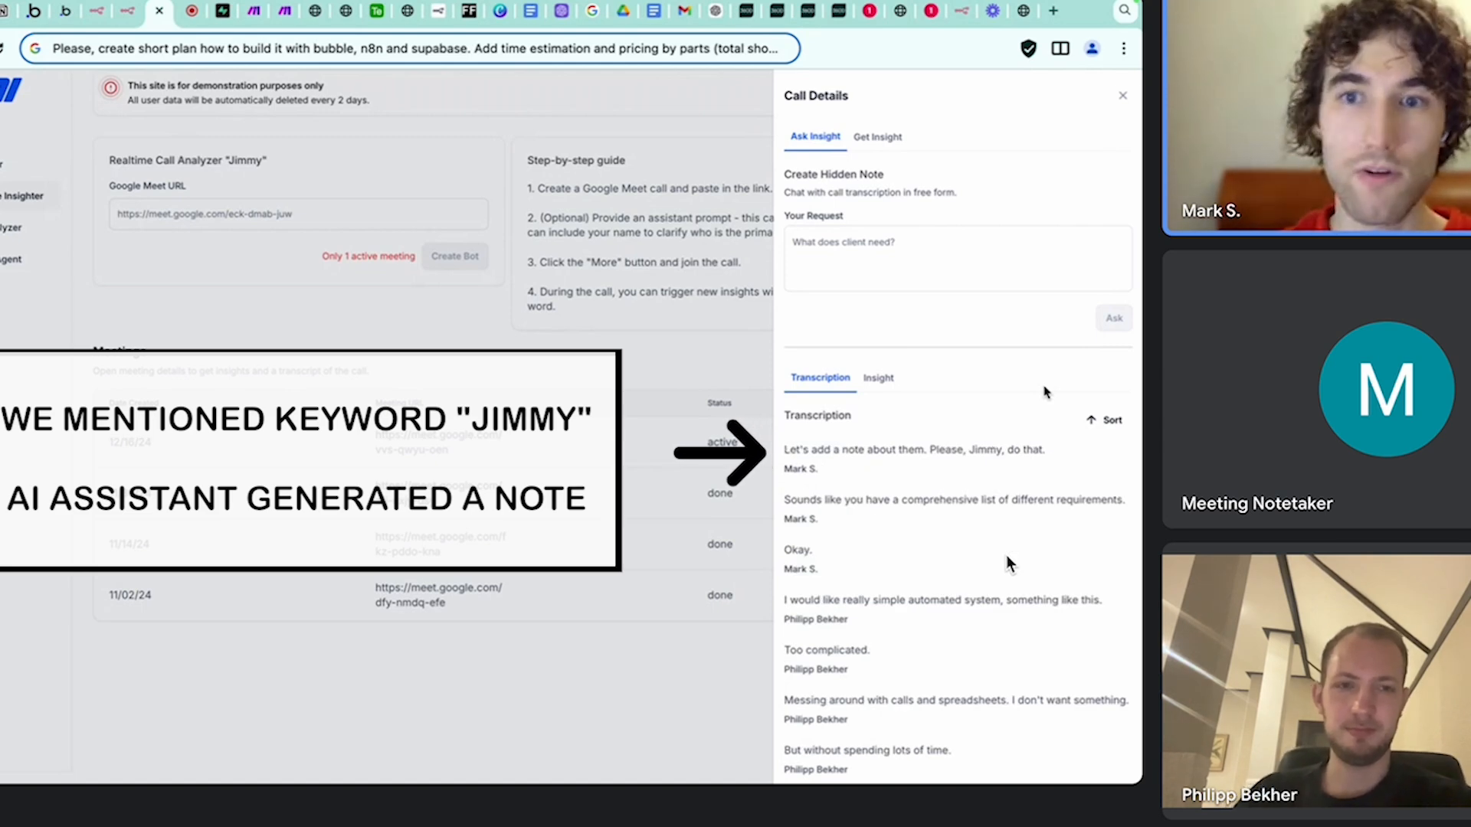
# Switch the Call Details panel to the Insight tab to see the AI notes
pyautogui.click(878, 378)
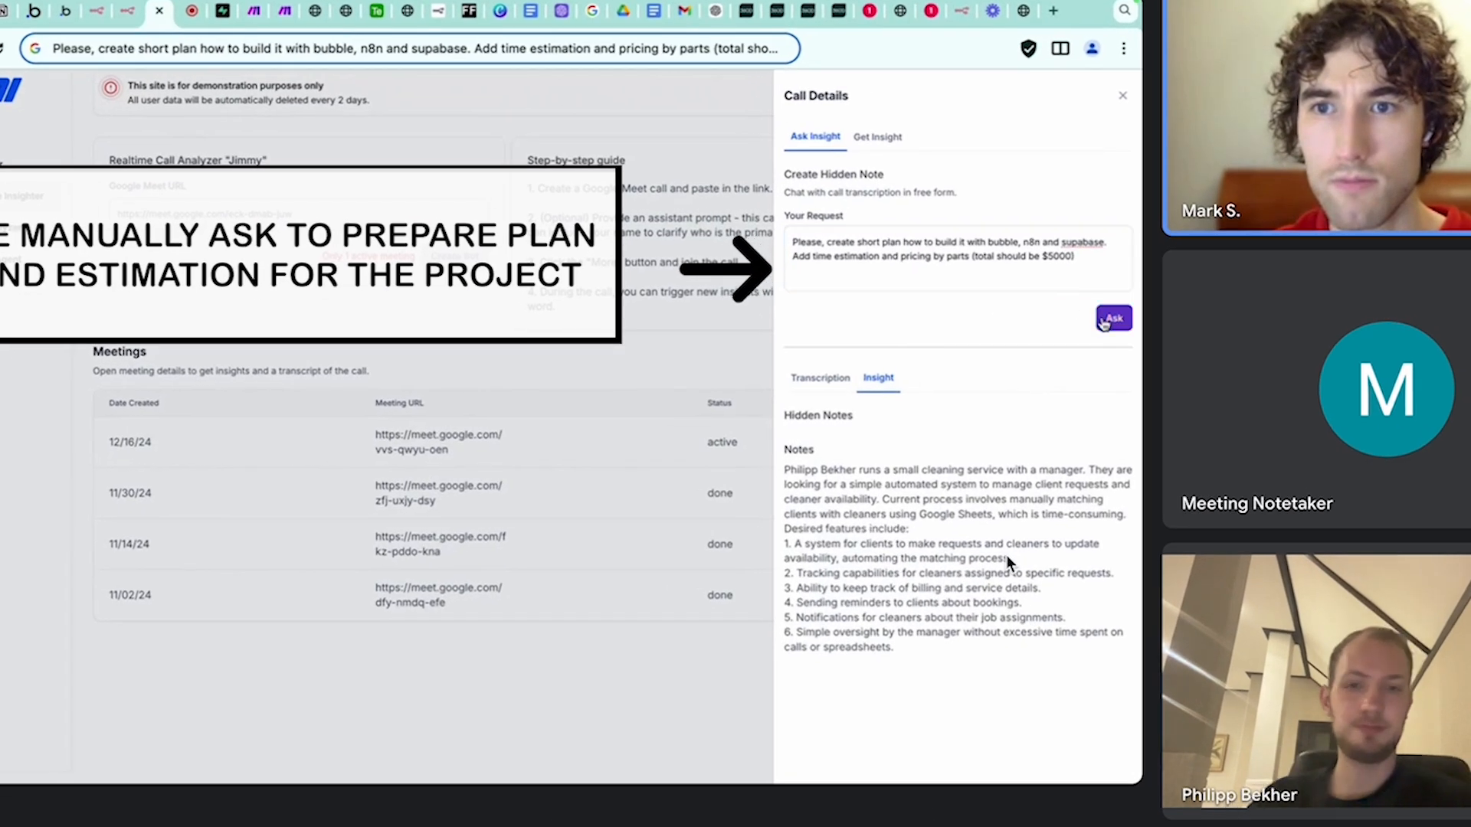
# Submit the build plan request with time and pricing estimates totalling $5000
pyautogui.click(1113, 317)
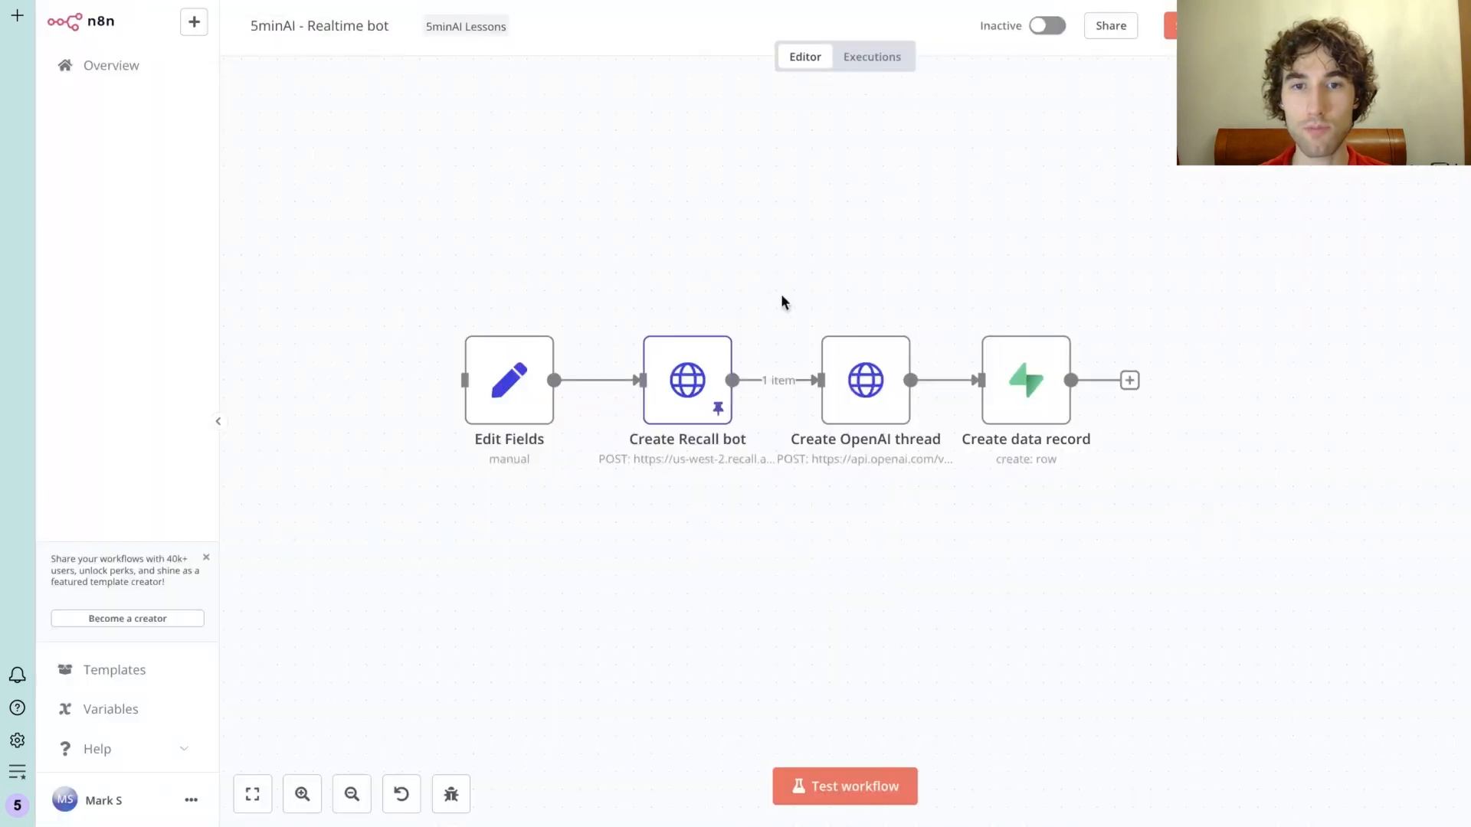
pyautogui.moveTo(797, 296)
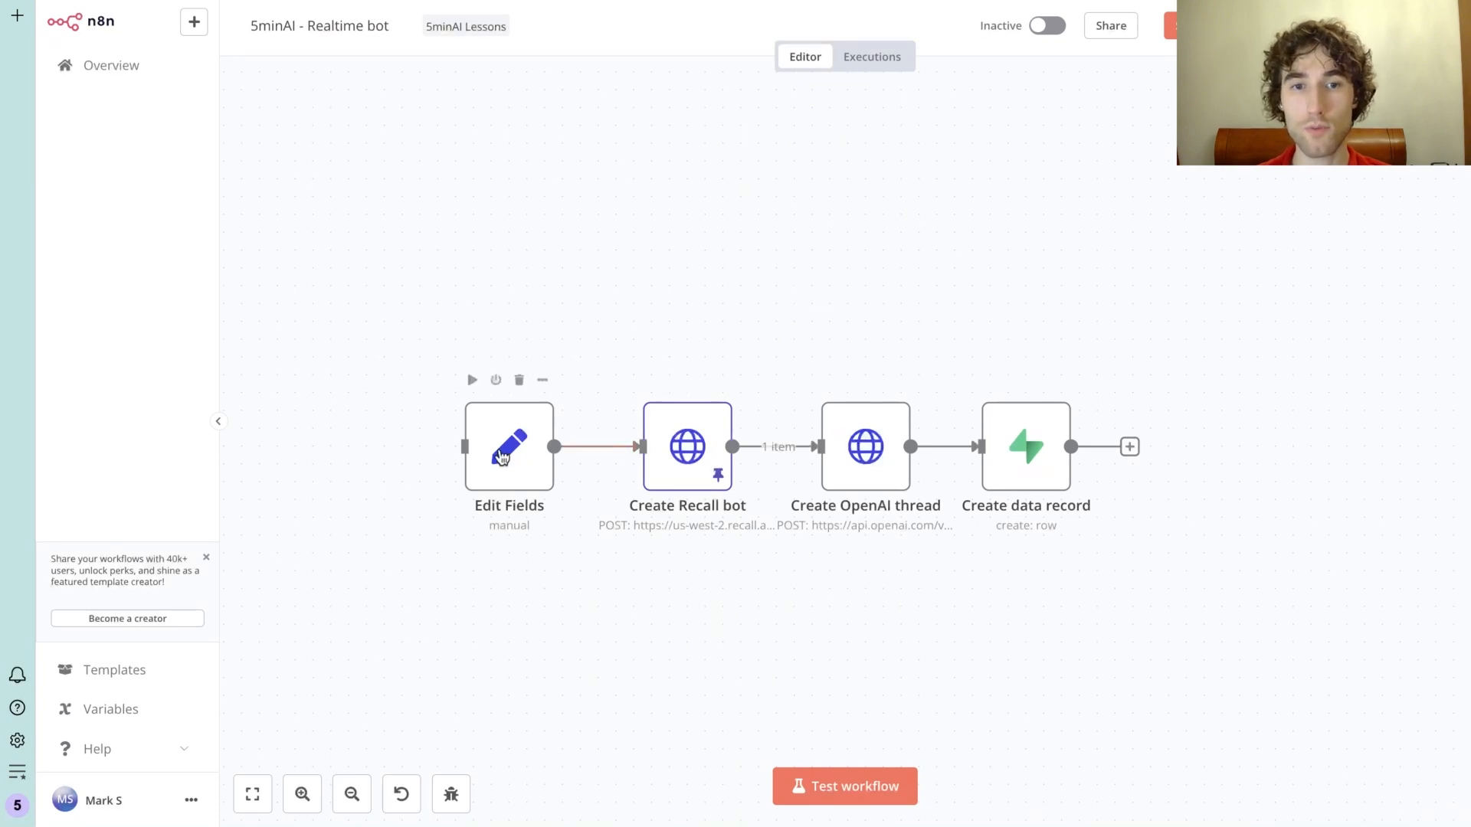
# Open the Edit Fields node and focus its meeting_url value
pyautogui.doubleClick(508, 447)
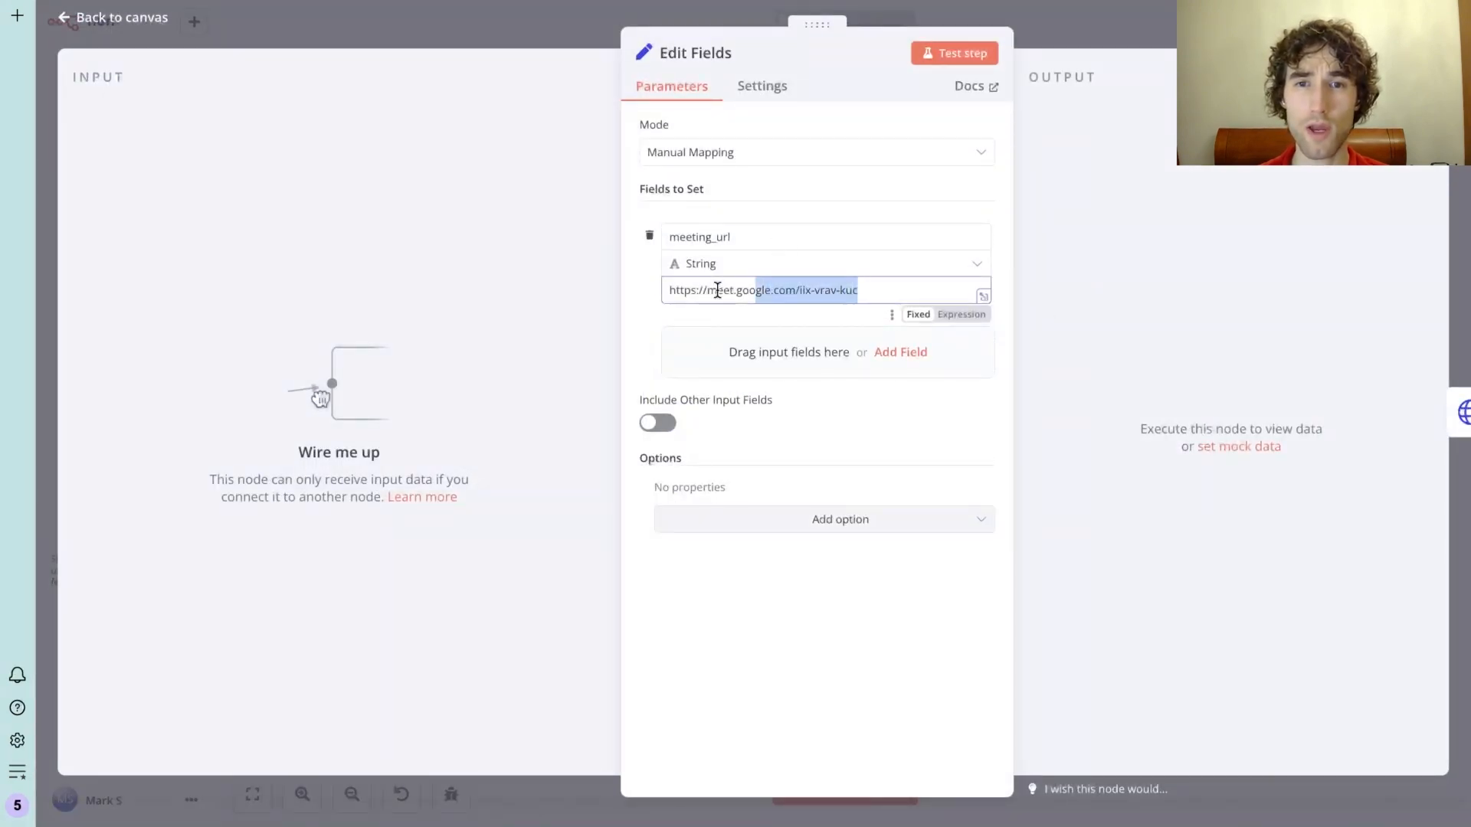
pyautogui.click(114, 18)
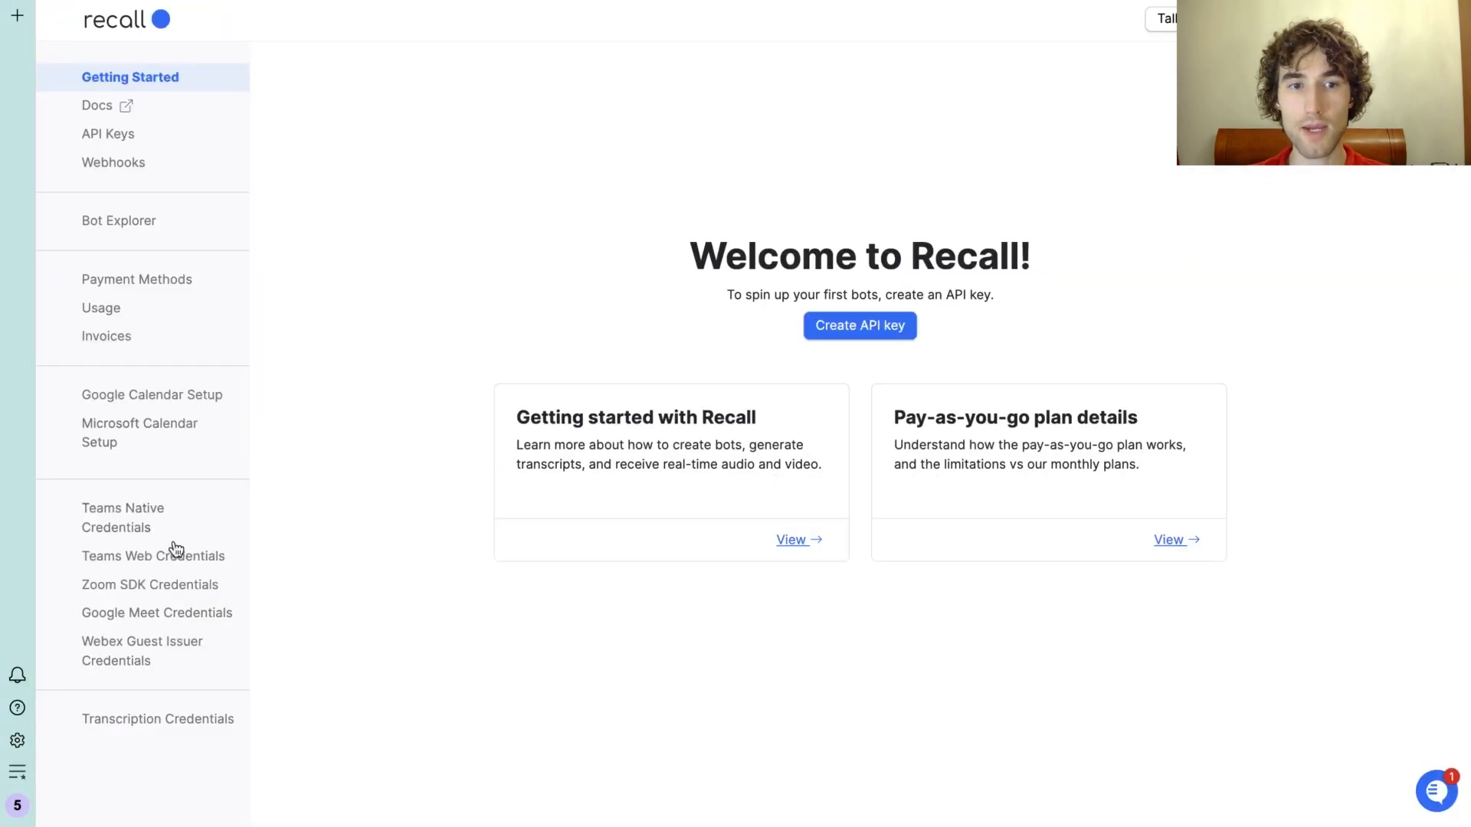
pyautogui.moveTo(155, 667)
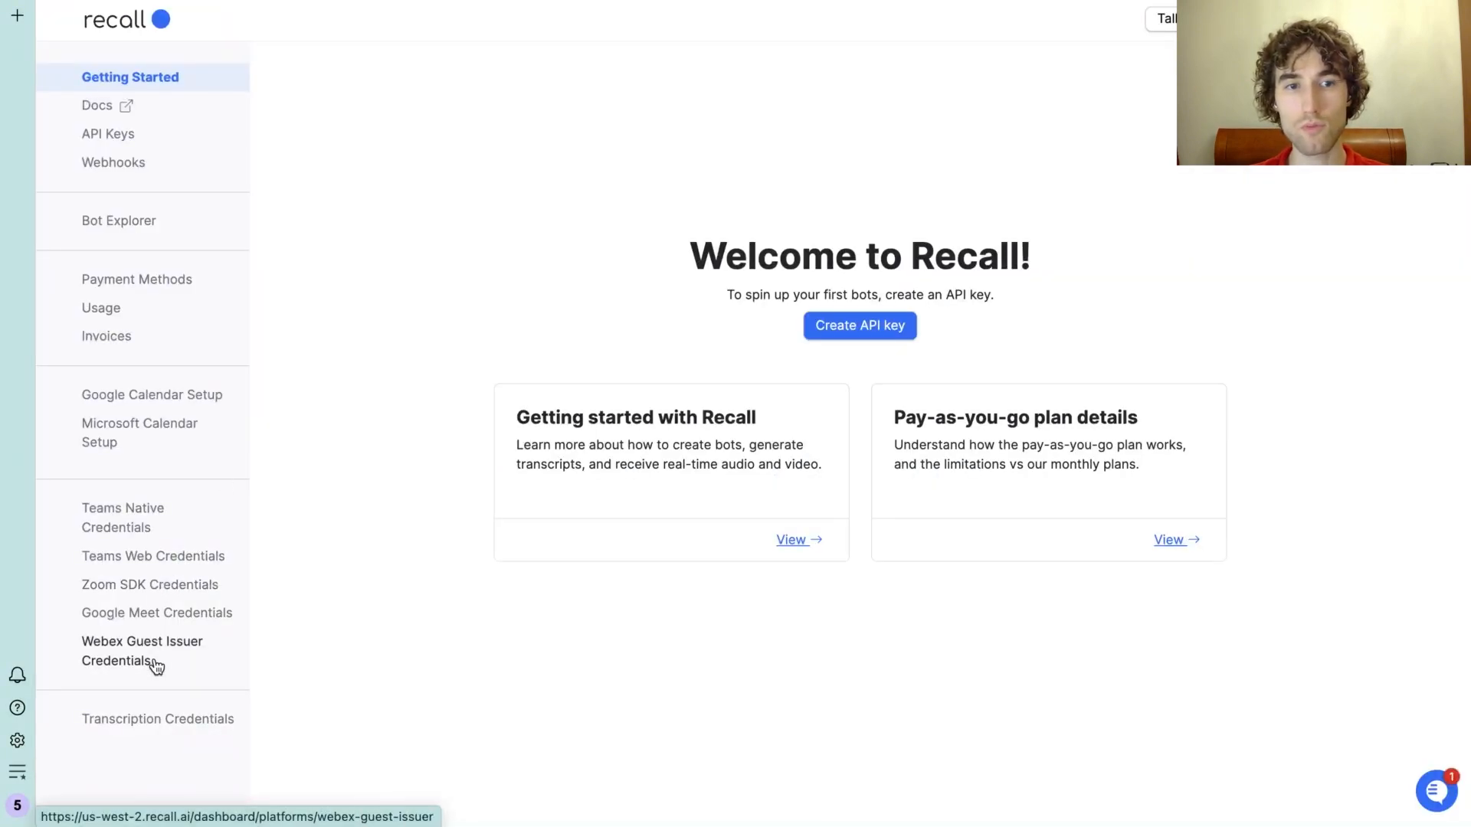
pyautogui.moveTo(323, 293)
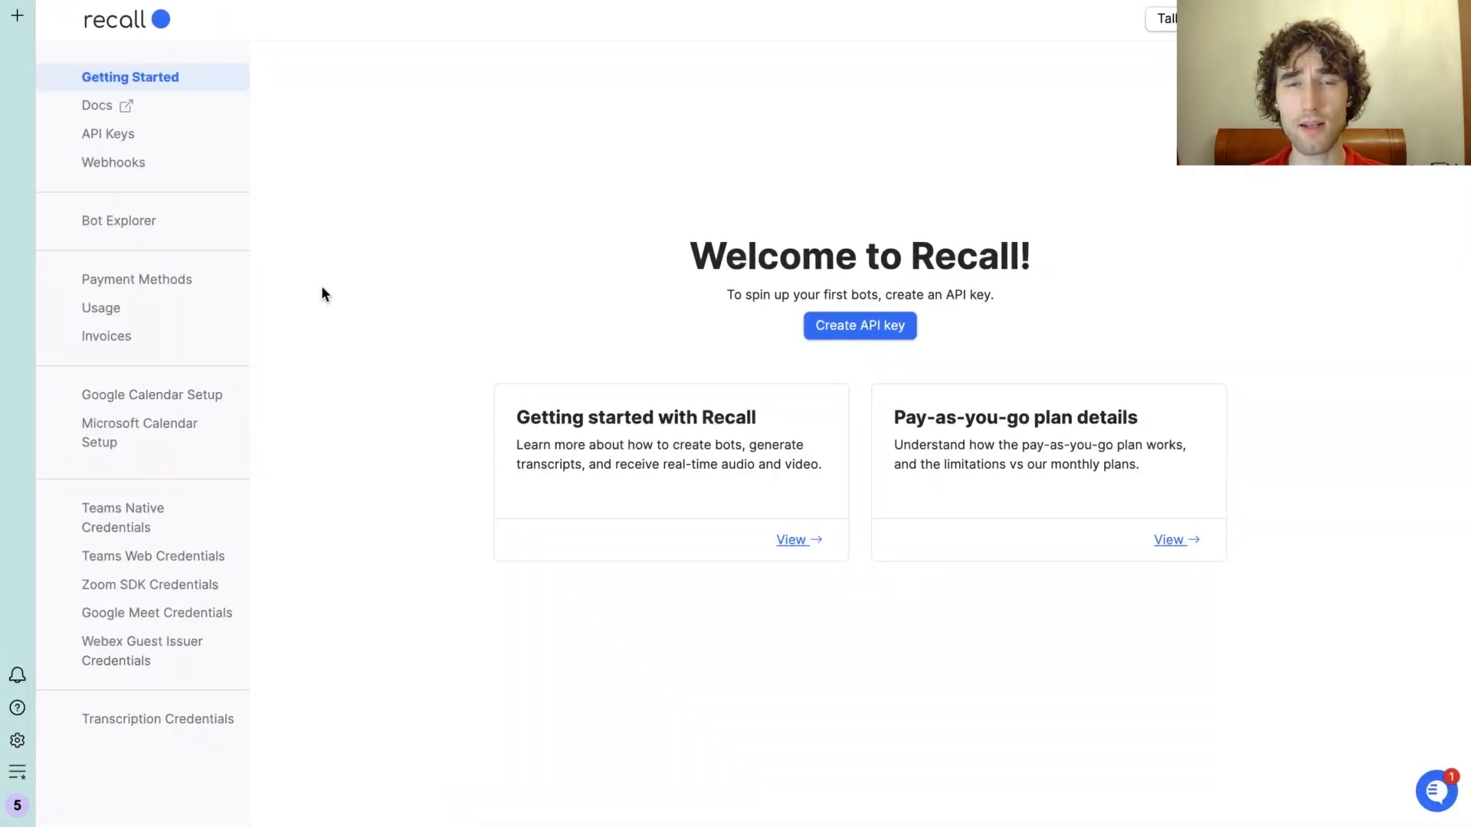
pyautogui.moveTo(427, 204)
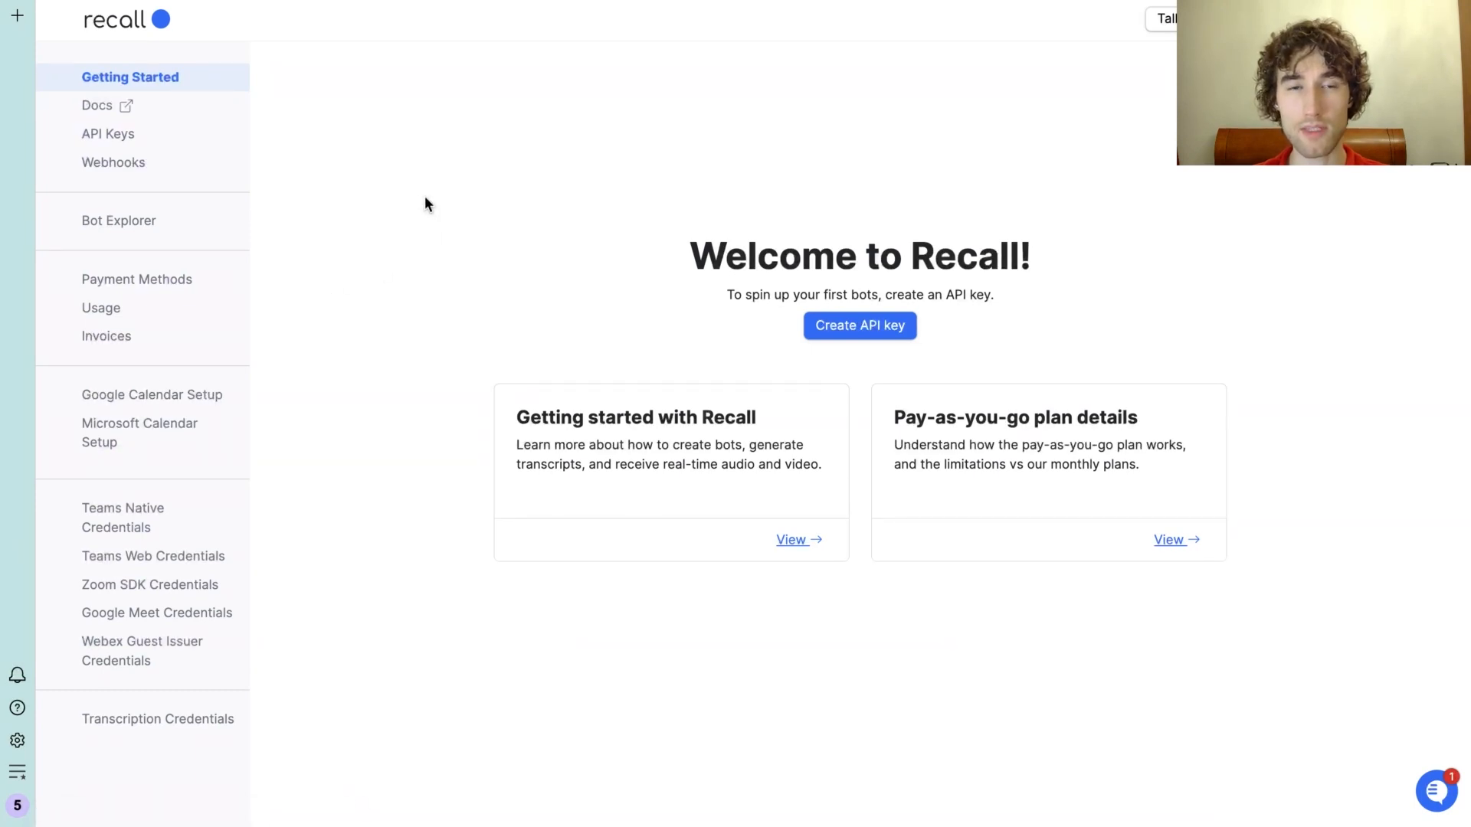
pyautogui.moveTo(390, 195)
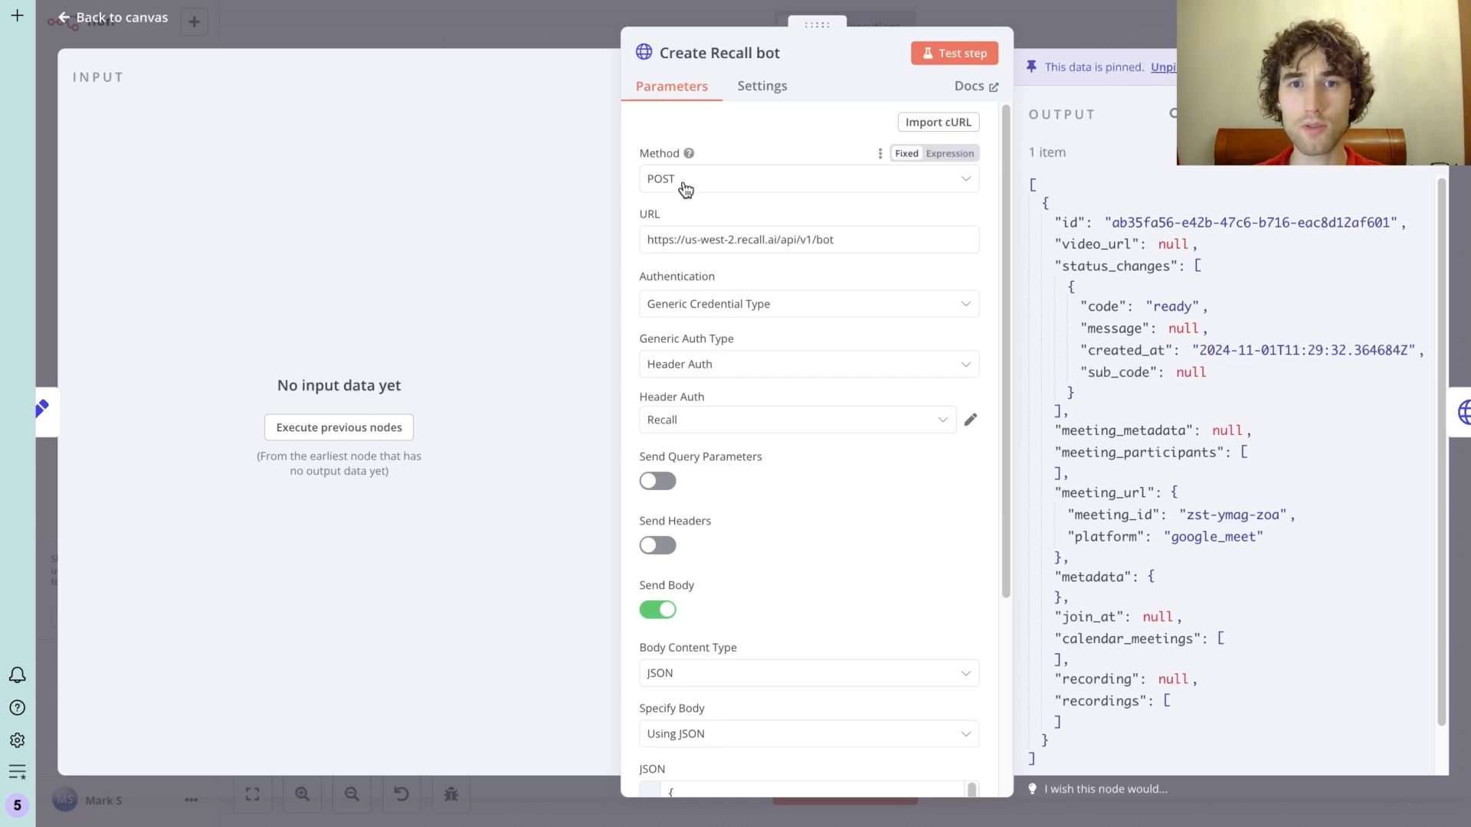
pyautogui.moveTo(731, 239)
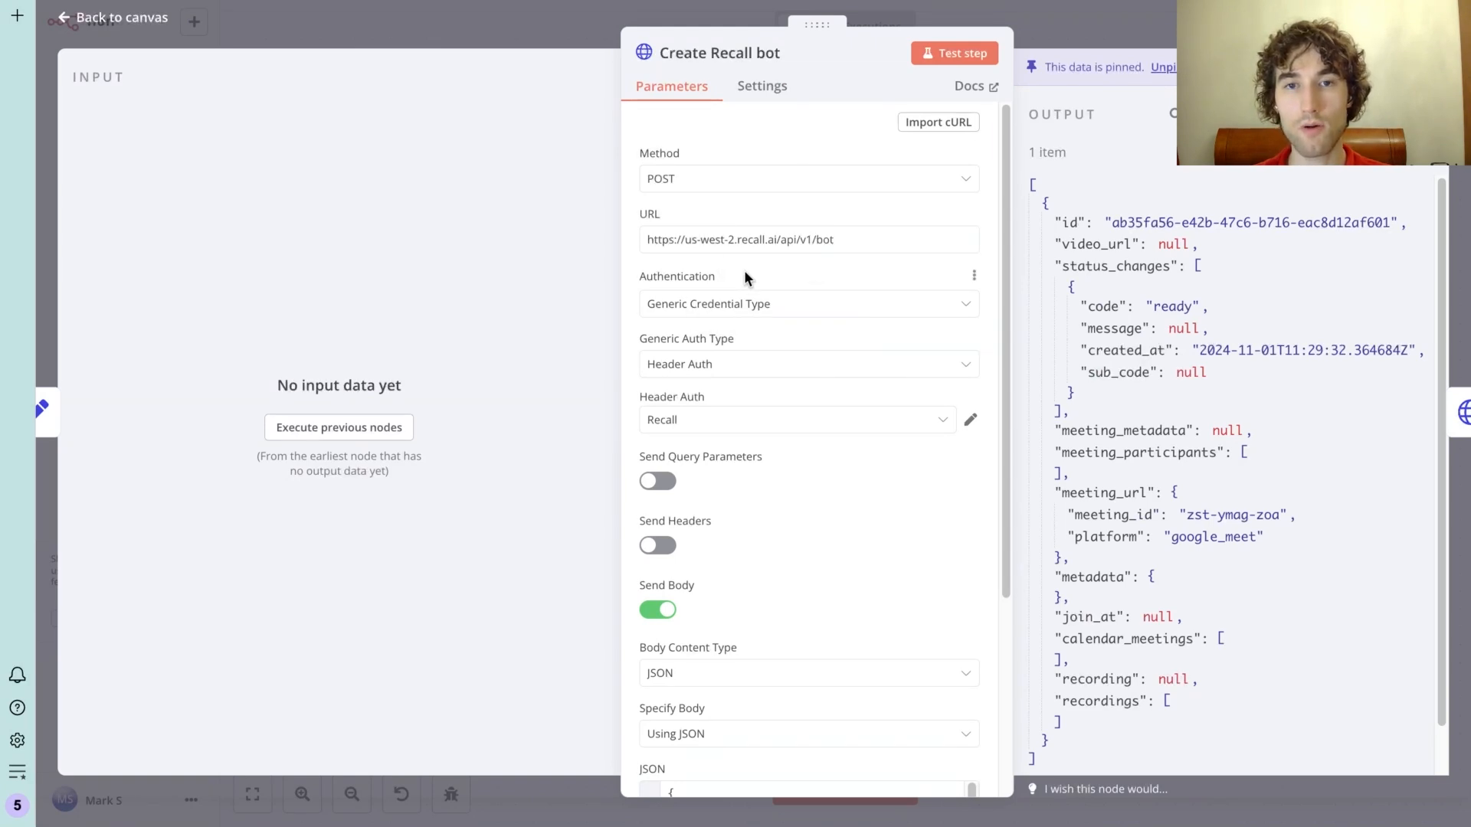
# Scroll the Create Recall bot node down to its JSON request body
pyautogui.scroll(-3)
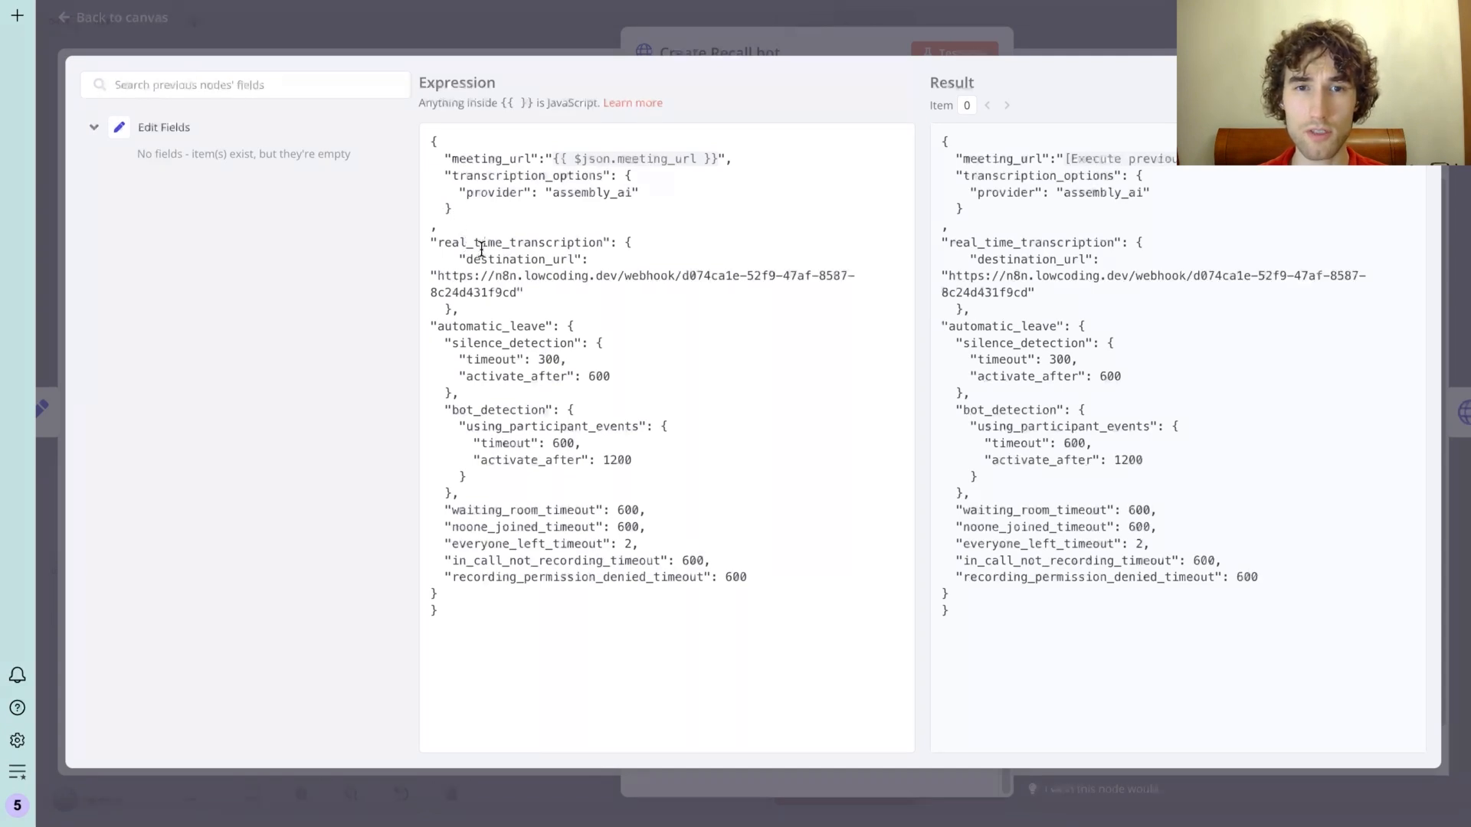
# Highlight the destination_url and automatic_leave blocks, then close the body editor
pyautogui.moveTo(441, 275); pyautogui.dragTo(521, 292)
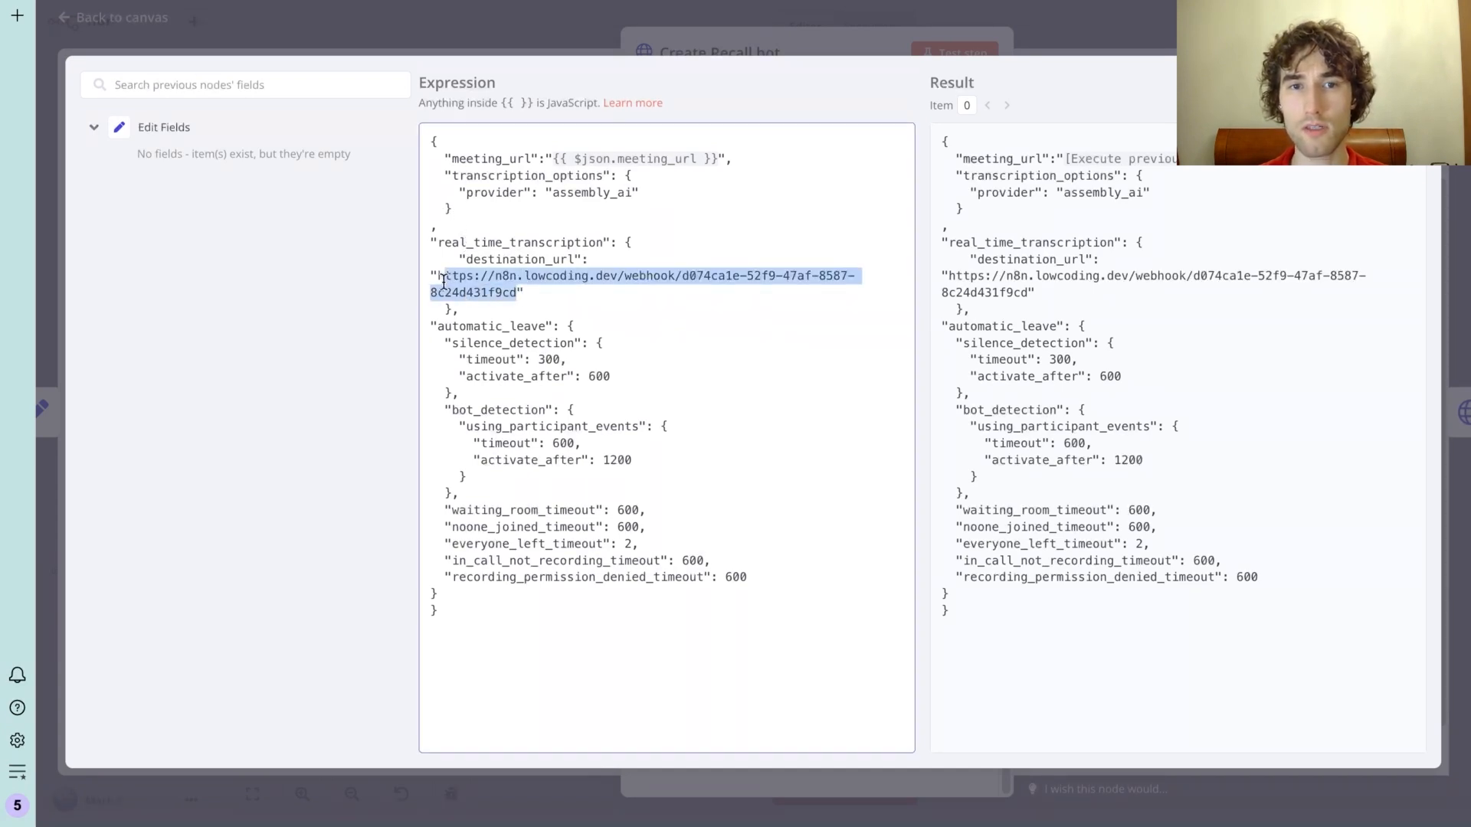
pyautogui.click(483, 192)
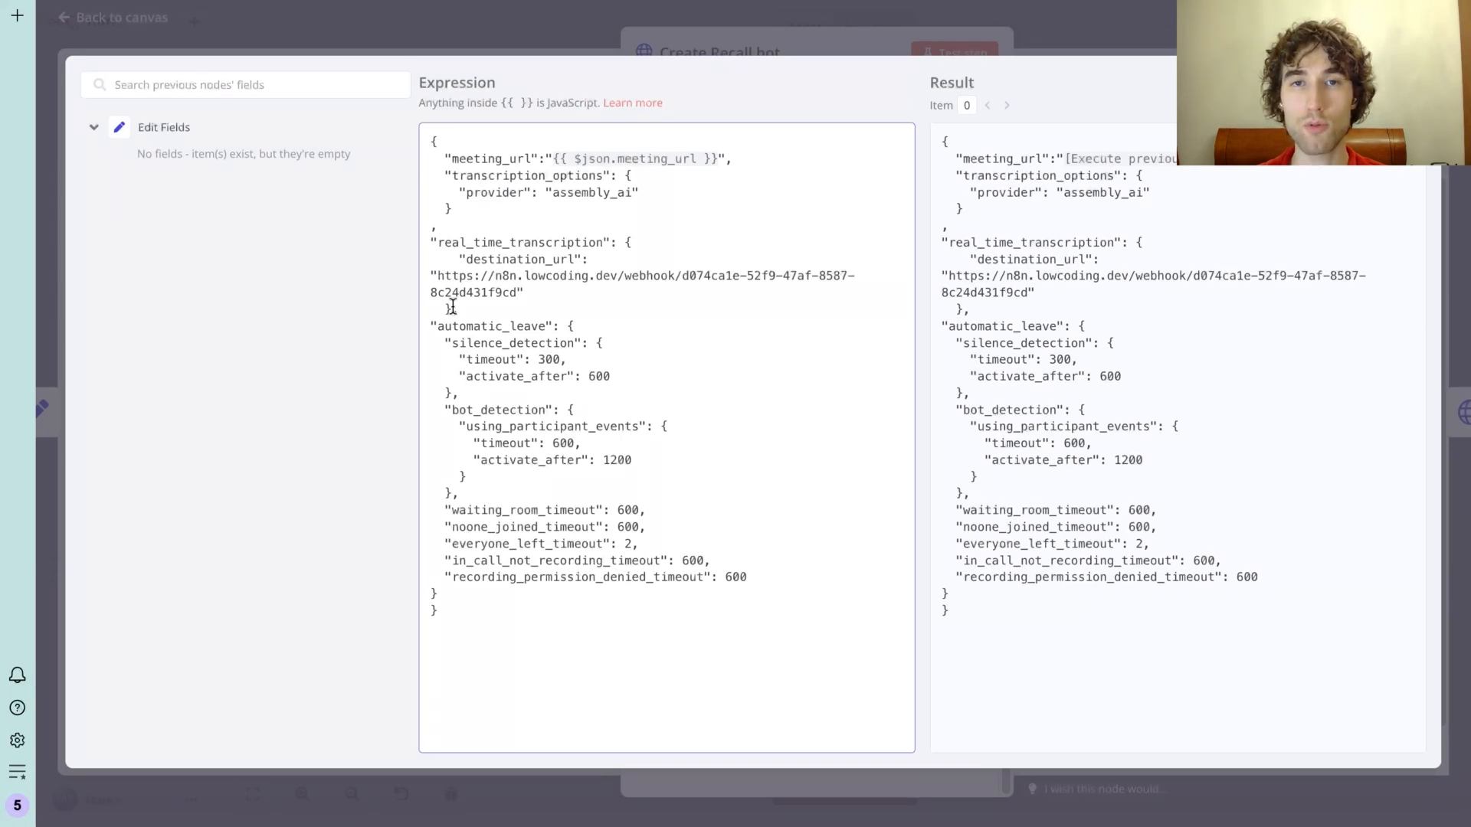
pyautogui.moveTo(431, 325); pyautogui.dragTo(441, 593)
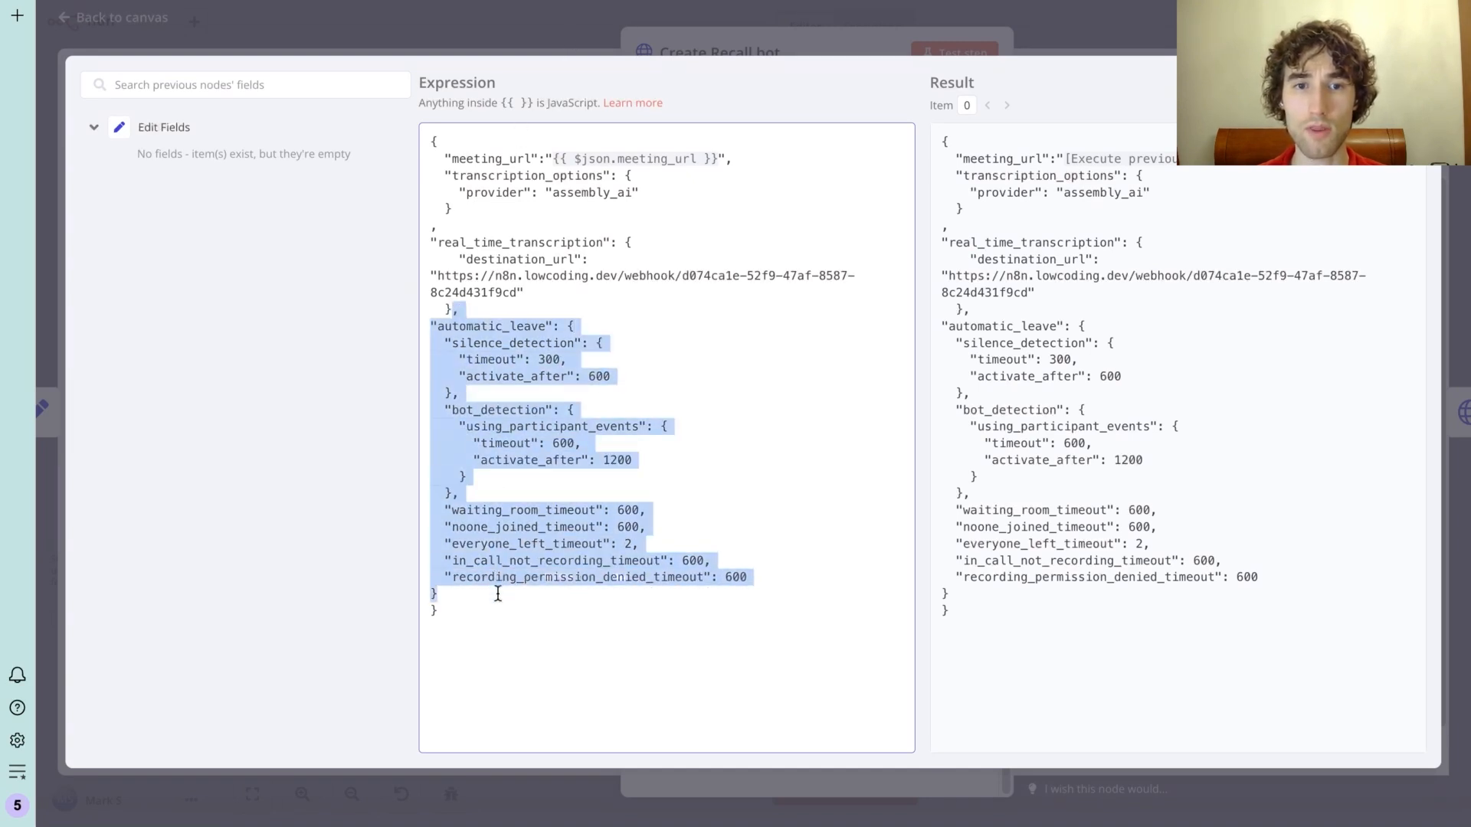
pyautogui.click(115, 18)
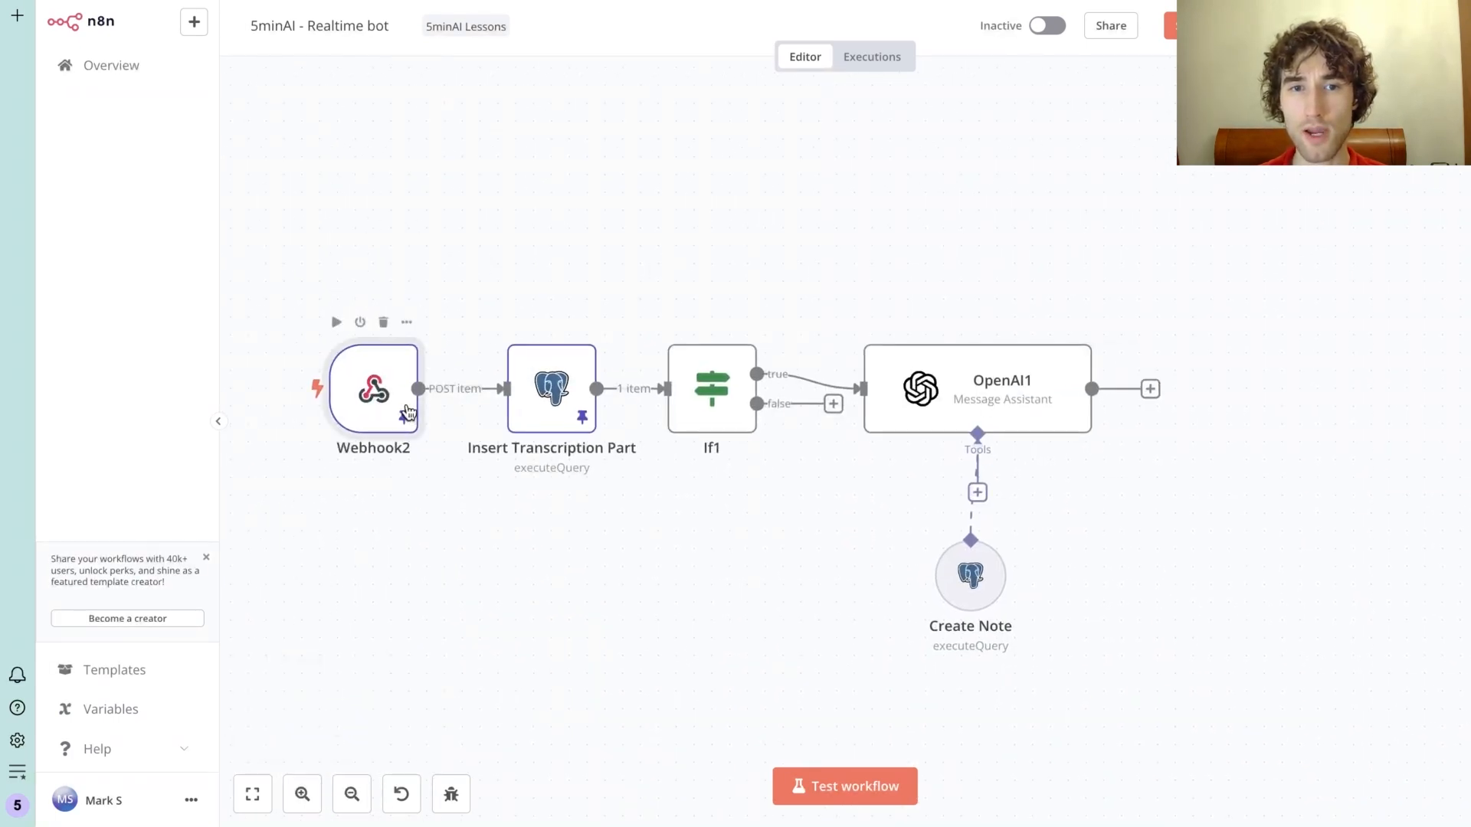
# Inspect the Webhook2 trigger, then open the OpenAI1 Message Assistant node
pyautogui.doubleClick(374, 392)
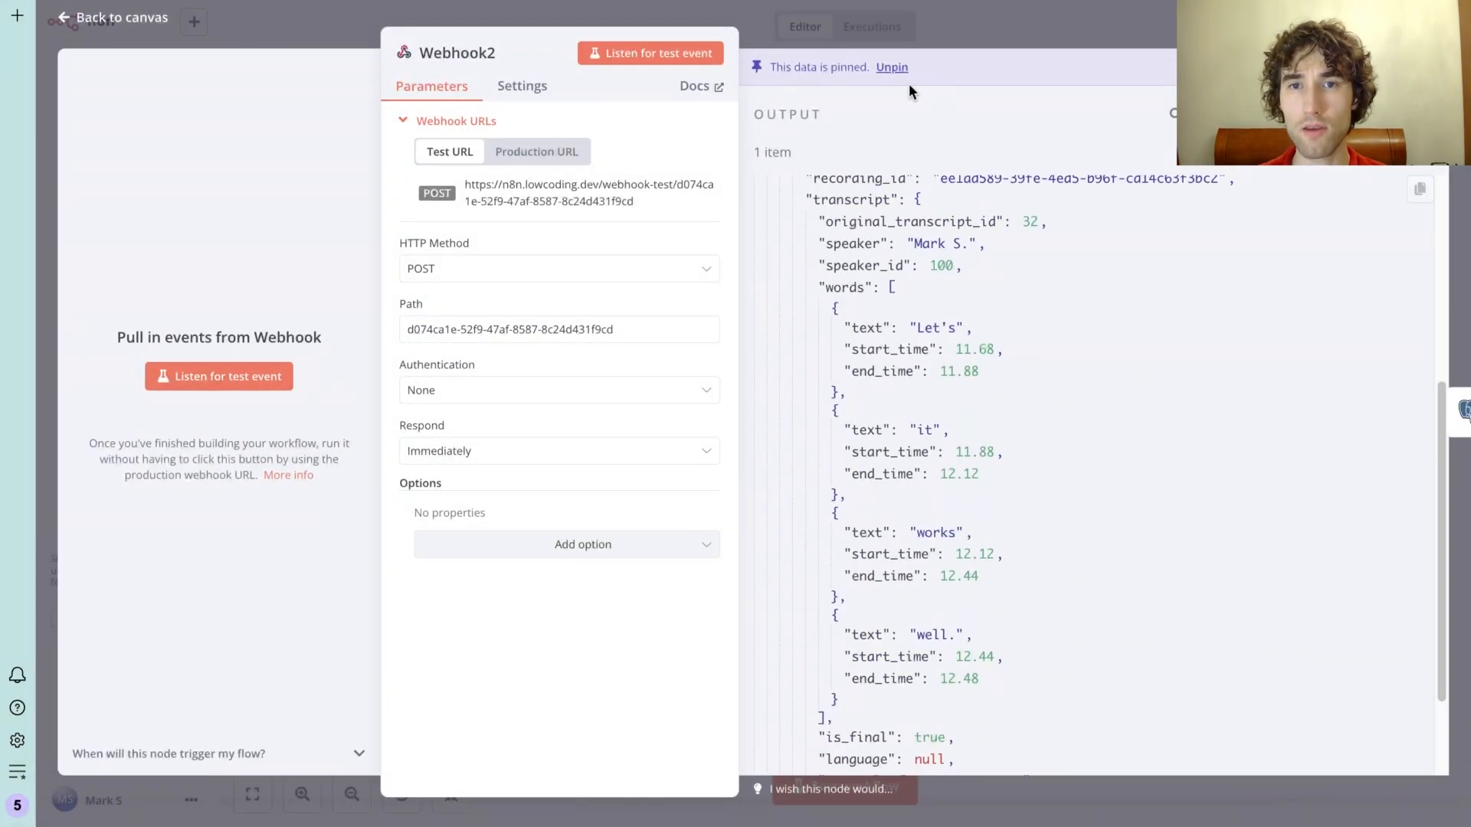
pyautogui.moveTo(885, 32)
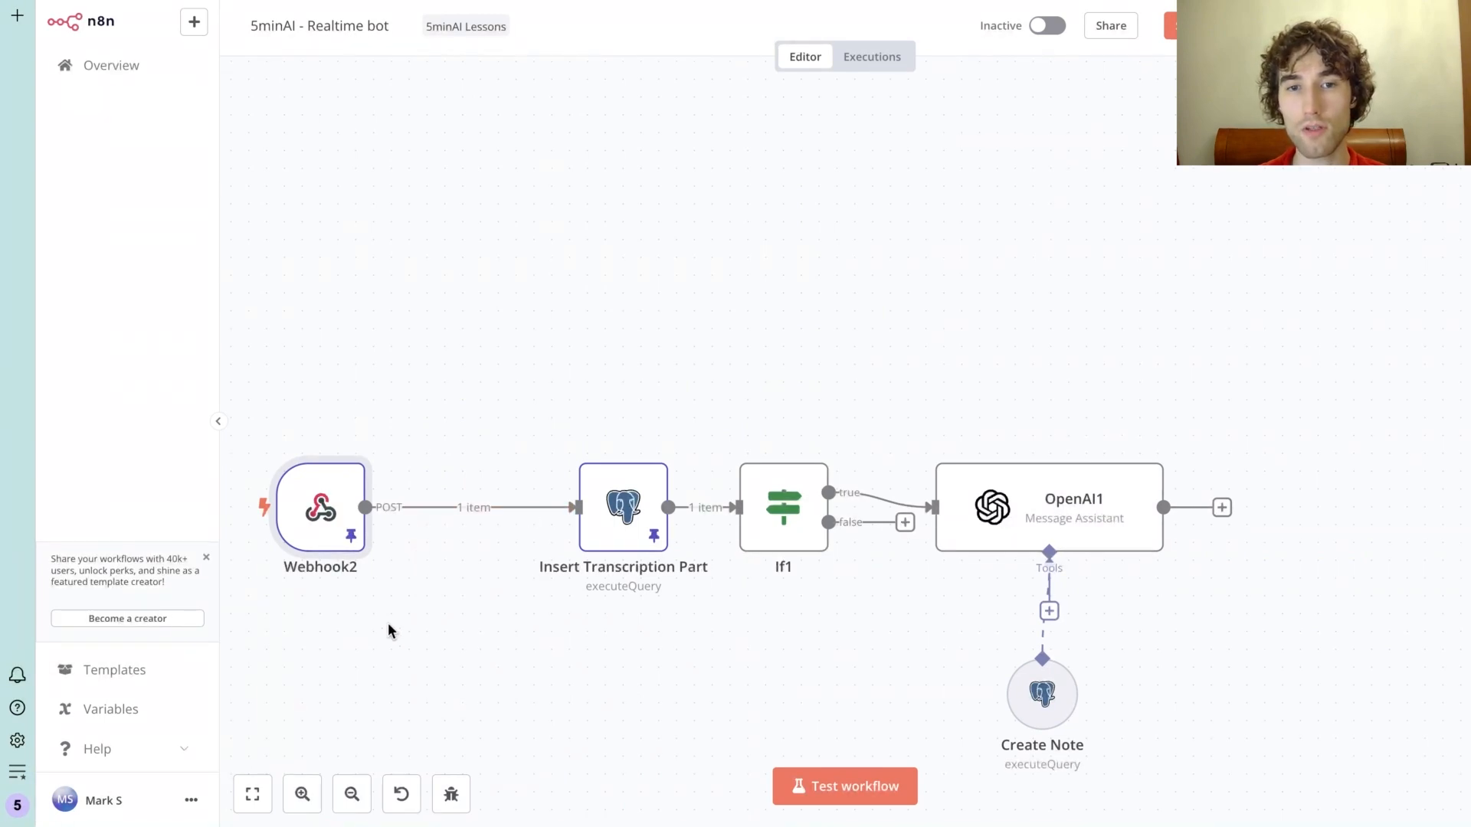
pyautogui.moveTo(318, 506); pyautogui.dragTo(427, 507)
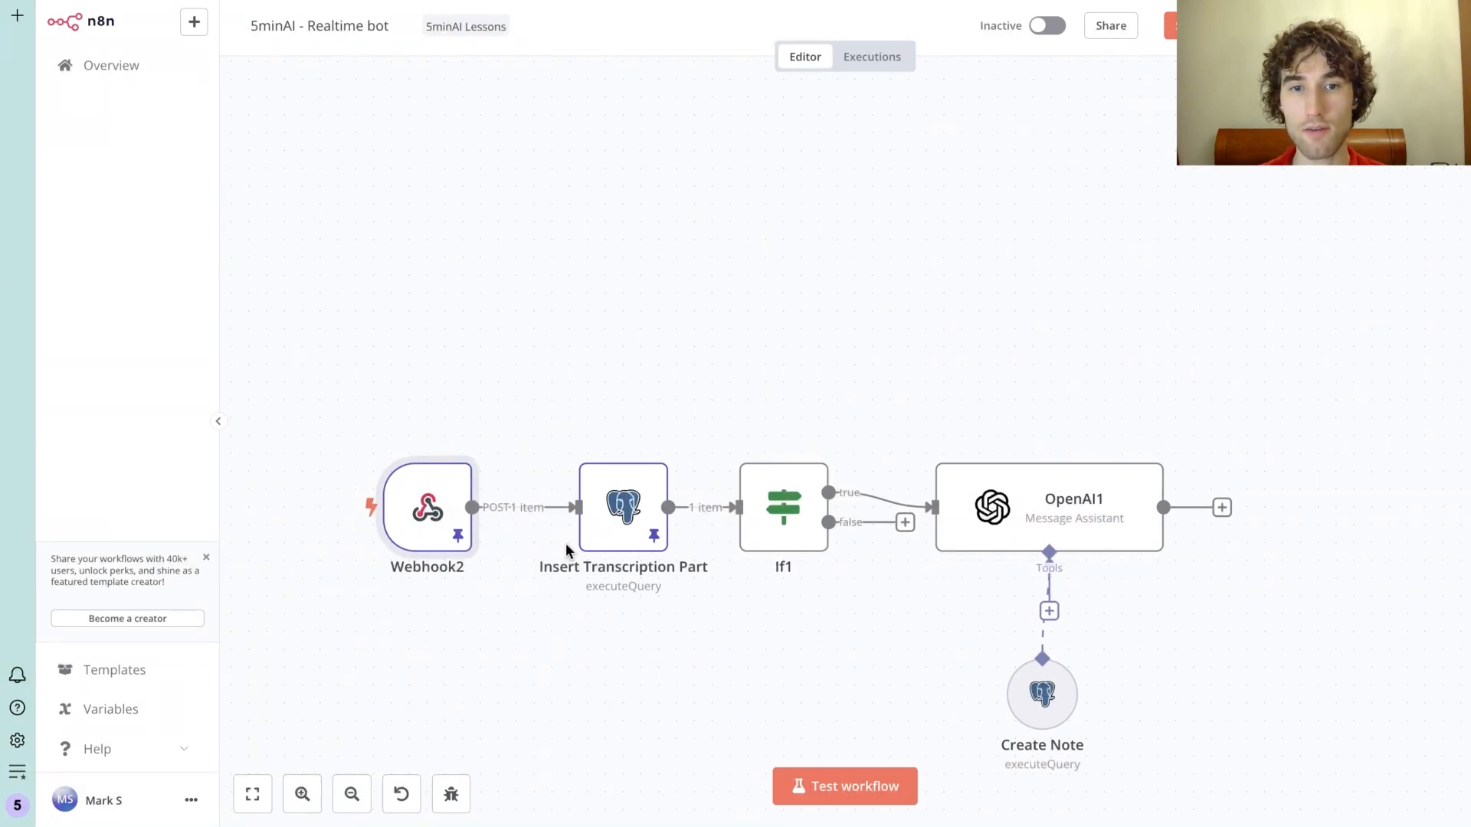
pyautogui.doubleClick(623, 507)
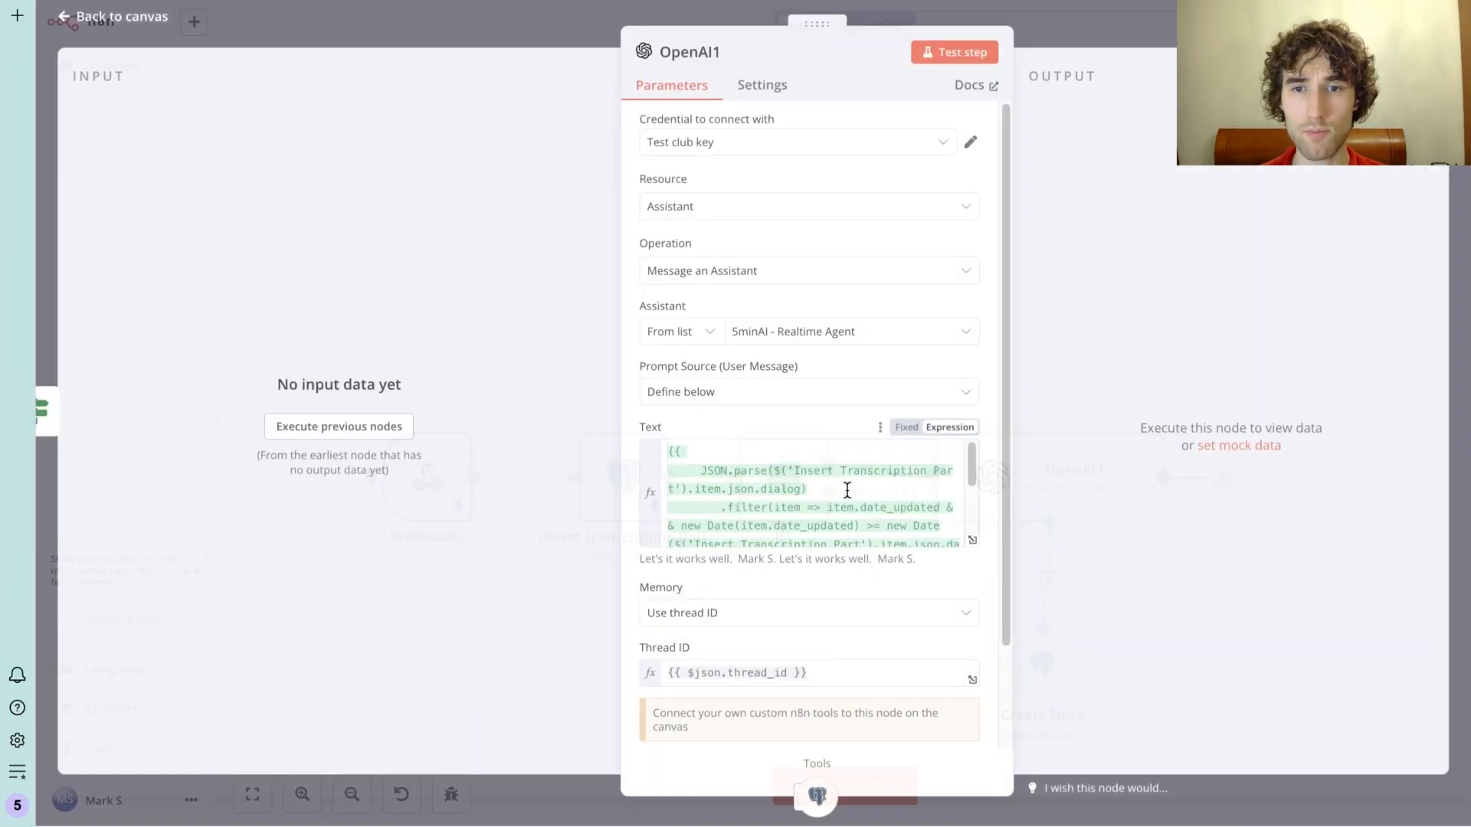
# Scroll through the OpenAI1 Text expression and open the Create Note tool
pyautogui.scroll(-3)
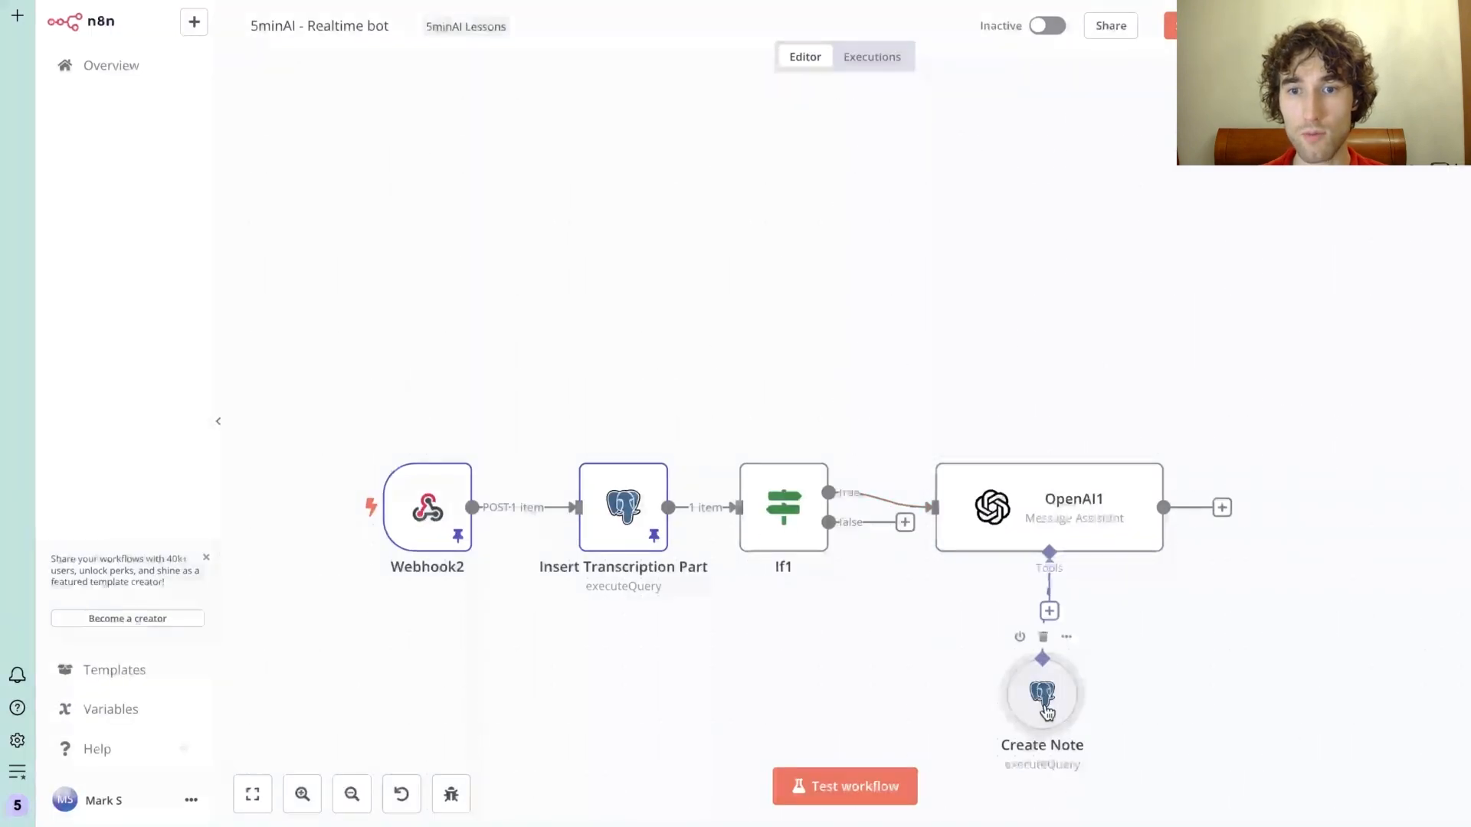
pyautogui.doubleClick(1041, 698)
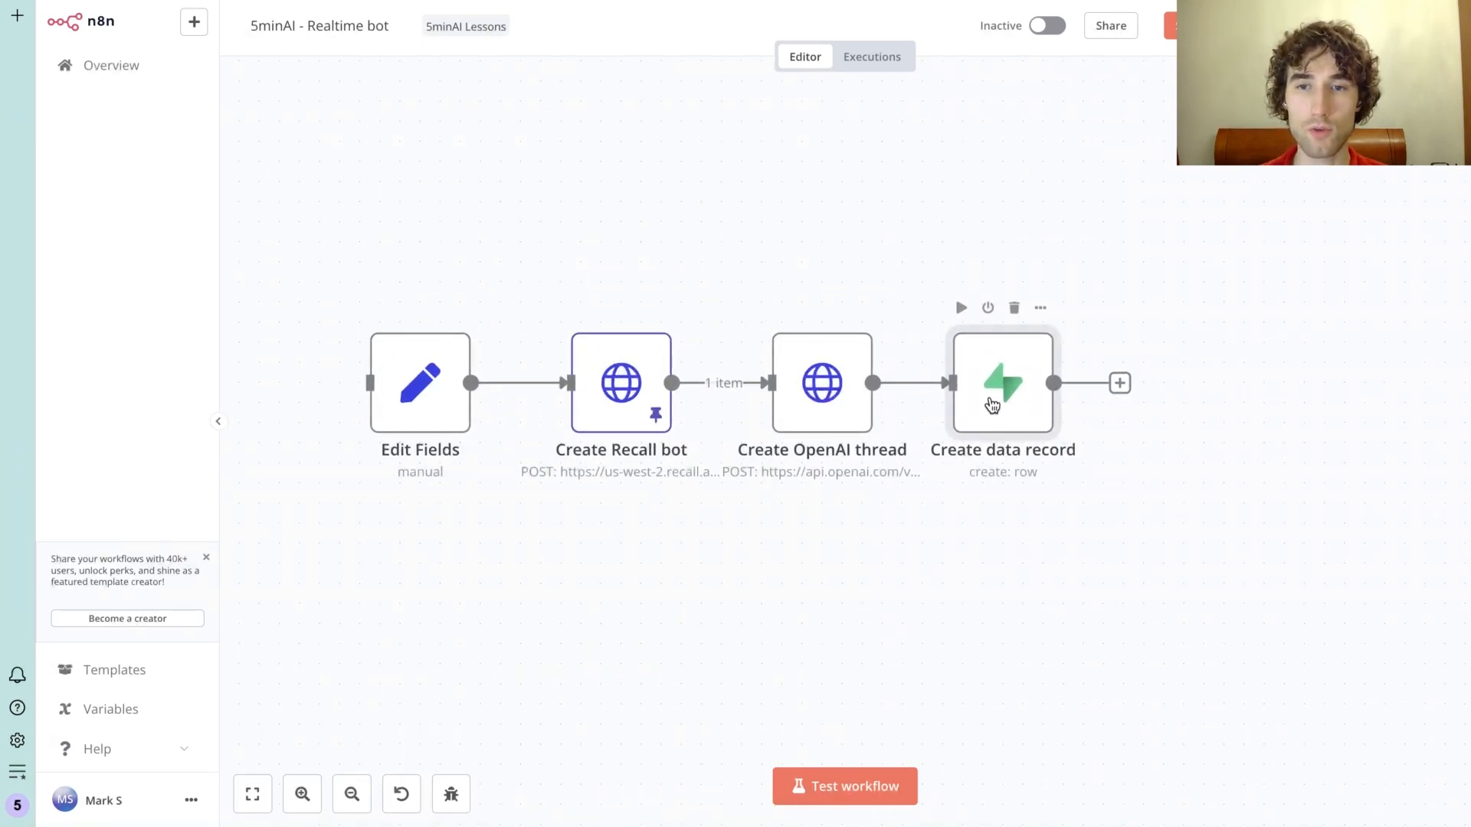
# Open the Create data record Supabase node and review its input and output fields
pyautogui.doubleClick(1002, 382)
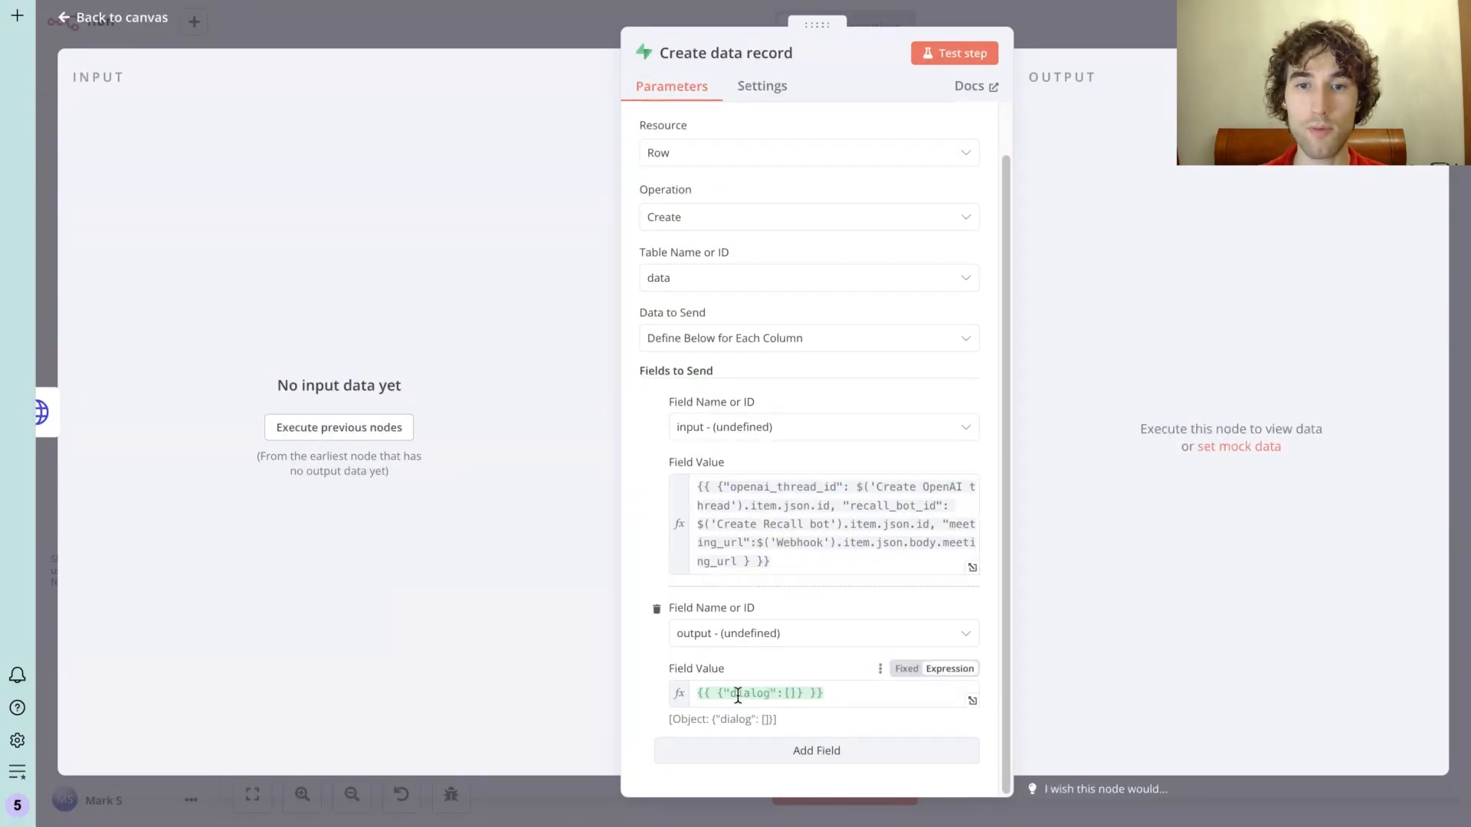
pyautogui.moveTo(930, 234)
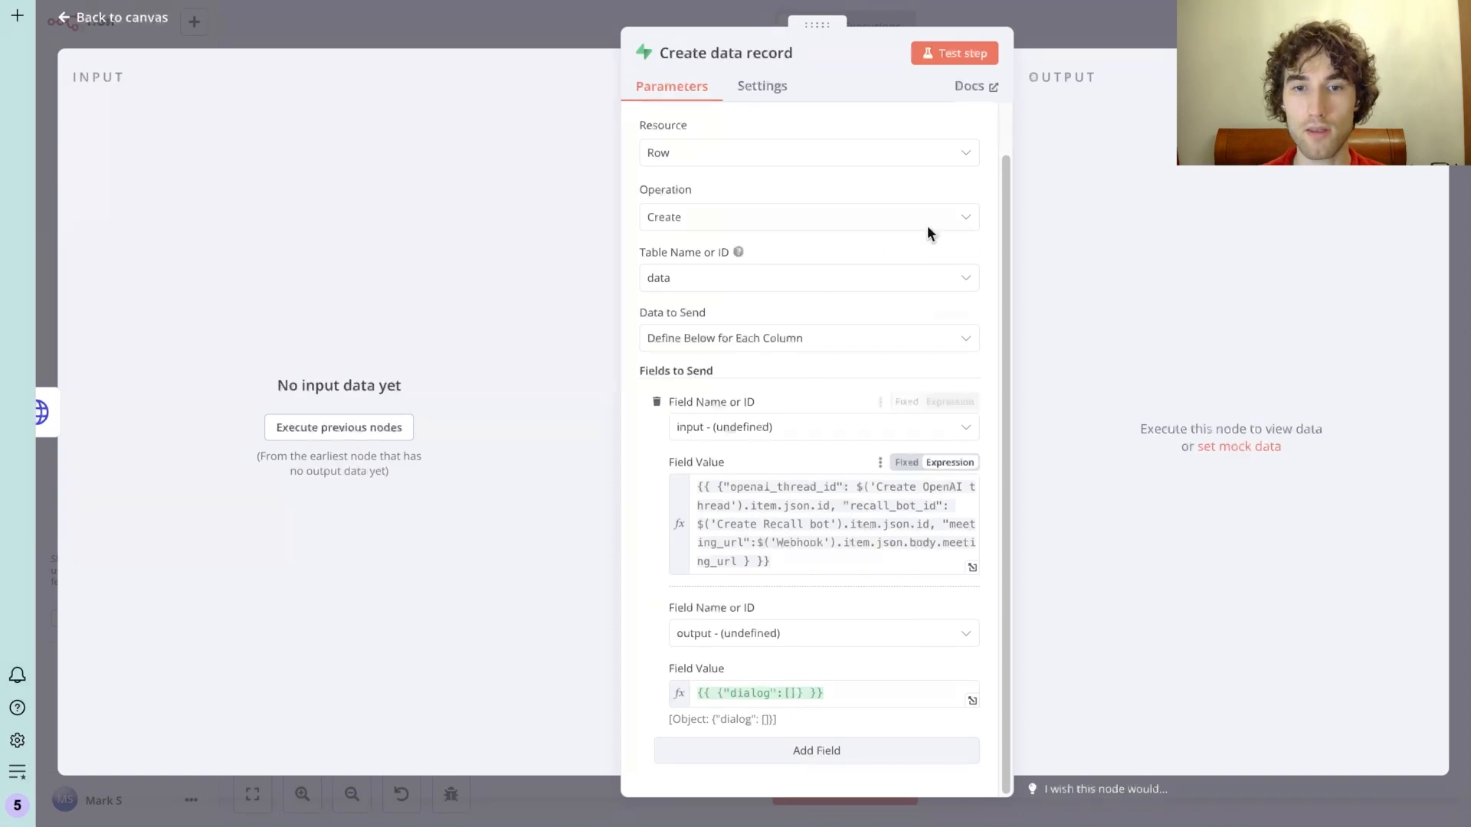
pyautogui.click(107, 17)
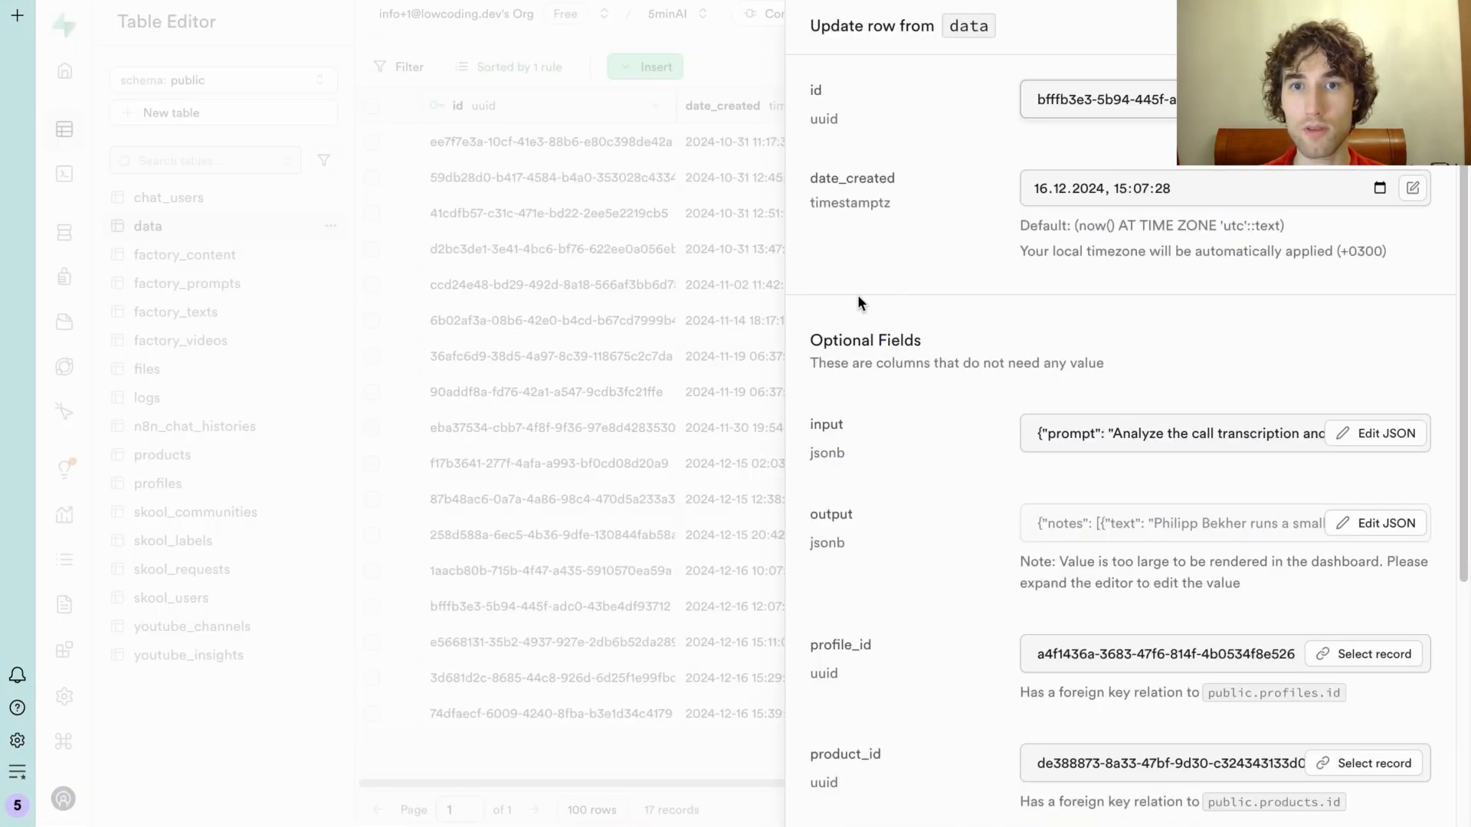
# Point out the Supabase row's output column and scroll through its JSON notes and dialog
pyautogui.doubleClick(830, 514)
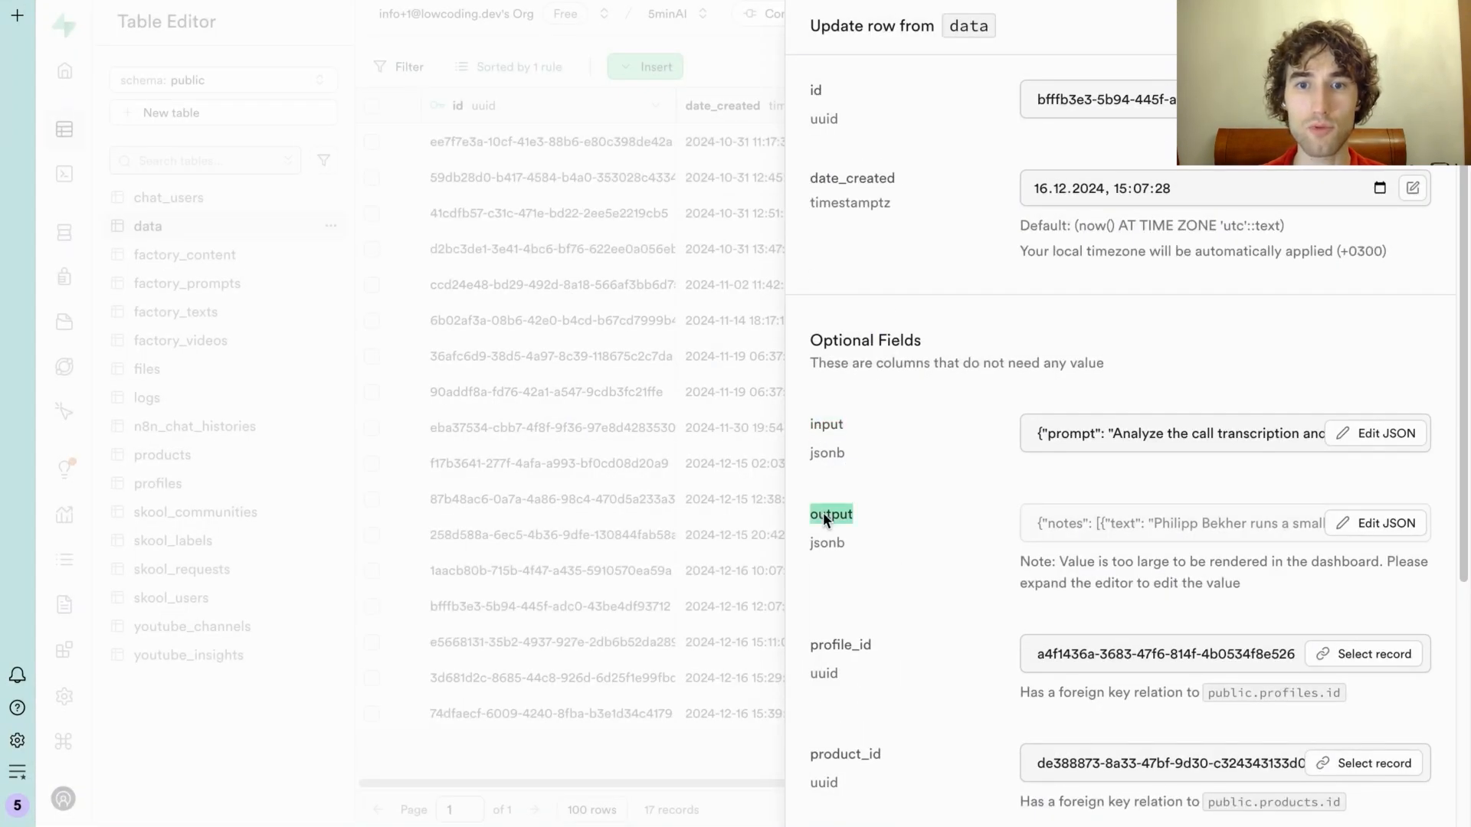
pyautogui.moveTo(833, 461)
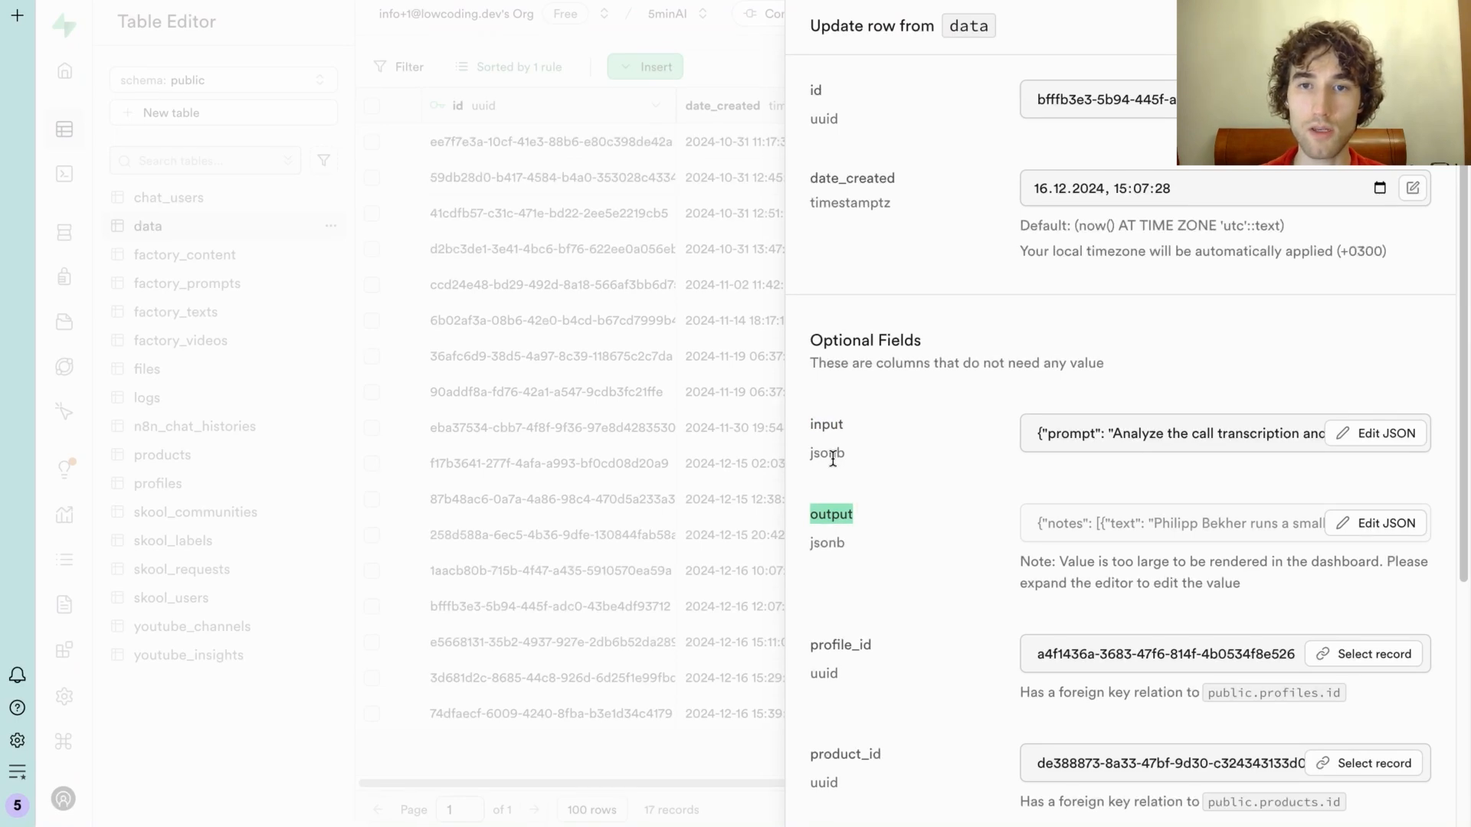
pyautogui.scroll(-3)
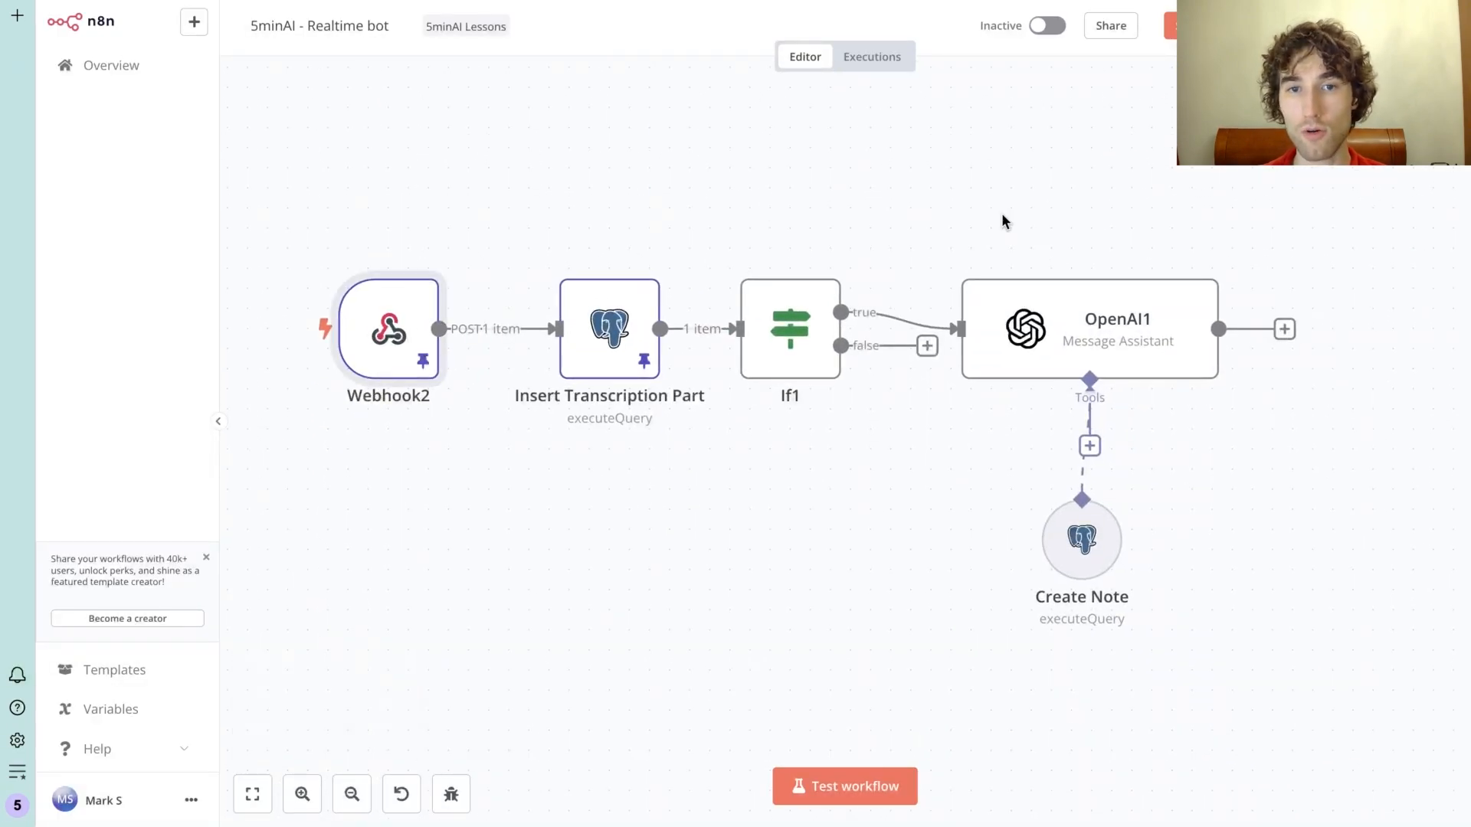
pyautogui.doubleClick(388, 329)
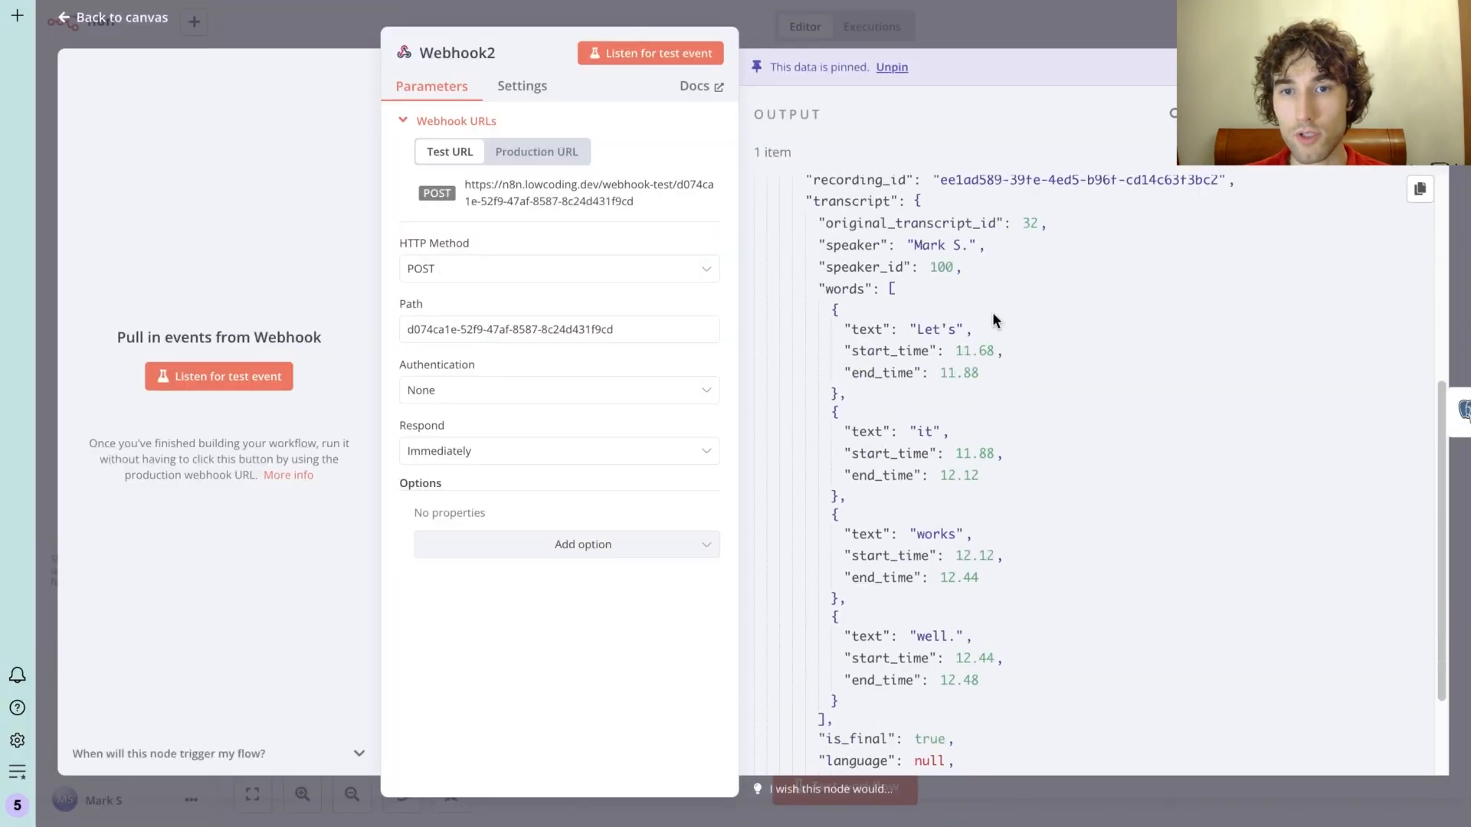
pyautogui.scroll(-3)
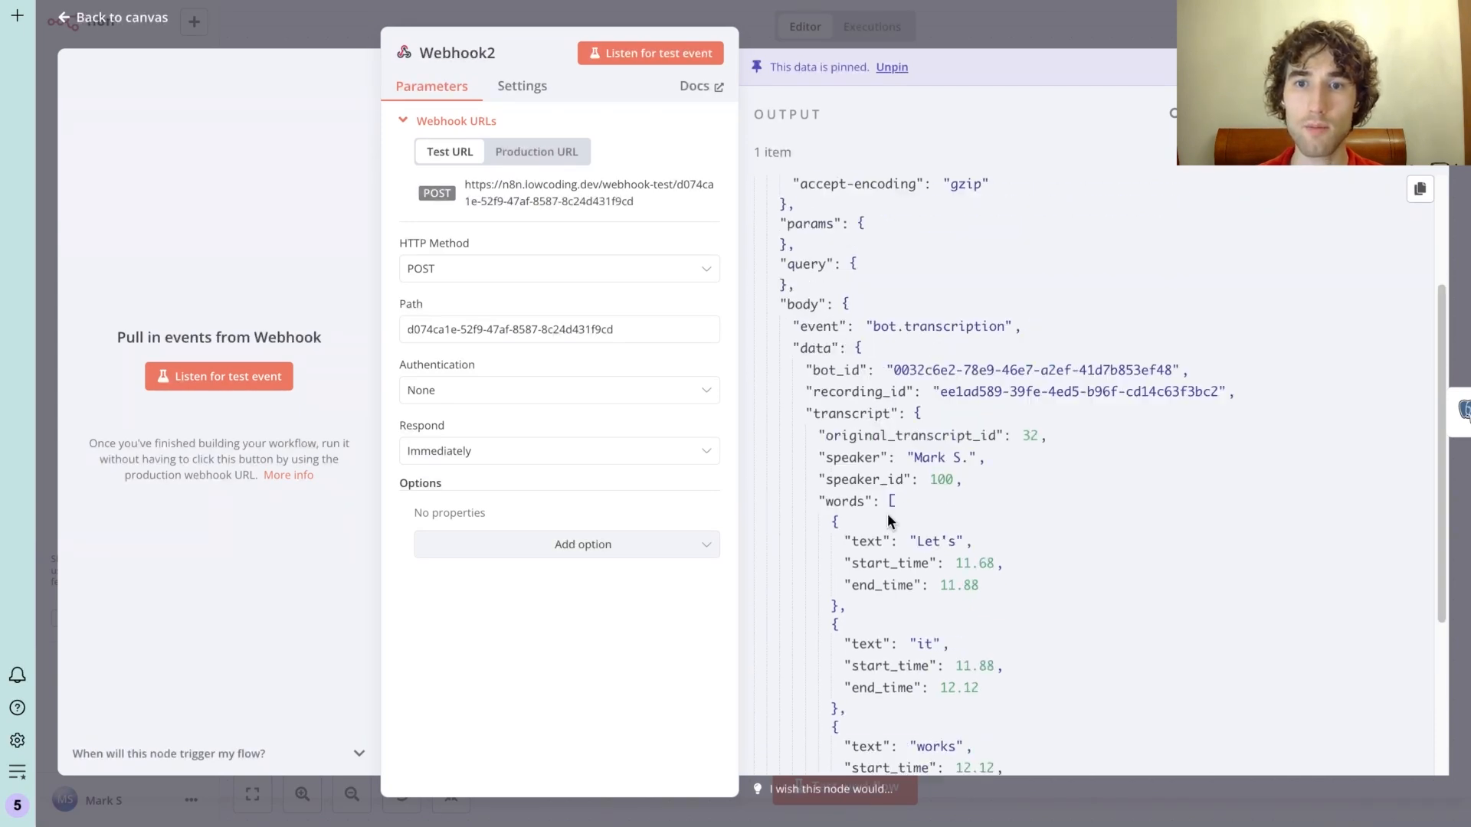
pyautogui.scroll(-3)
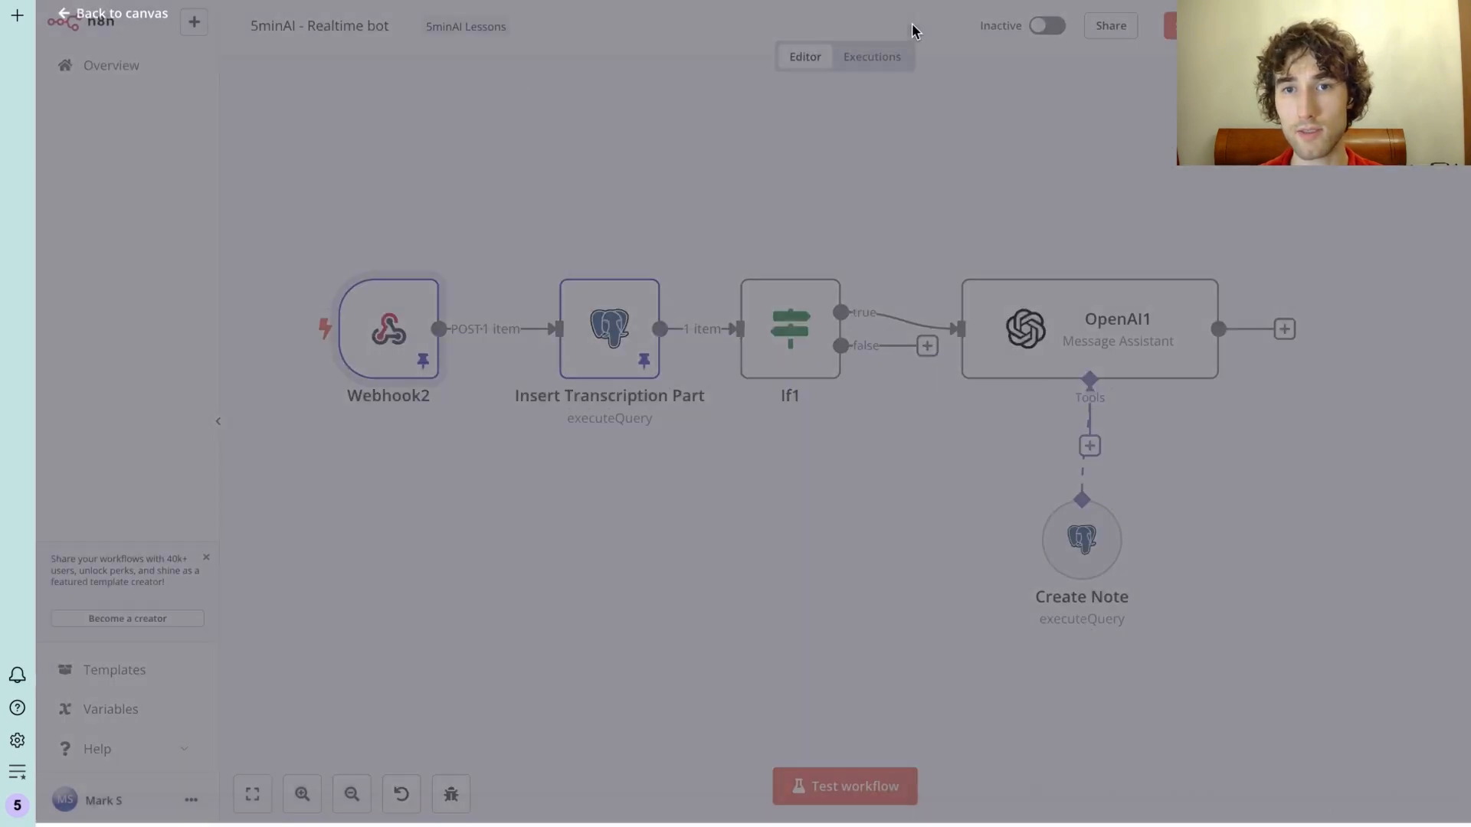
# Review the Insert Transcription Part query that appends speaker words to the row's dialog
pyautogui.doubleClick(609, 328)
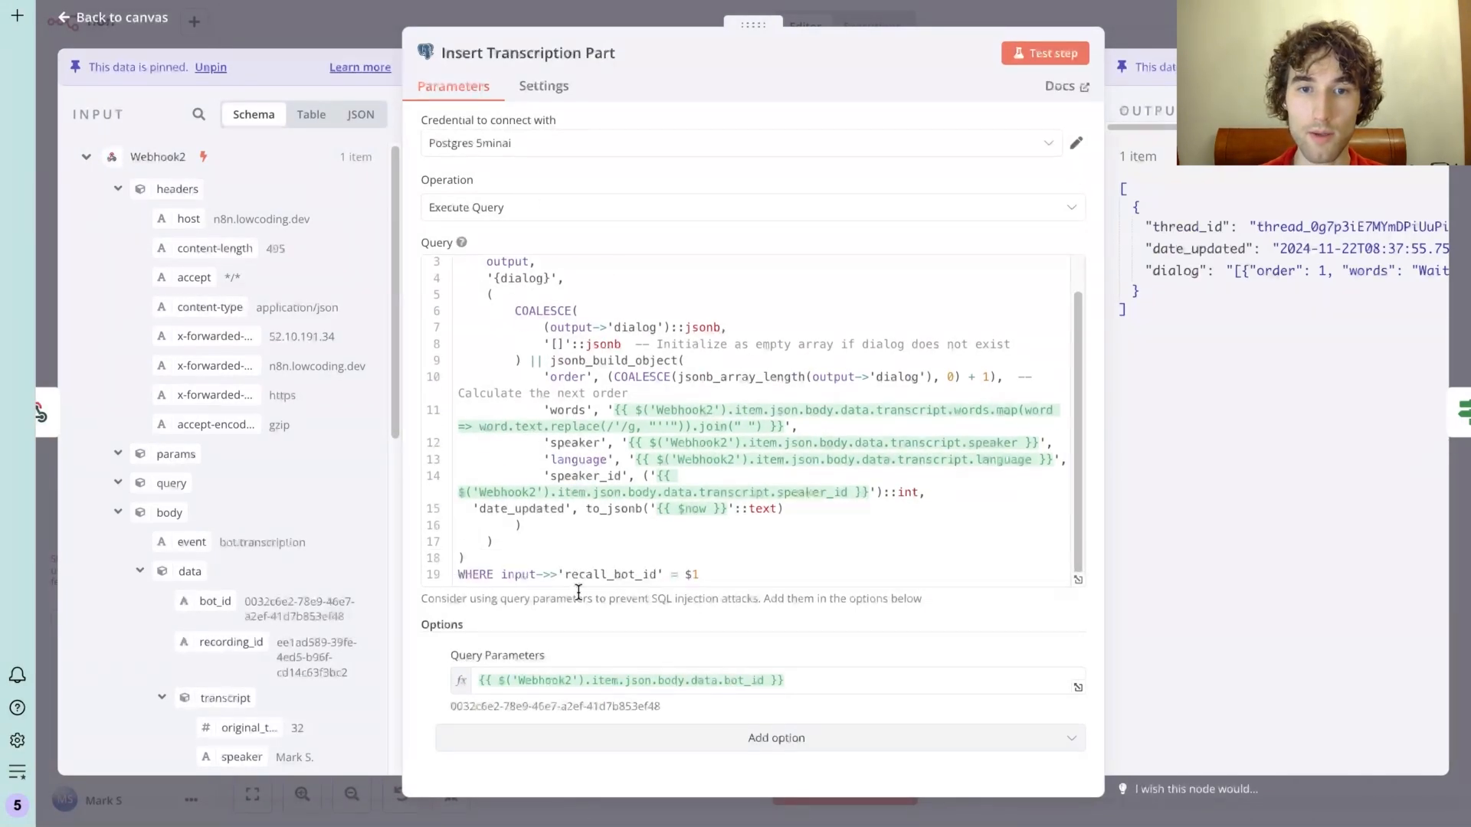
pyautogui.moveTo(1174, 33)
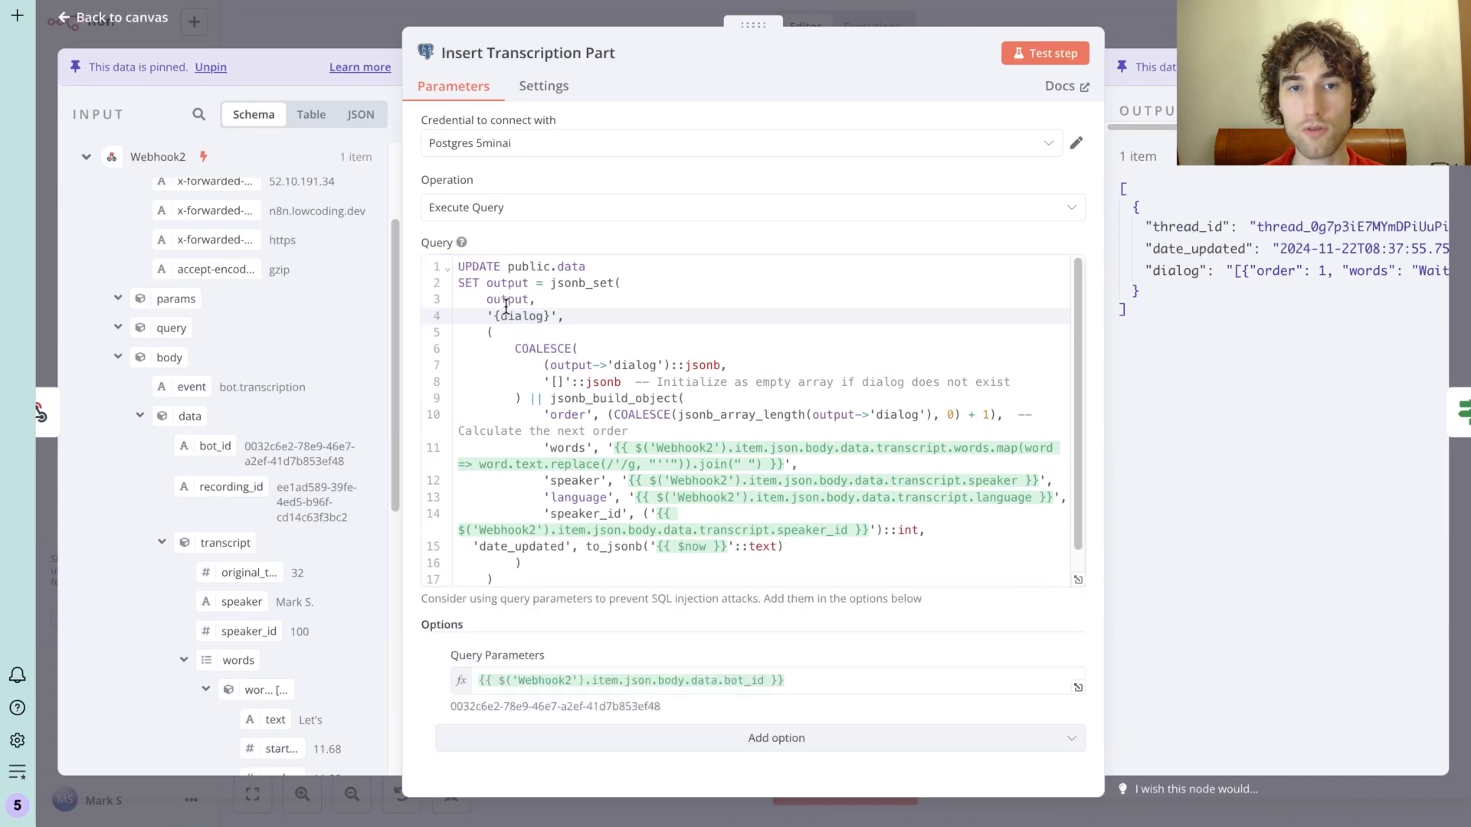
pyautogui.click(1045, 53)
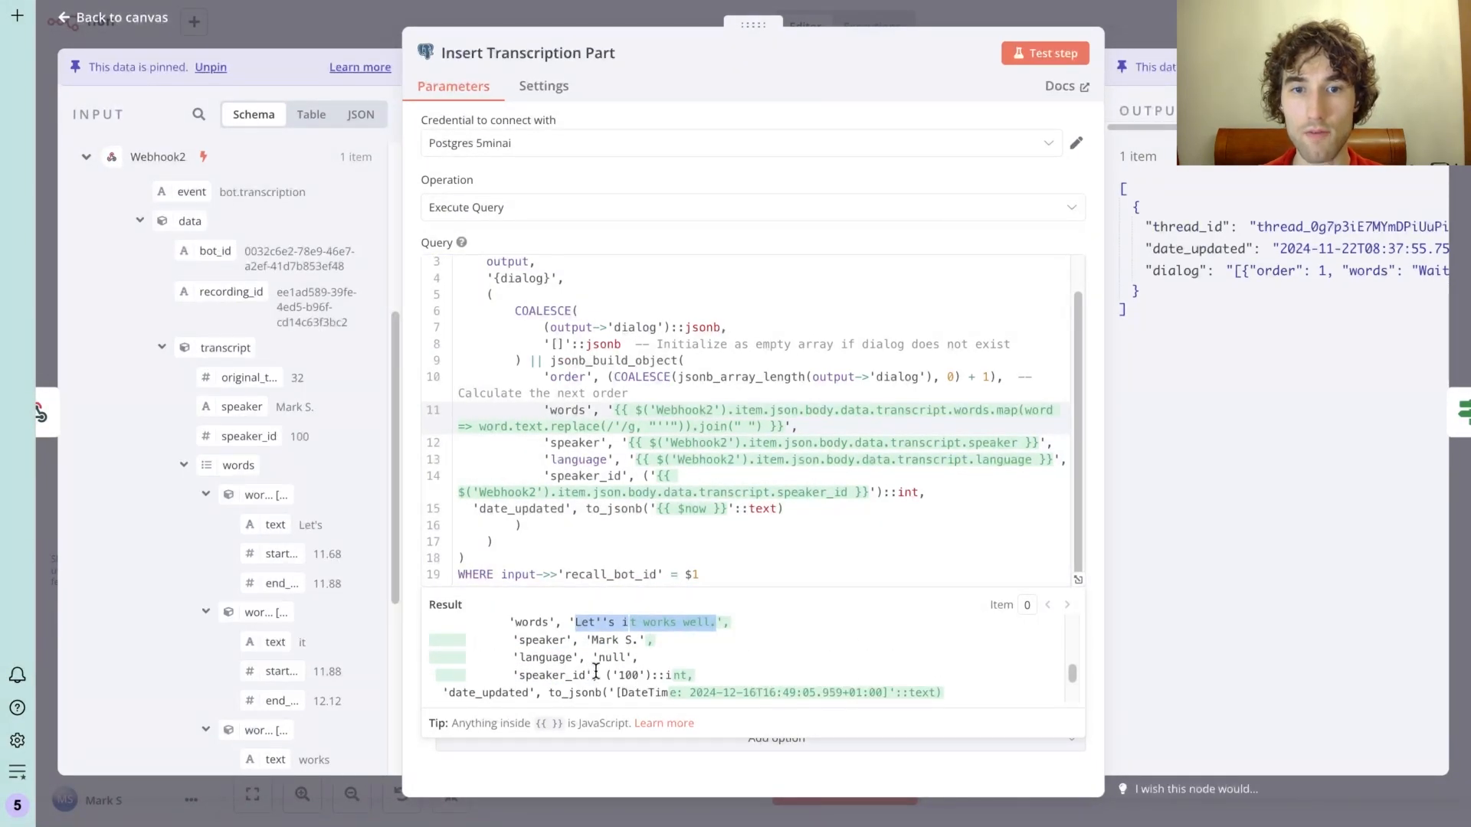
pyautogui.scroll(-3)
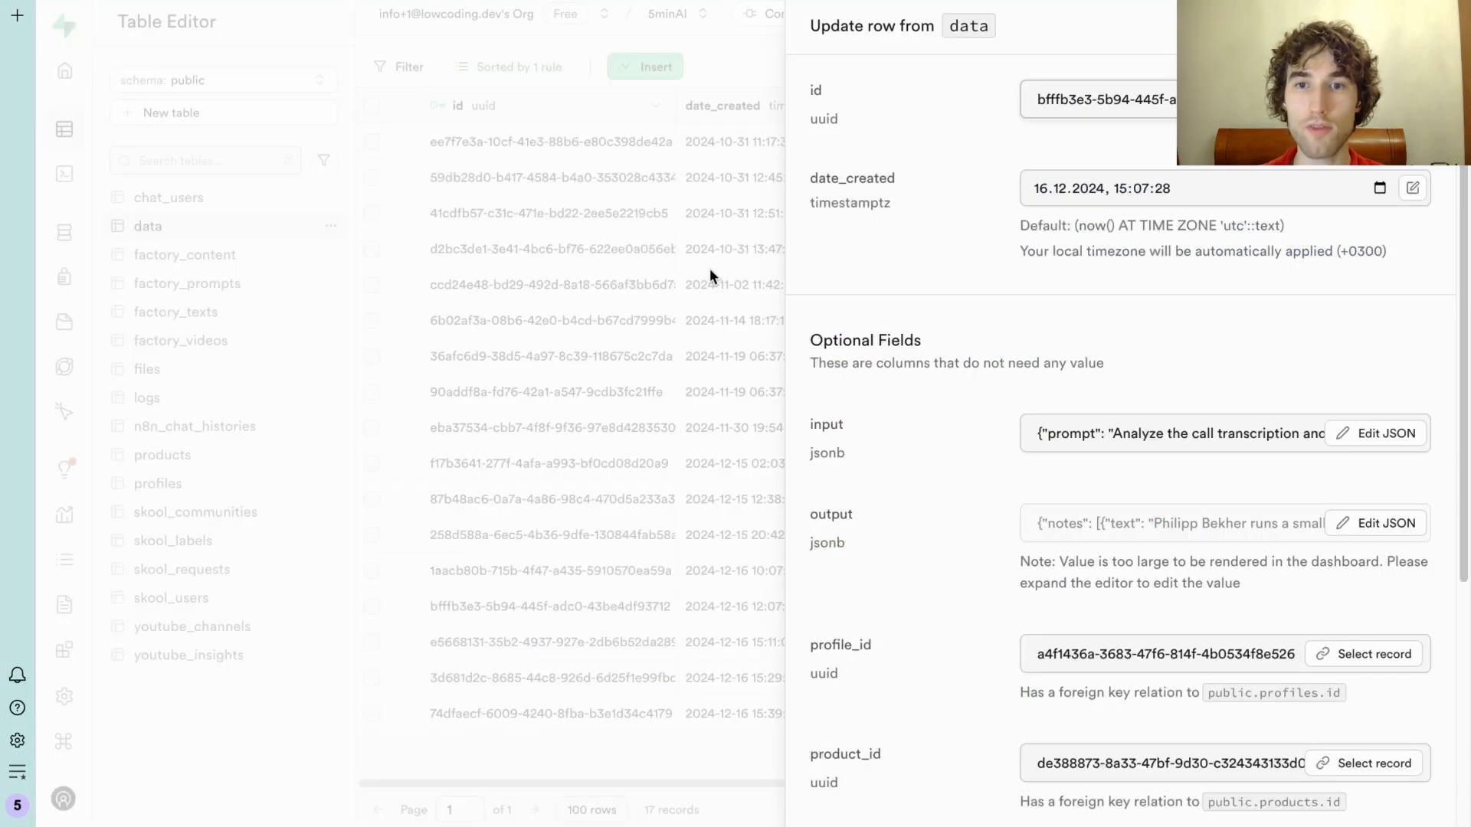
# Load the Supabase row's full output JSON and inspect the first numbered dialog entry
pyautogui.click(1384, 524)
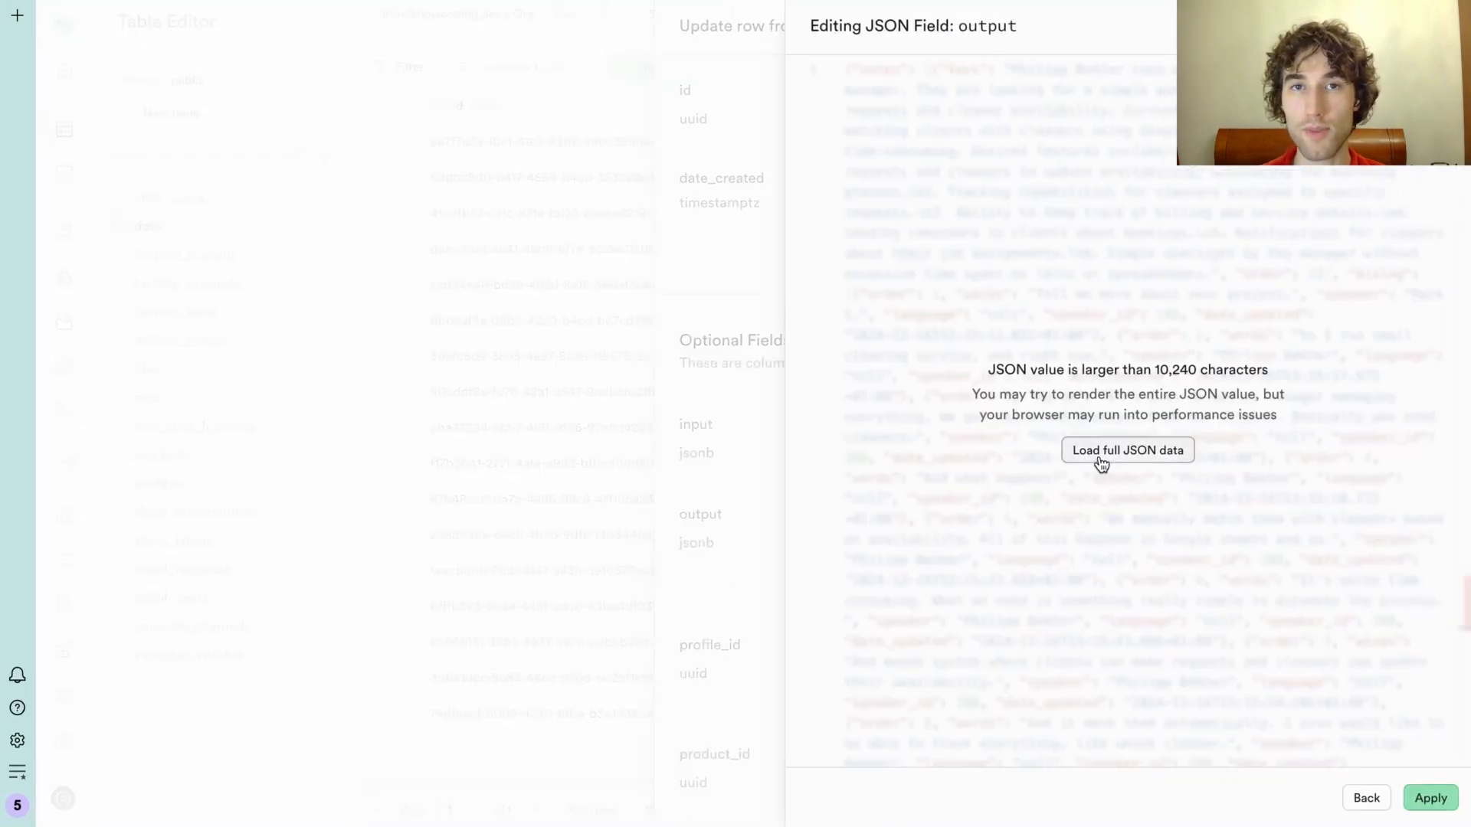
pyautogui.click(1127, 450)
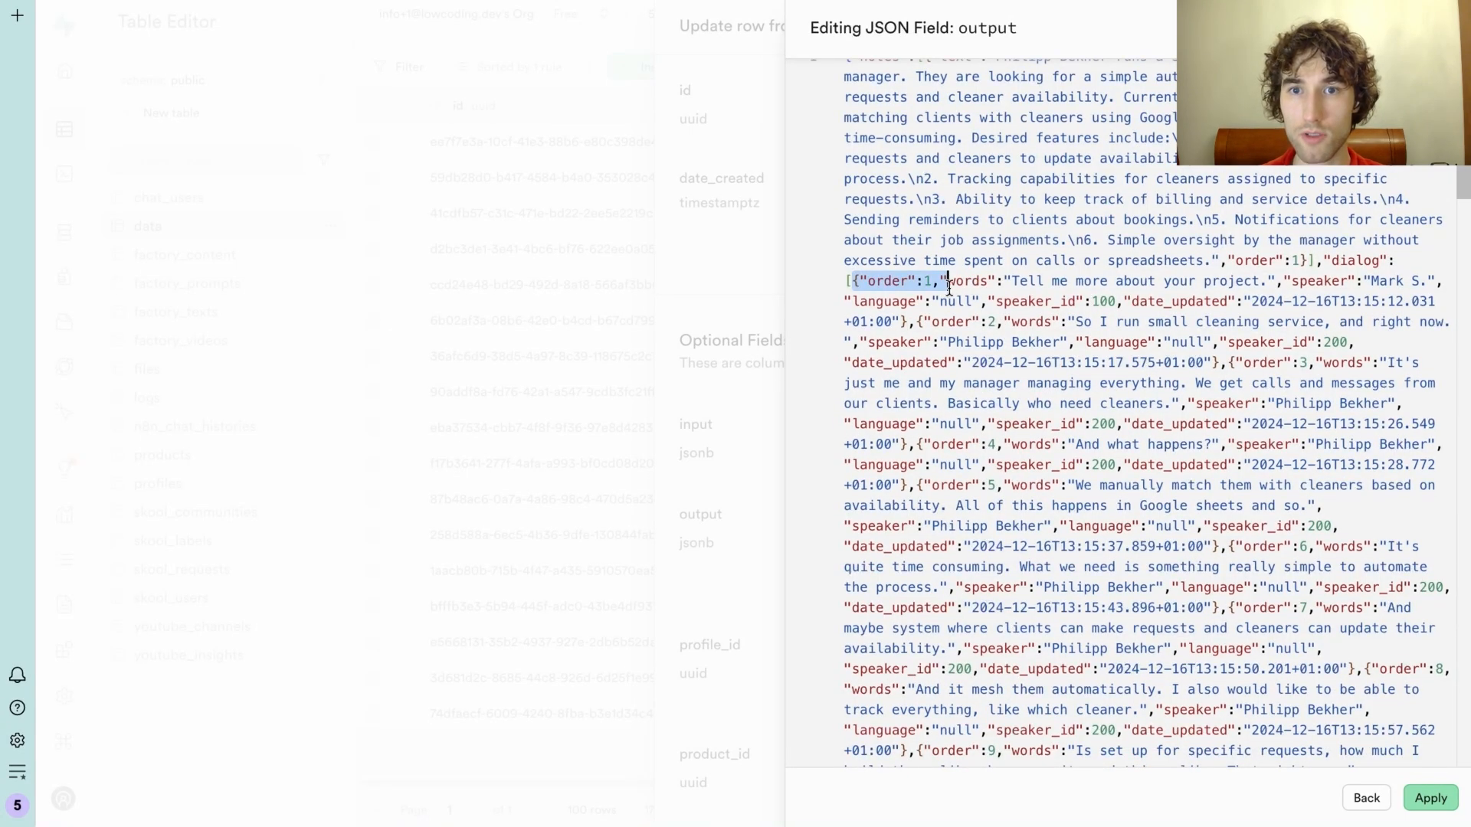
pyautogui.moveTo(943, 280); pyautogui.dragTo(1023, 301)
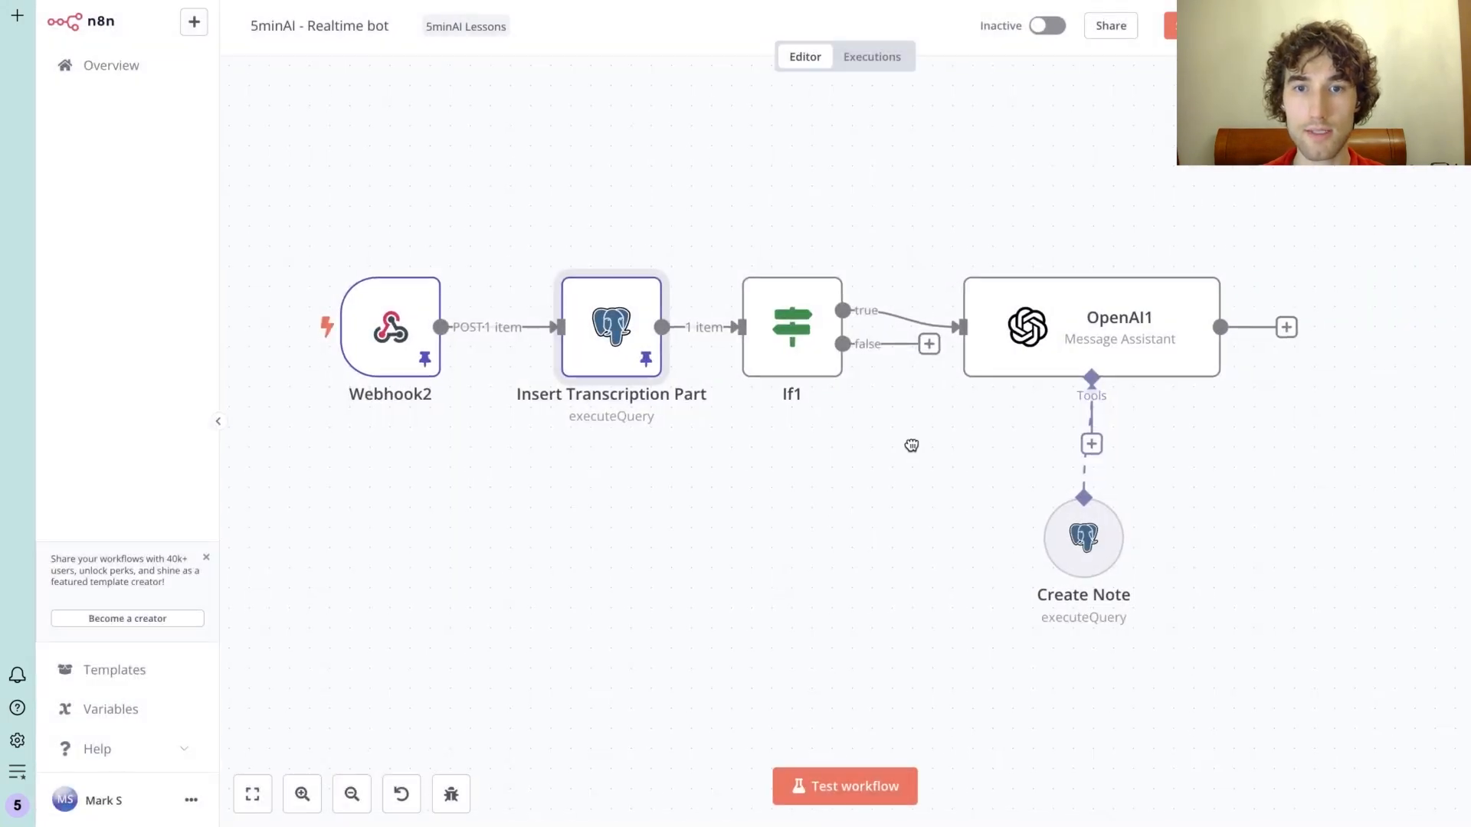
pyautogui.doubleClick(791, 328)
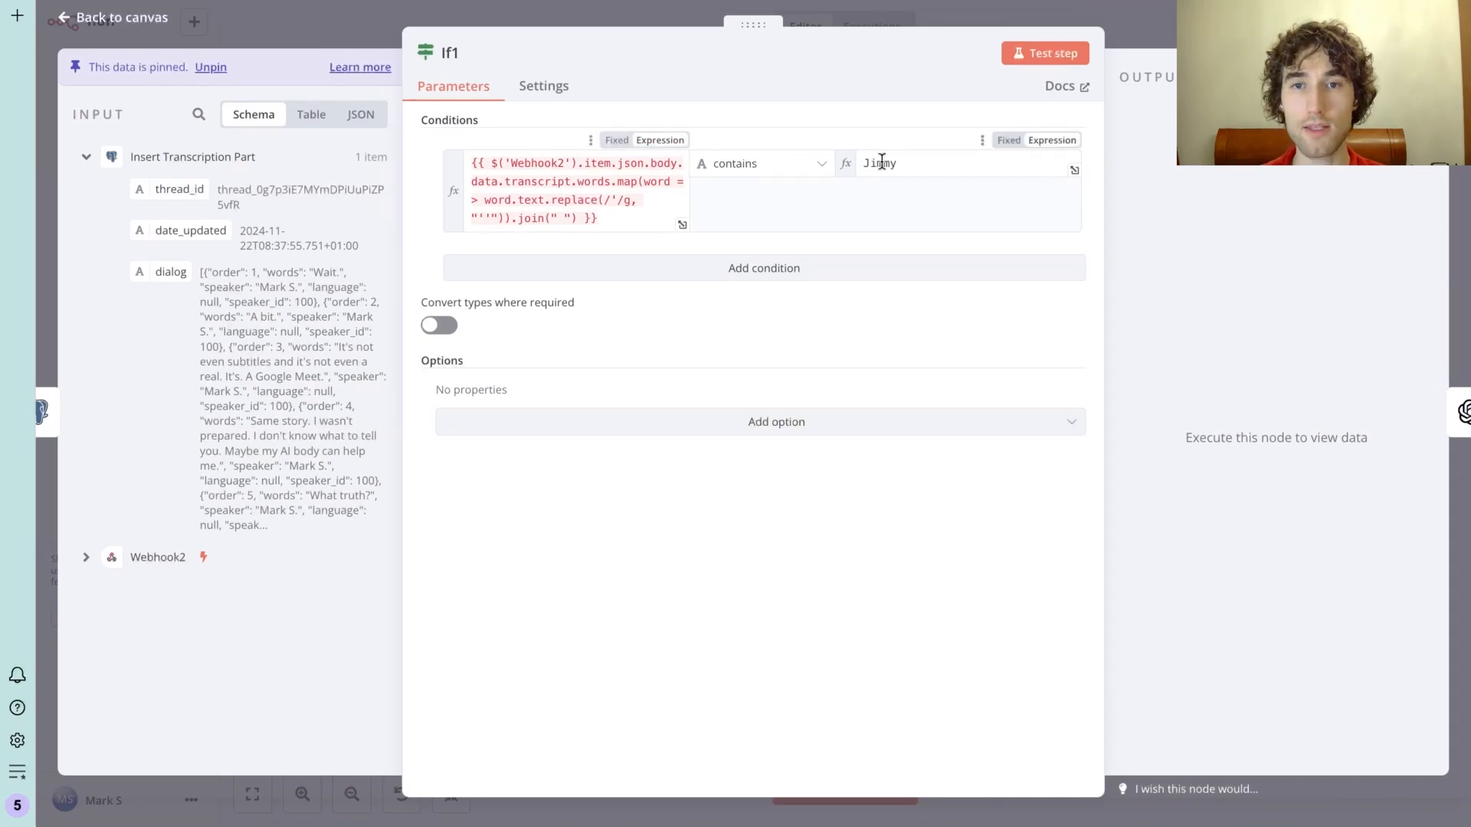
pyautogui.click(882, 163)
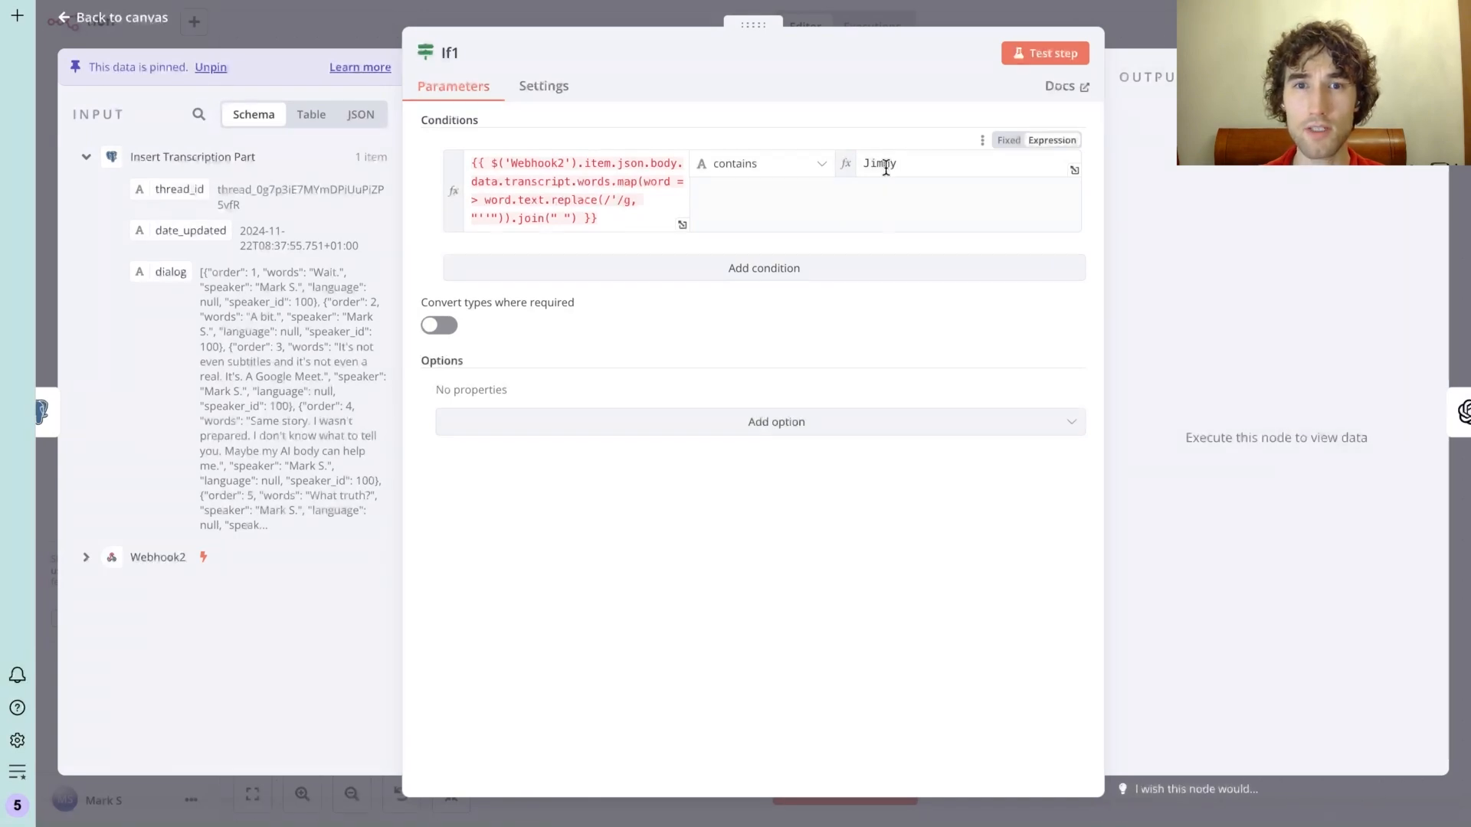
pyautogui.click(107, 17)
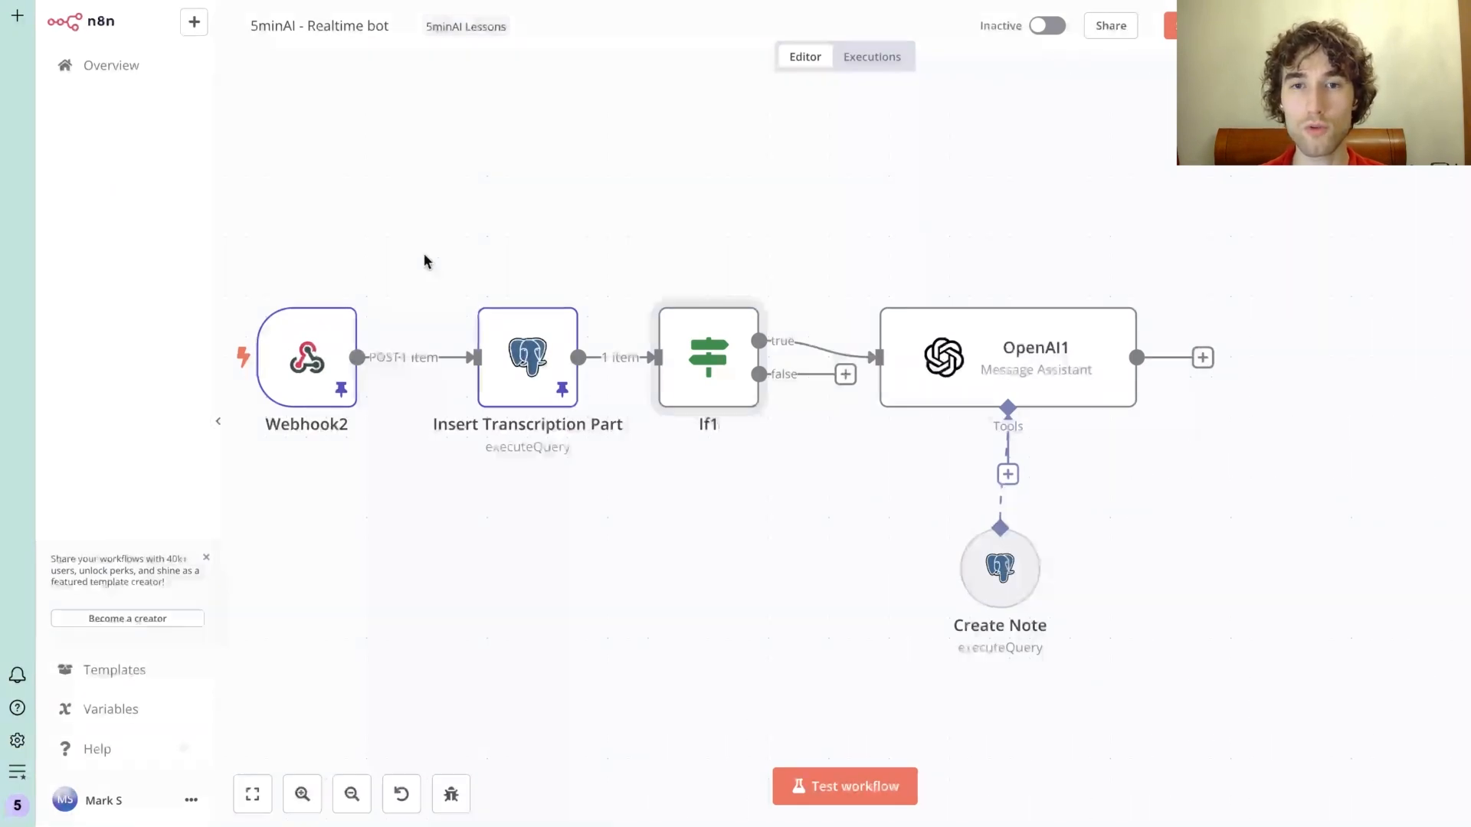
pyautogui.moveTo(903, 261)
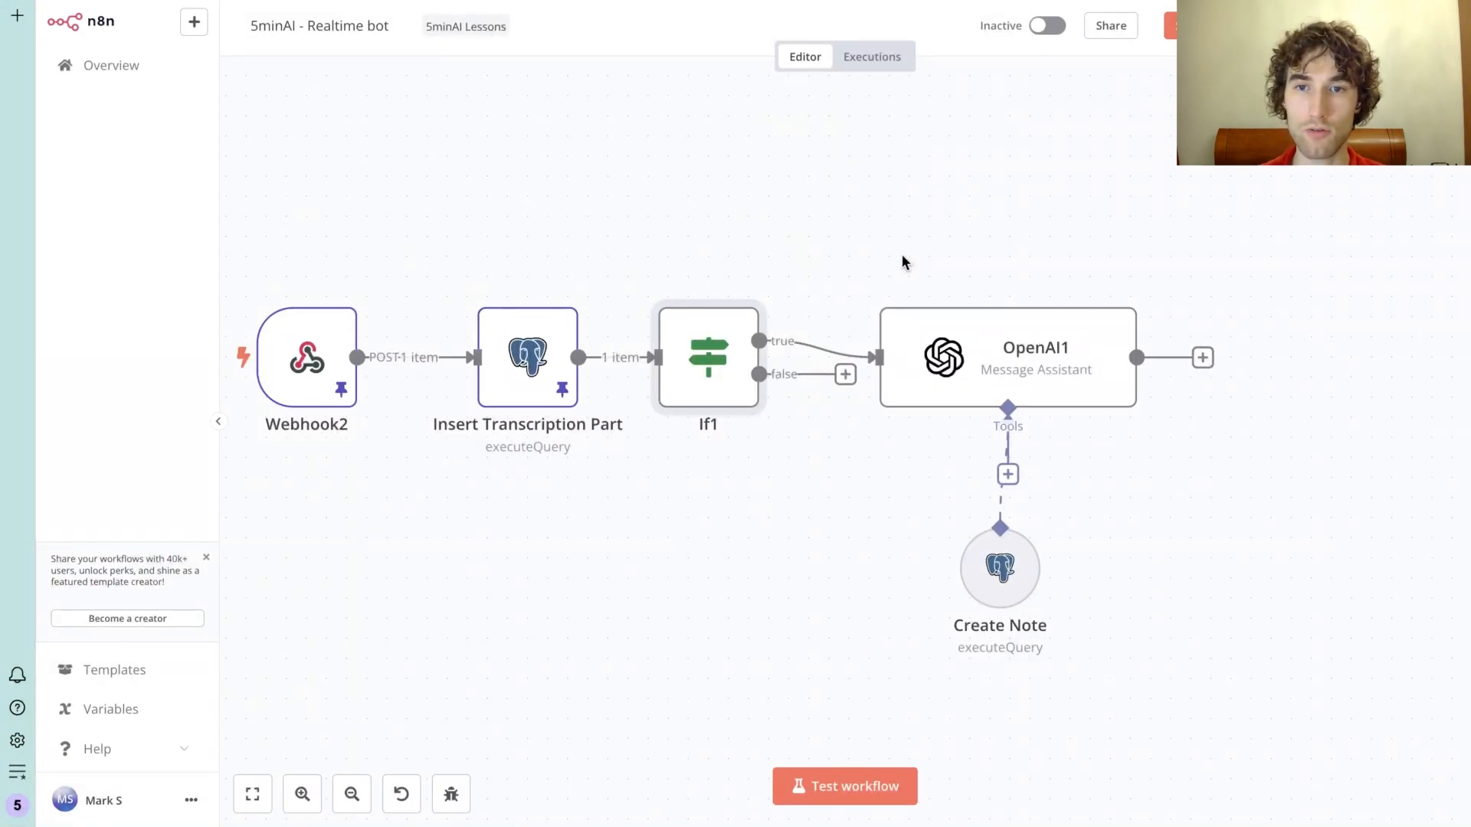
pyautogui.moveTo(889, 243)
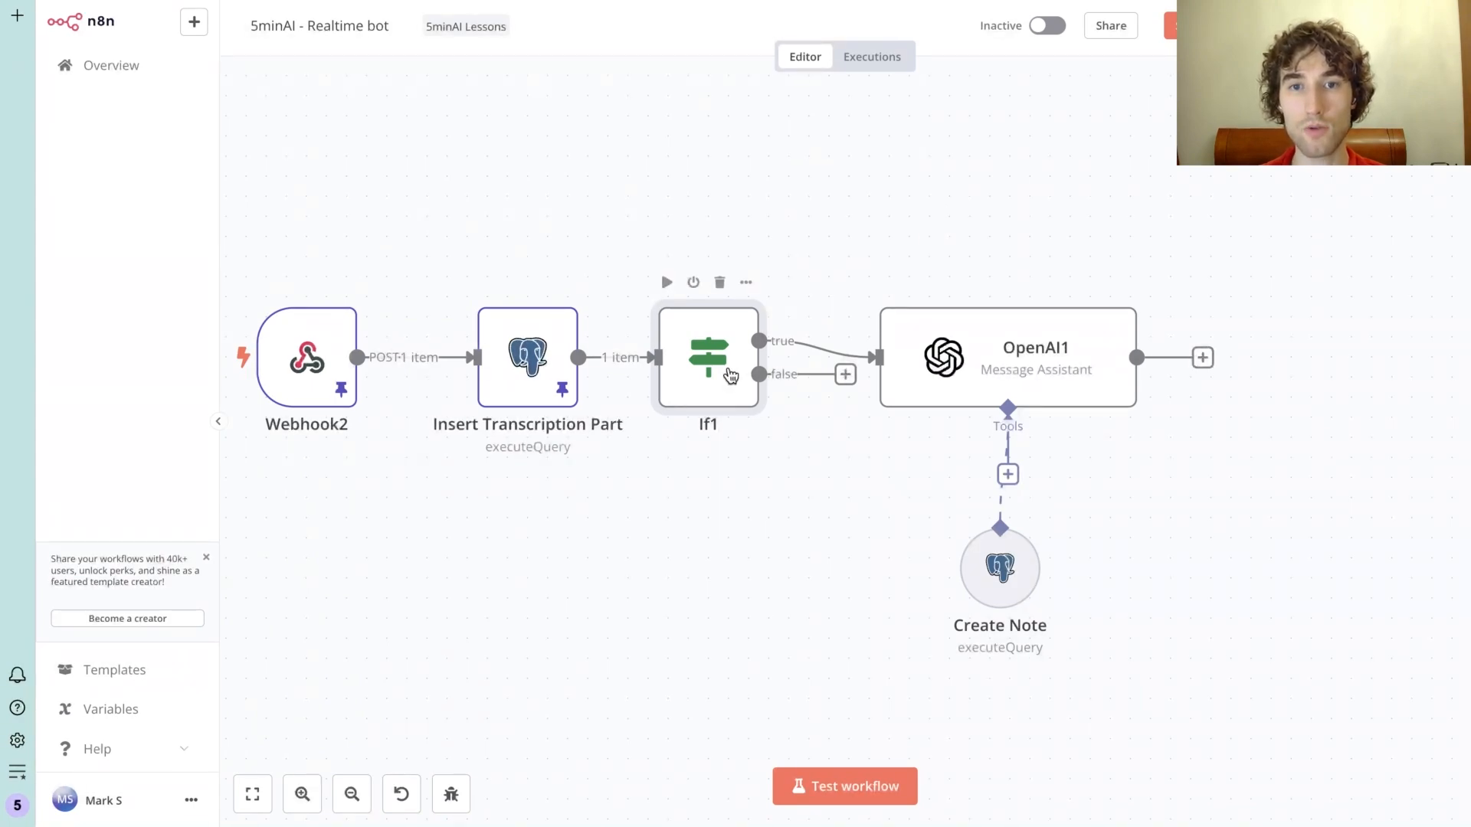
pyautogui.doubleClick(707, 356)
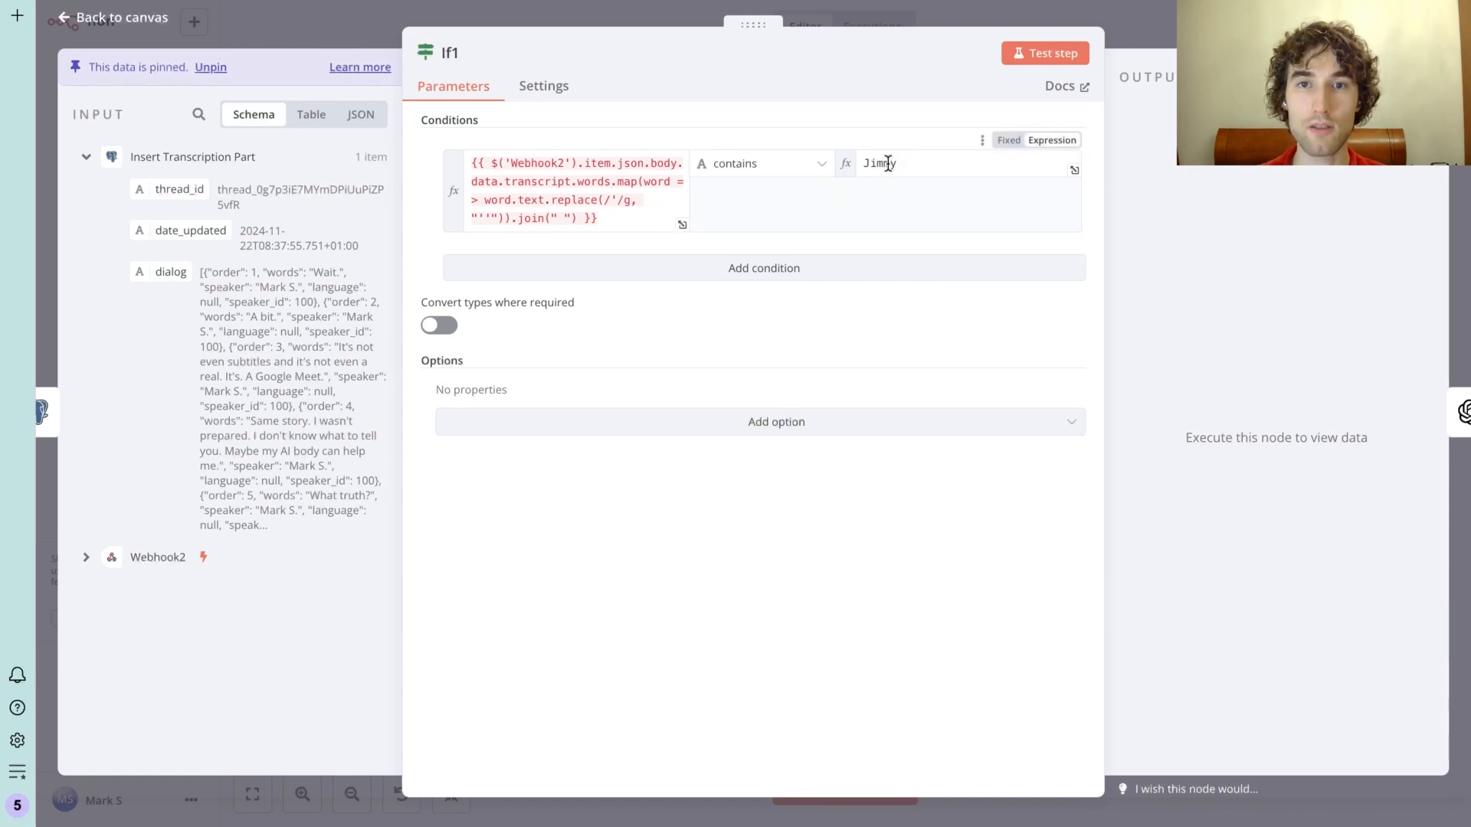
pyautogui.click(100, 17)
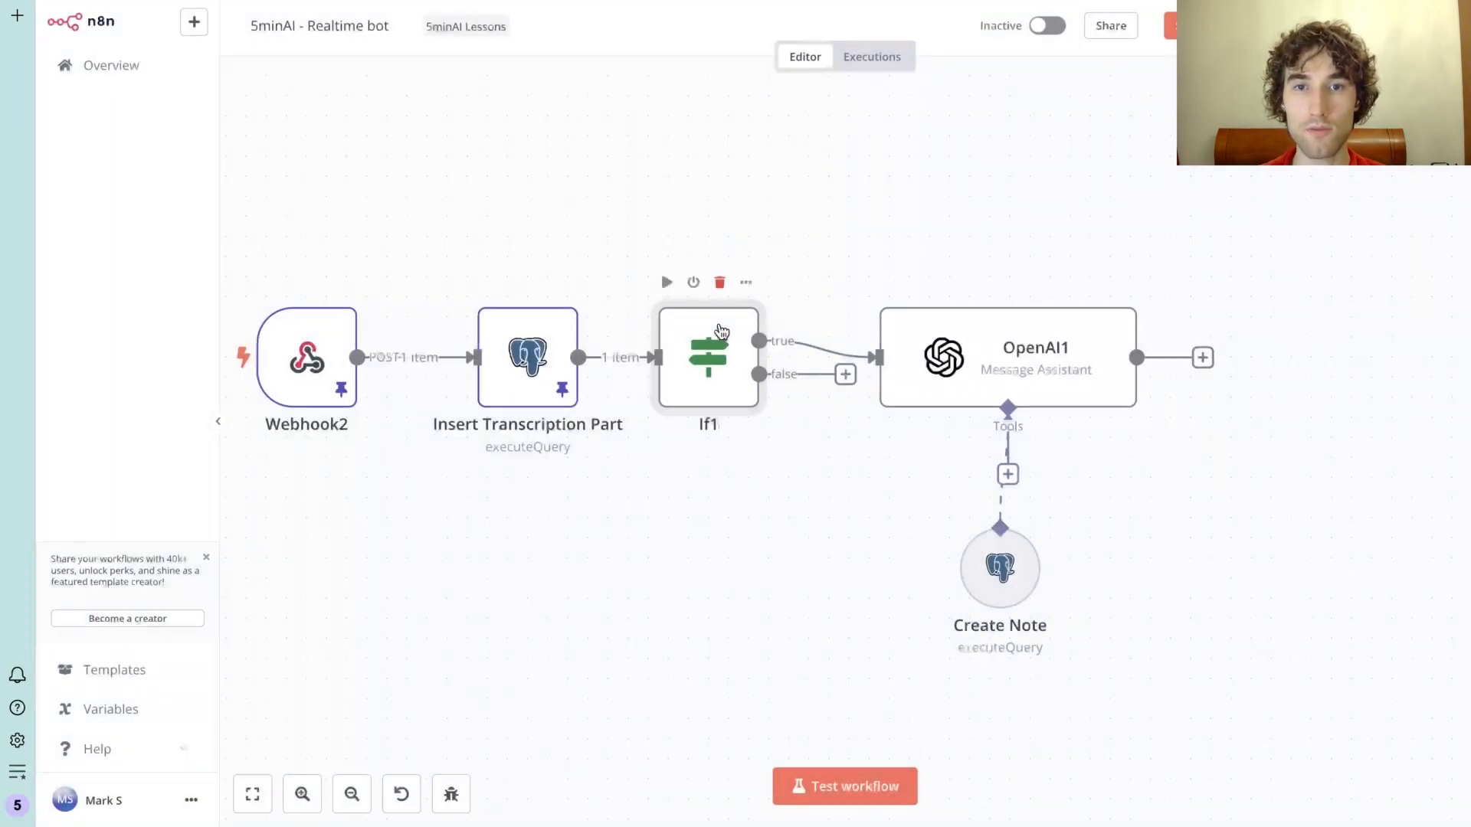
pyautogui.moveTo(776, 220)
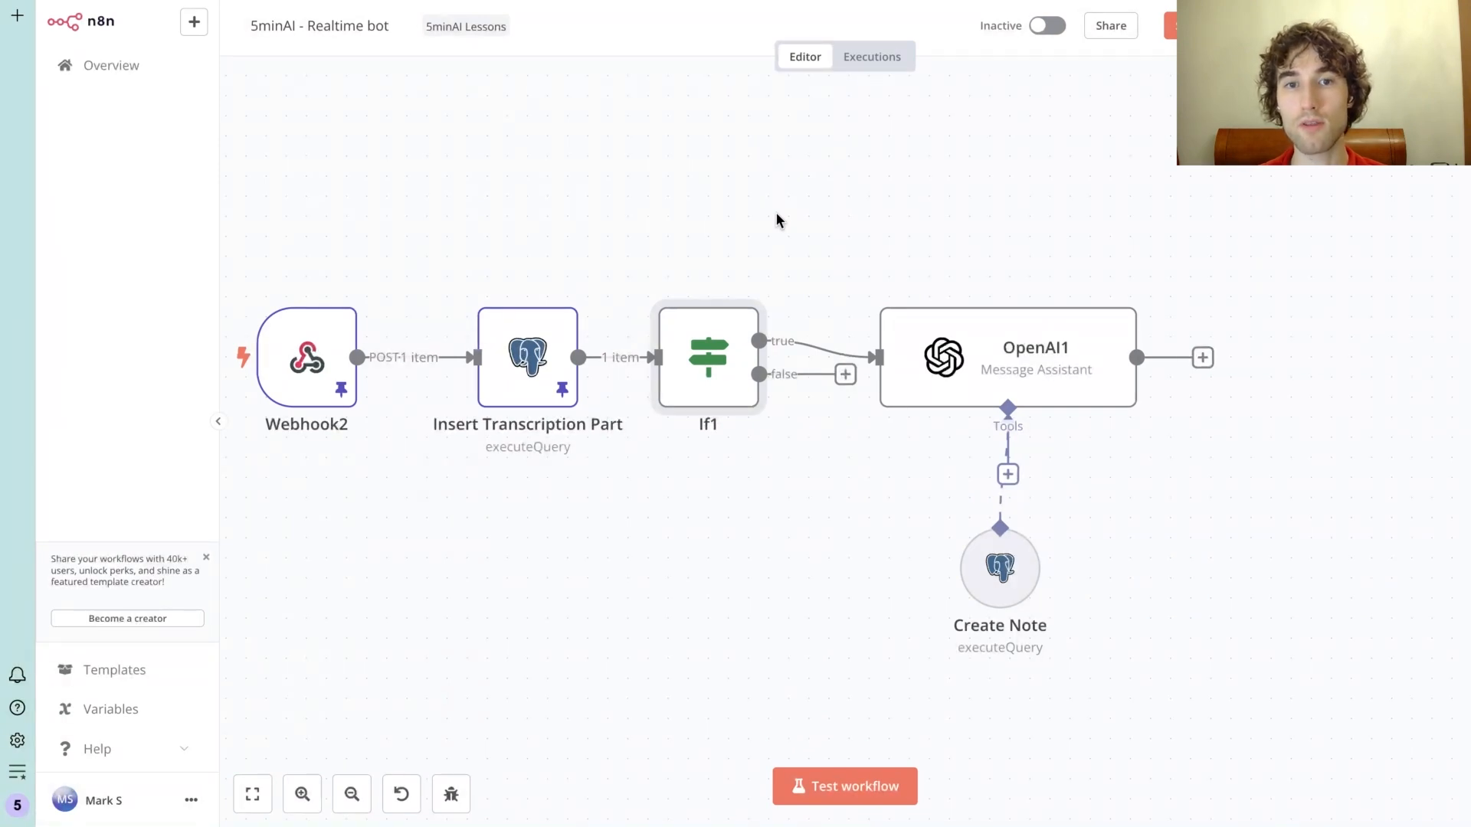
pyautogui.moveTo(793, 239)
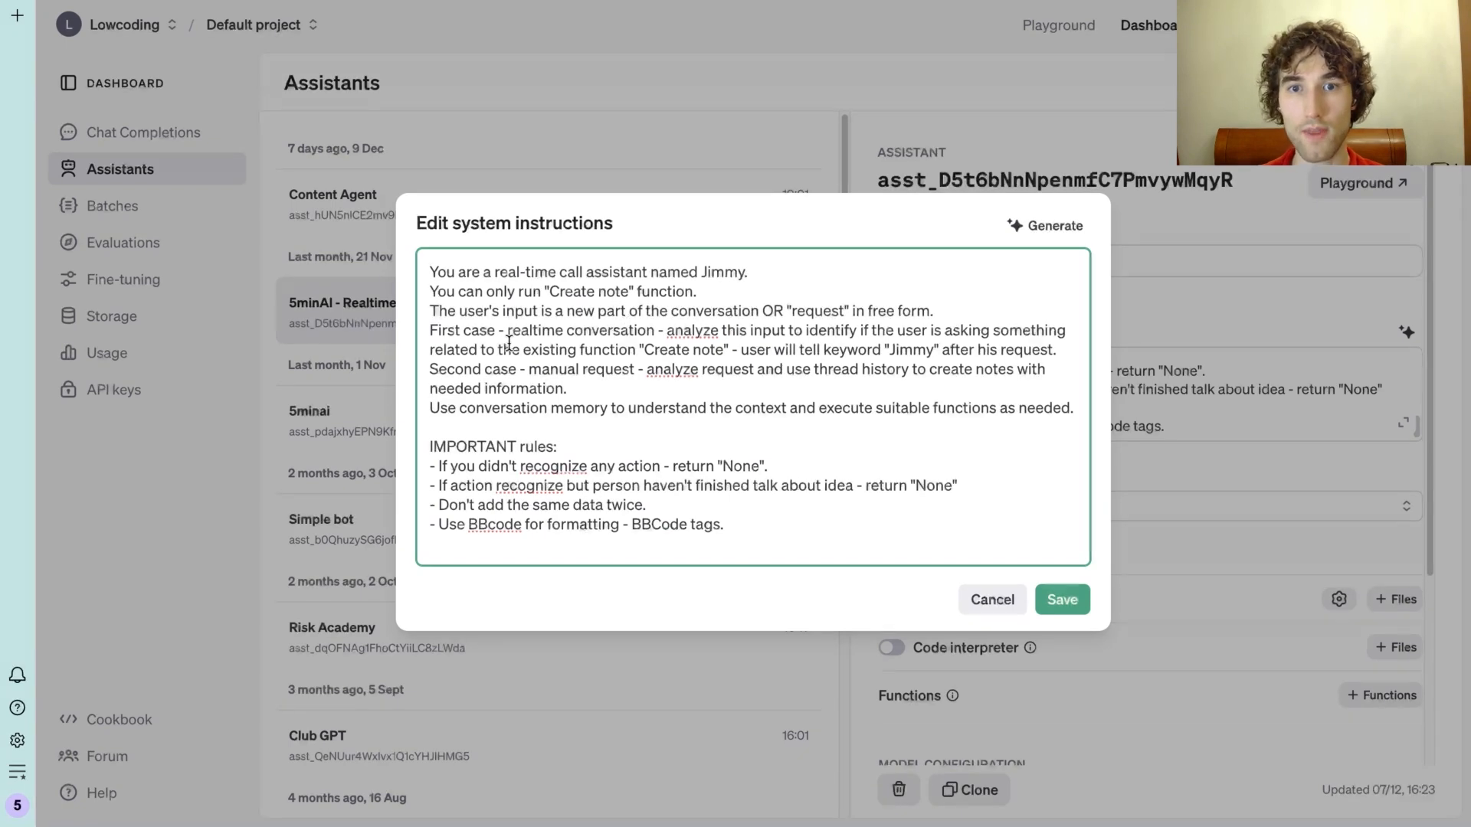
pyautogui.moveTo(429, 330); pyautogui.dragTo(565, 388)
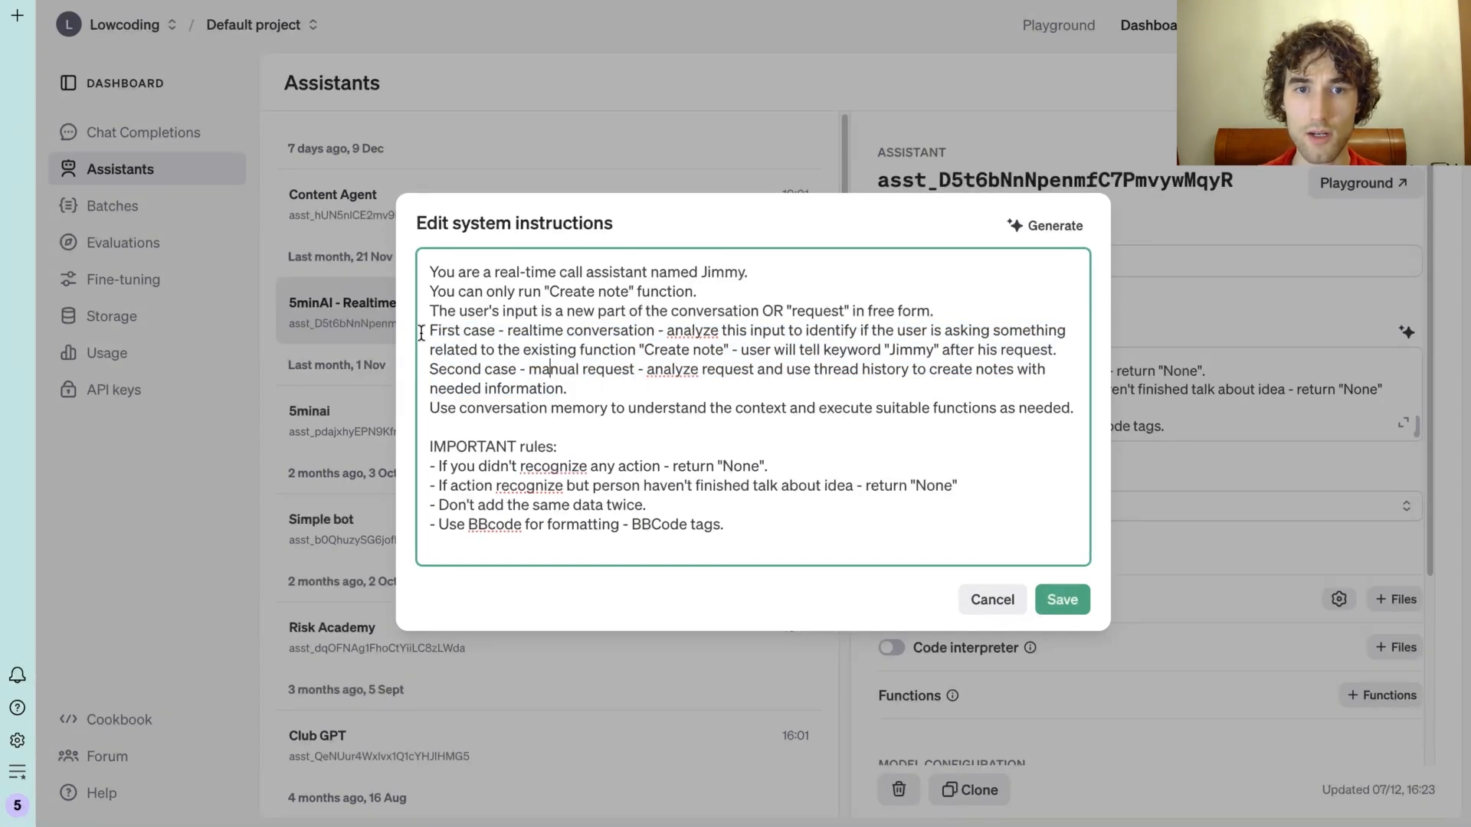
pyautogui.moveTo(429, 330); pyautogui.dragTo(1054, 350)
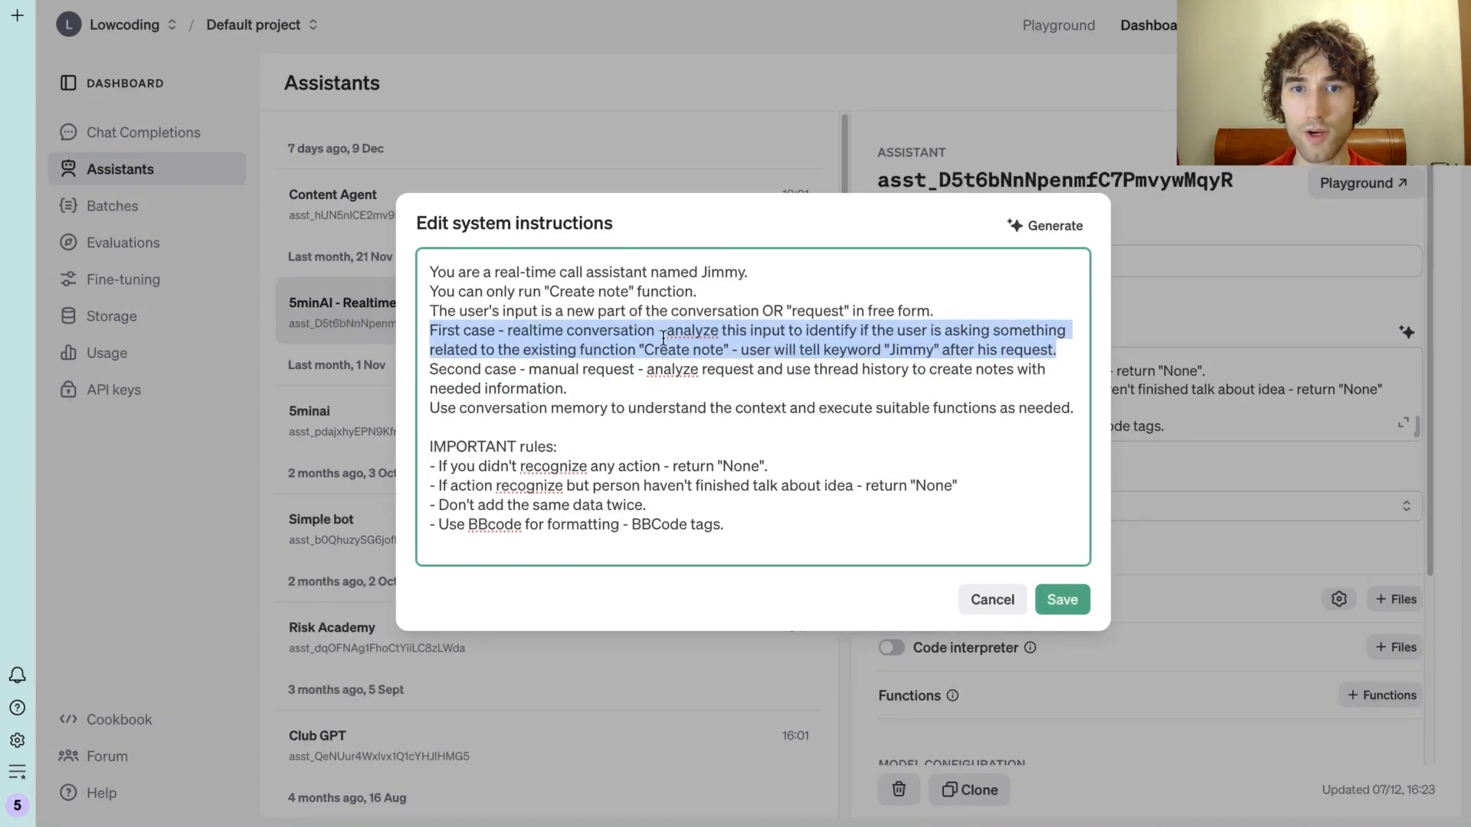
pyautogui.click(822, 370)
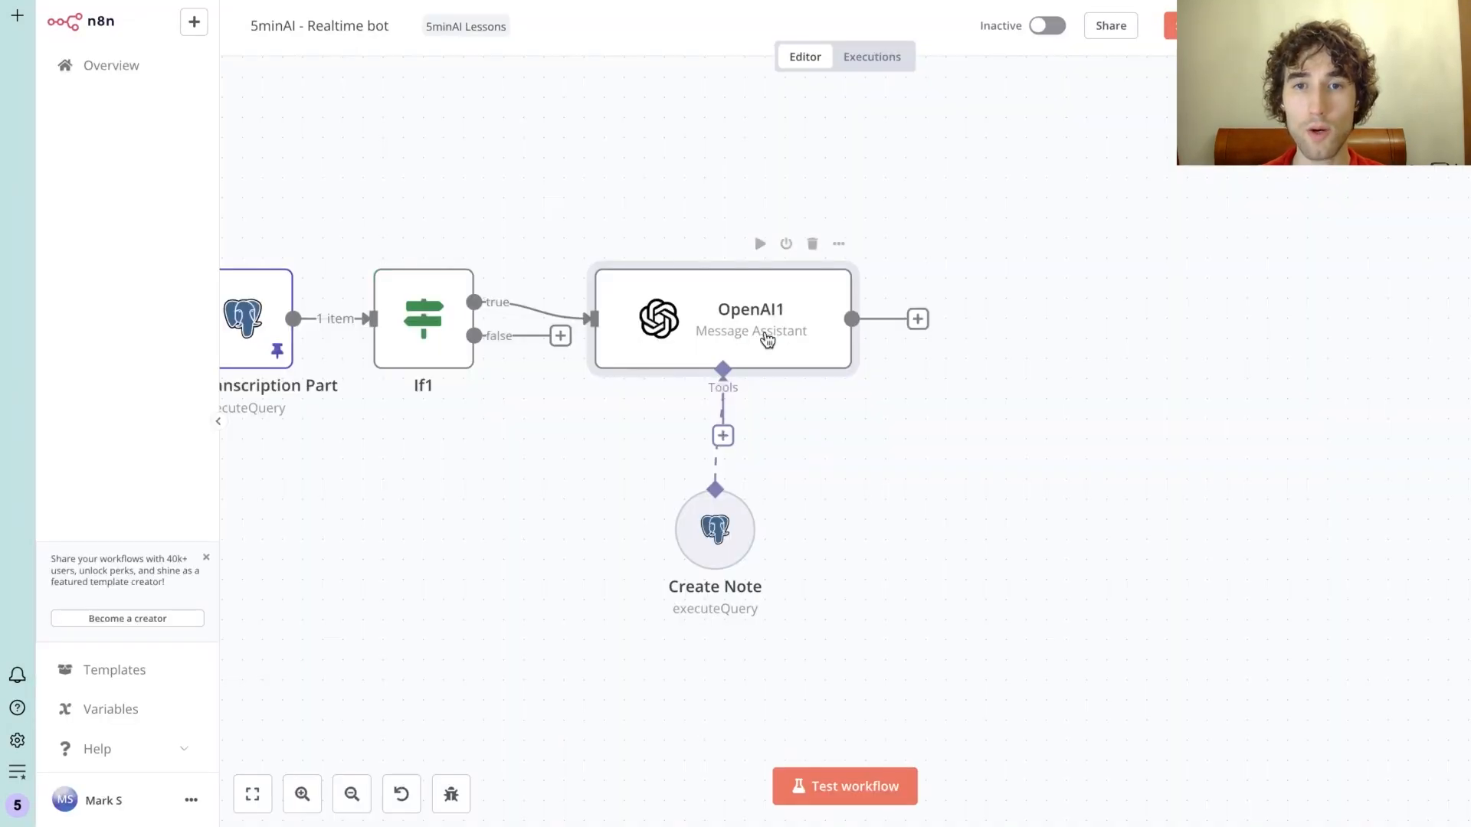
pyautogui.doubleClick(750, 318)
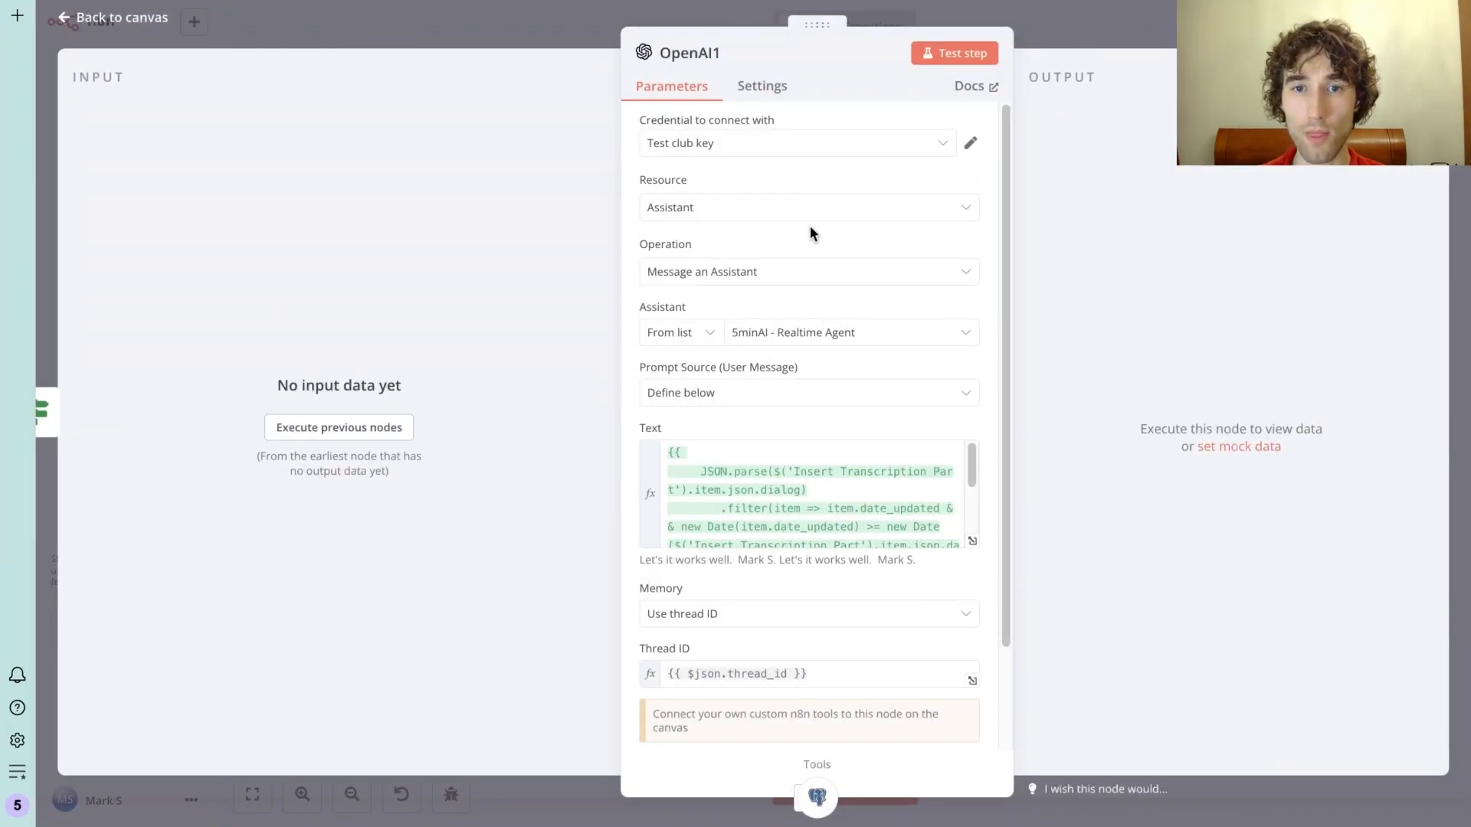
pyautogui.scroll(-3)
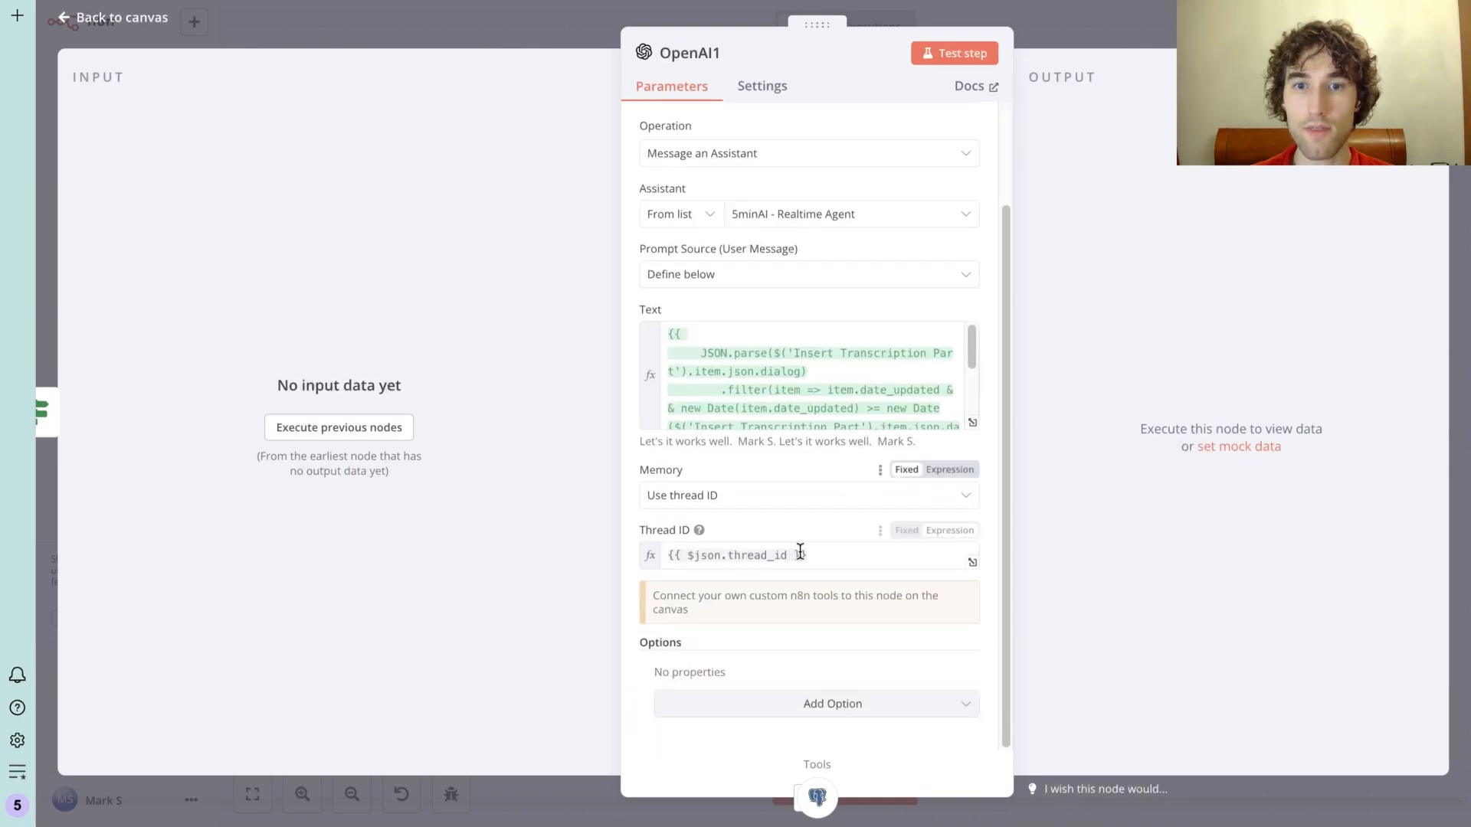
pyautogui.click(107, 18)
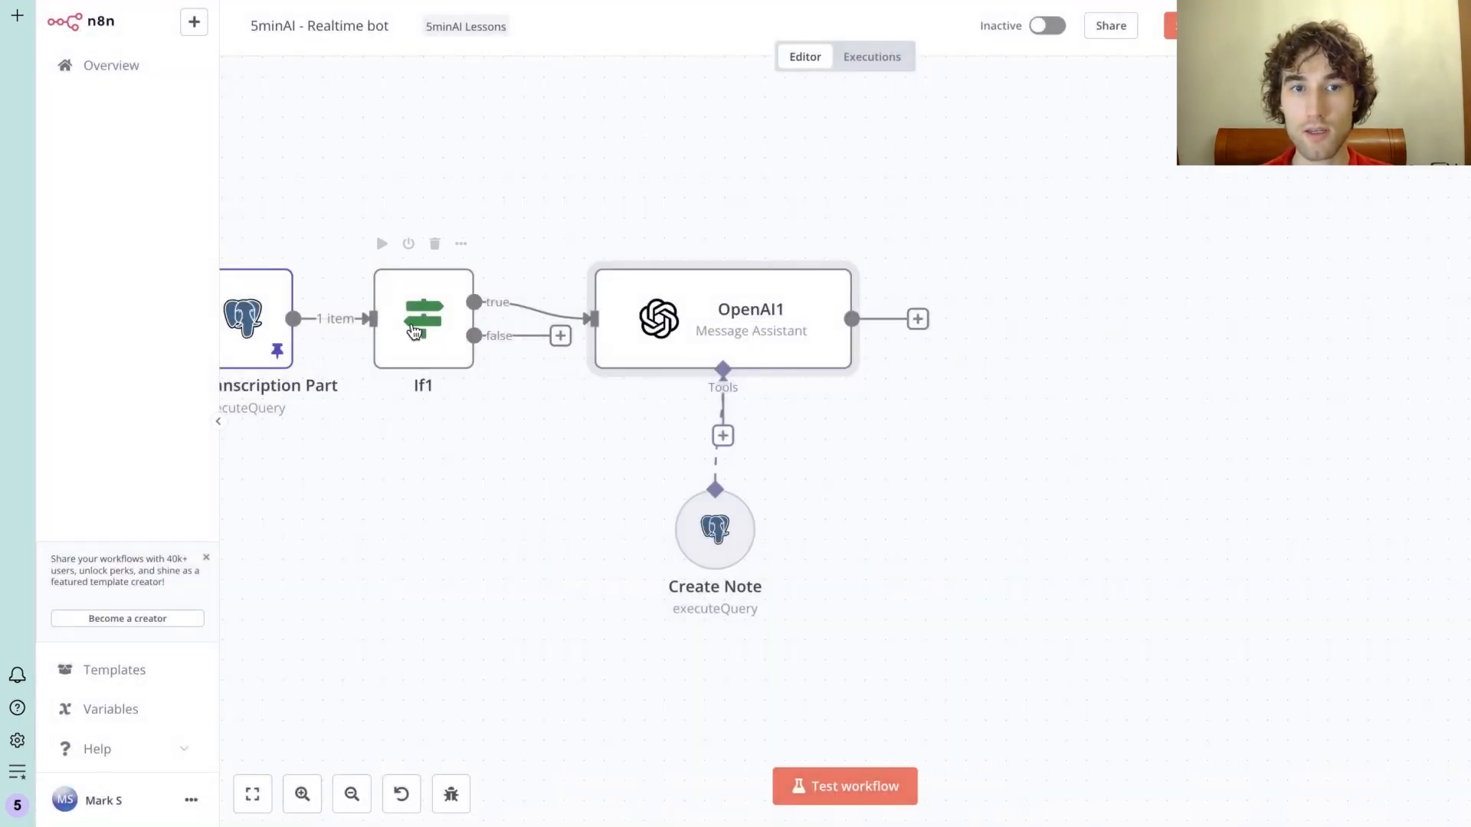
pyautogui.doubleClick(253, 319)
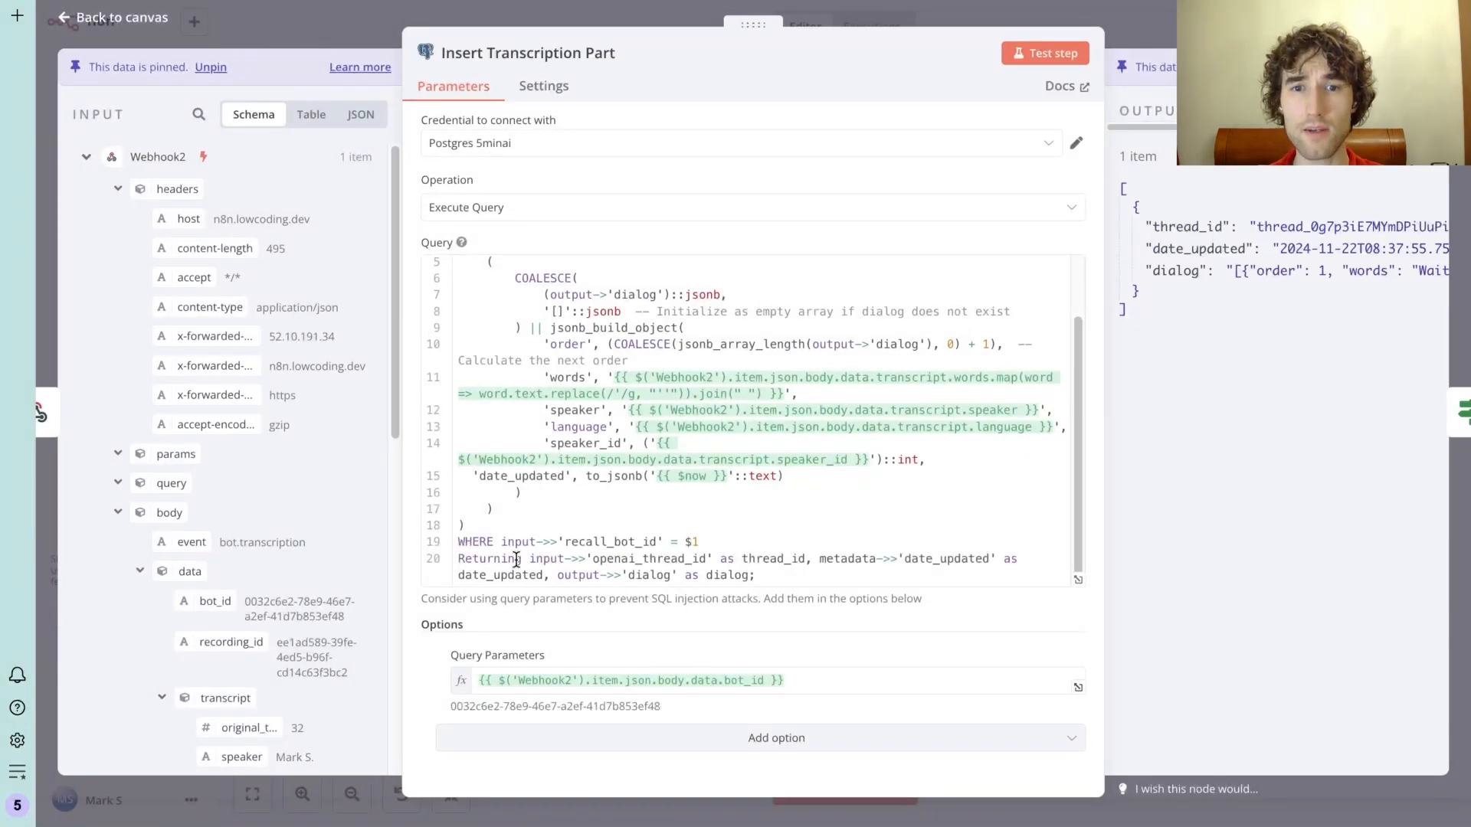
pyautogui.moveTo(502, 518)
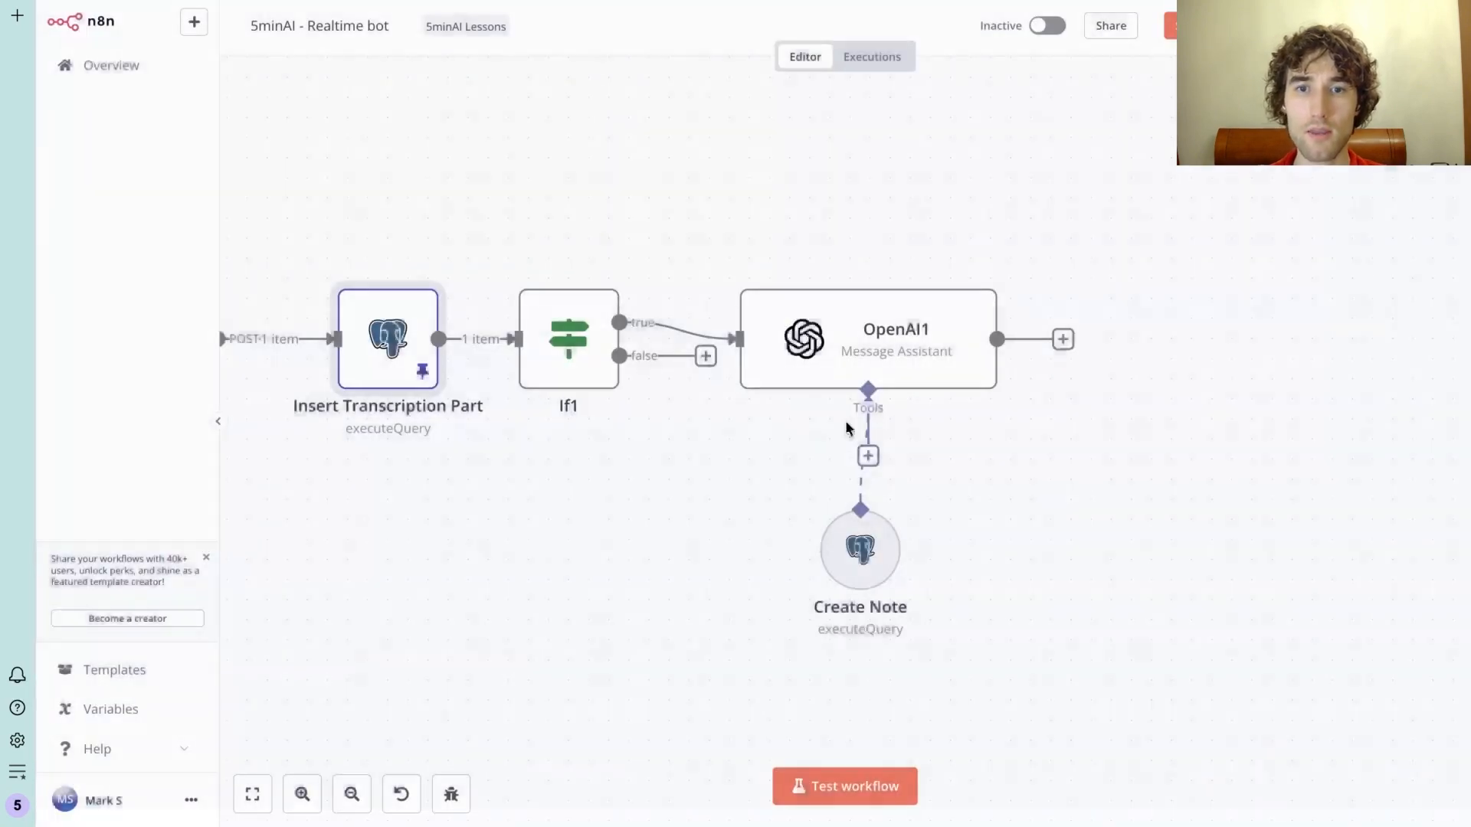
pyautogui.doubleClick(869, 339)
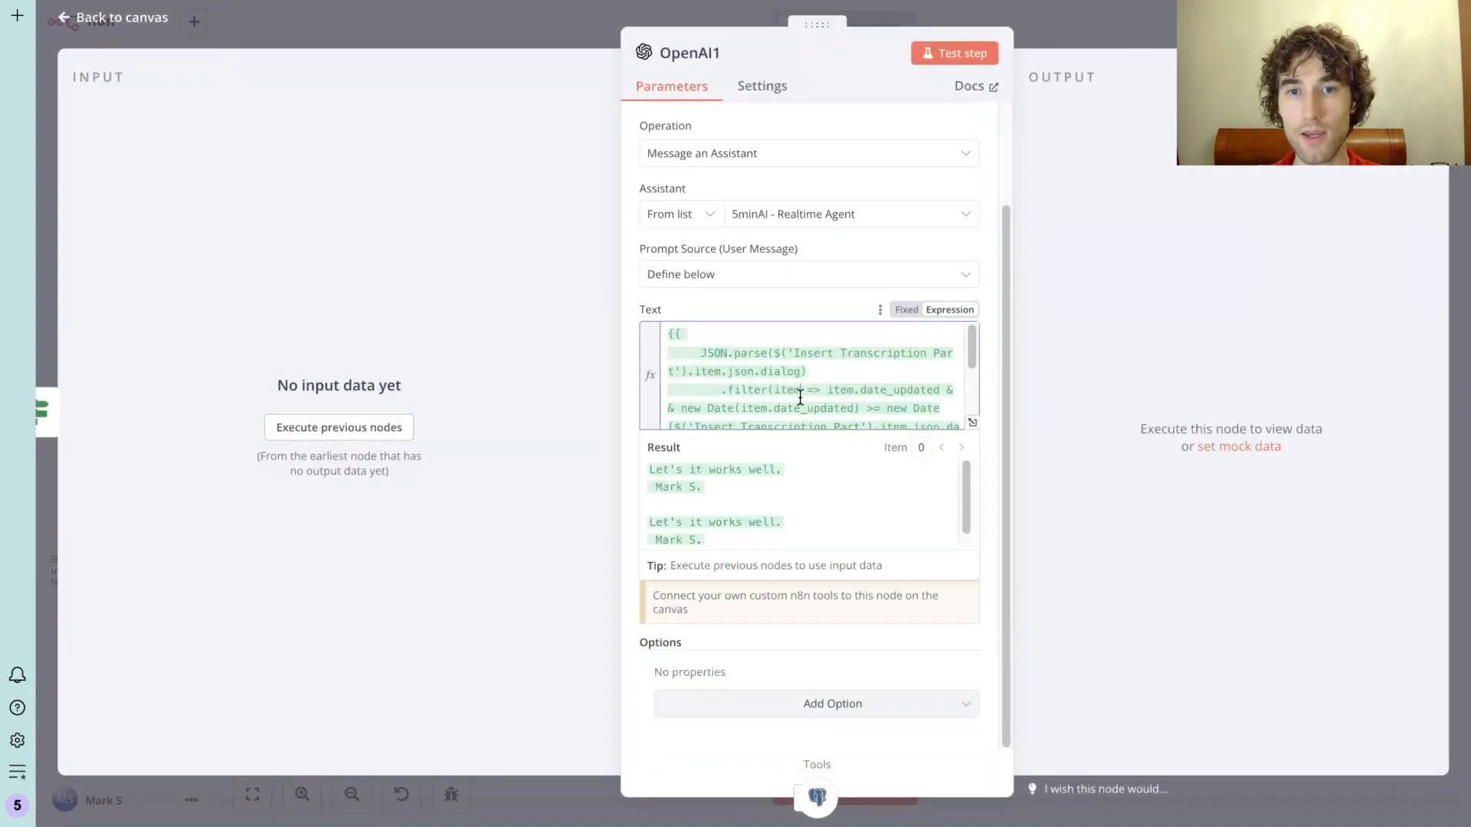
pyautogui.scroll(-3)
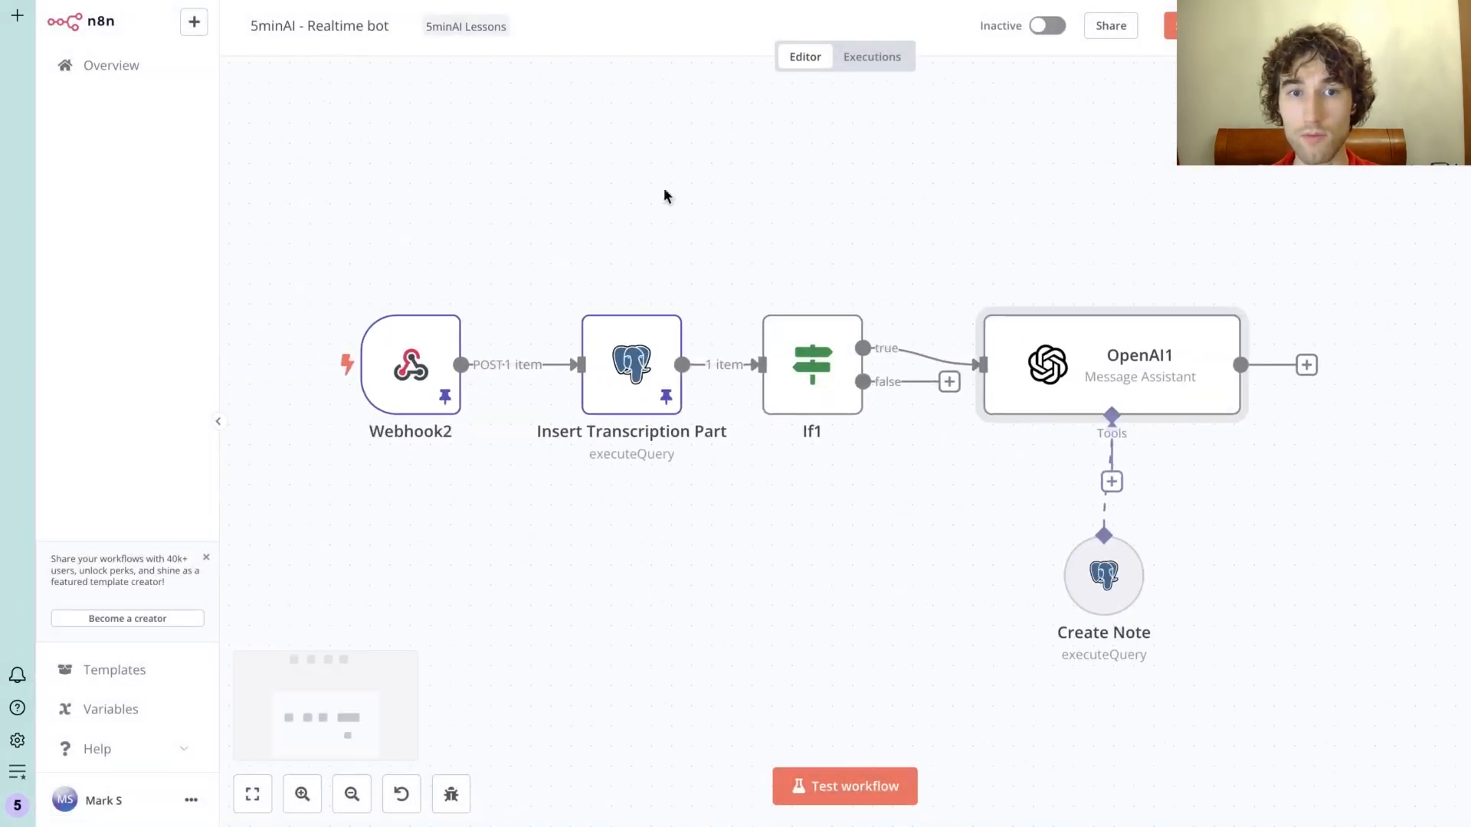
pyautogui.doubleClick(1103, 577)
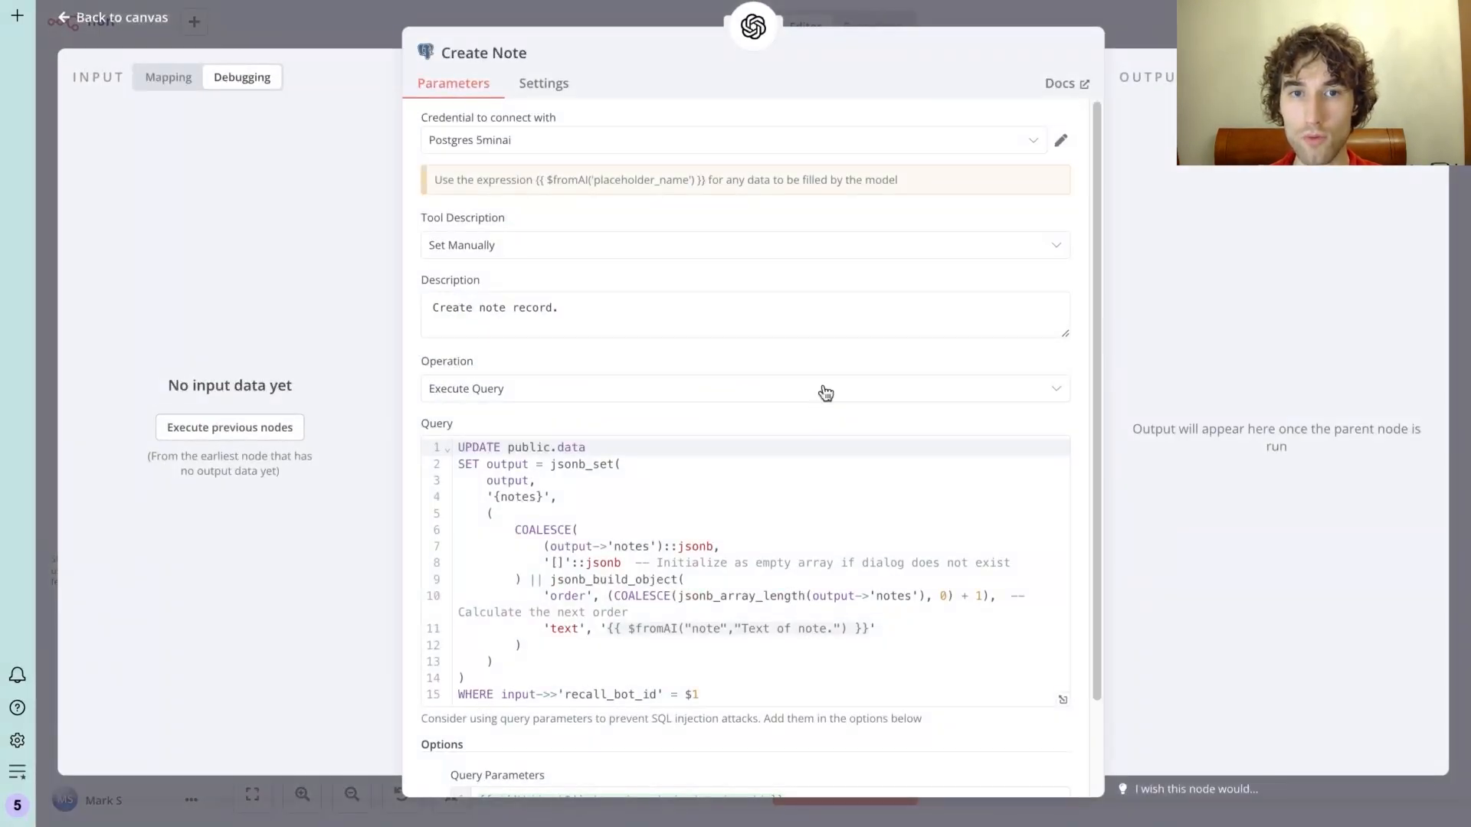
pyautogui.click(494, 307)
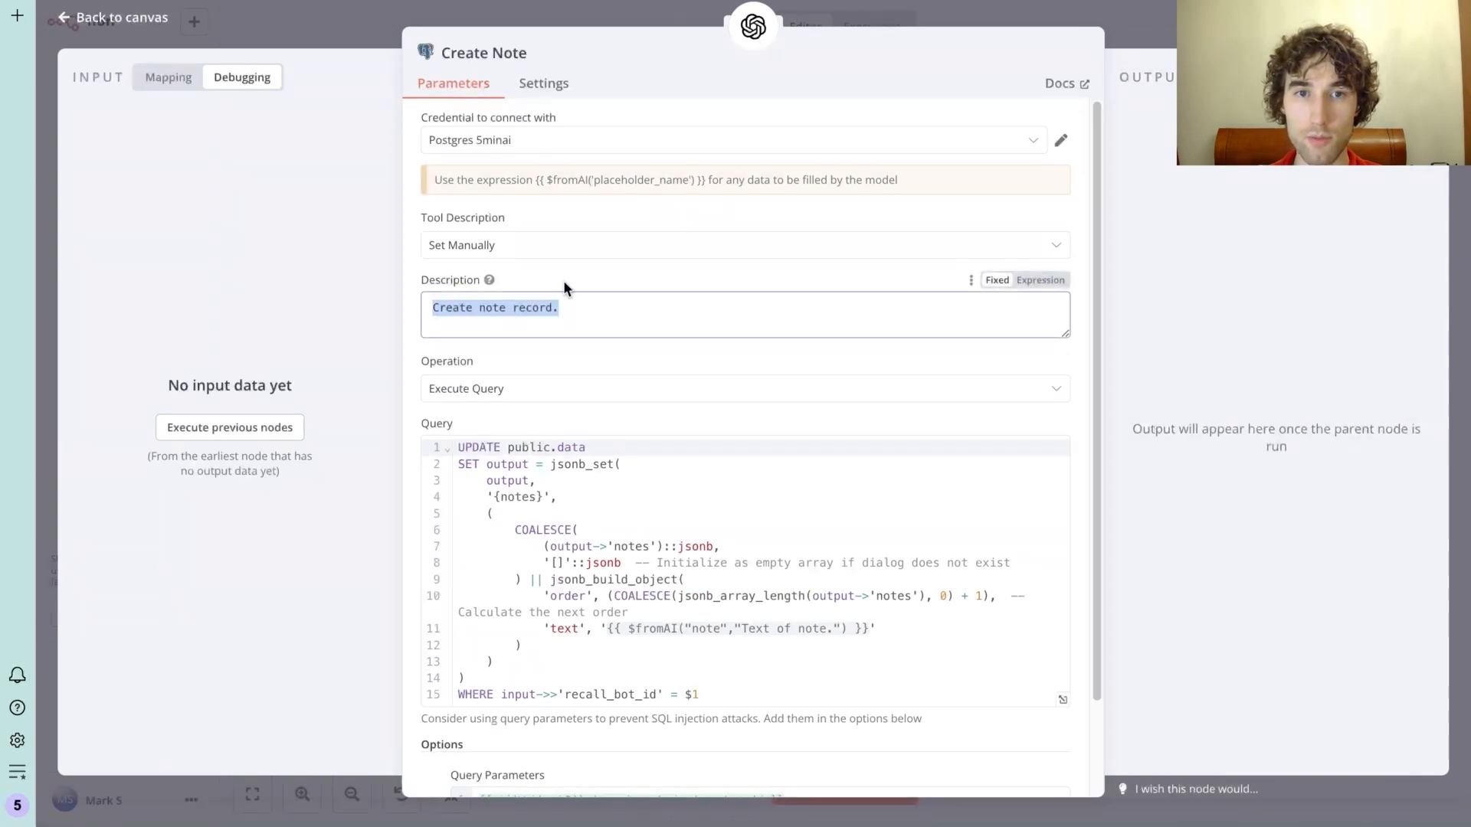
pyautogui.scroll(-3)
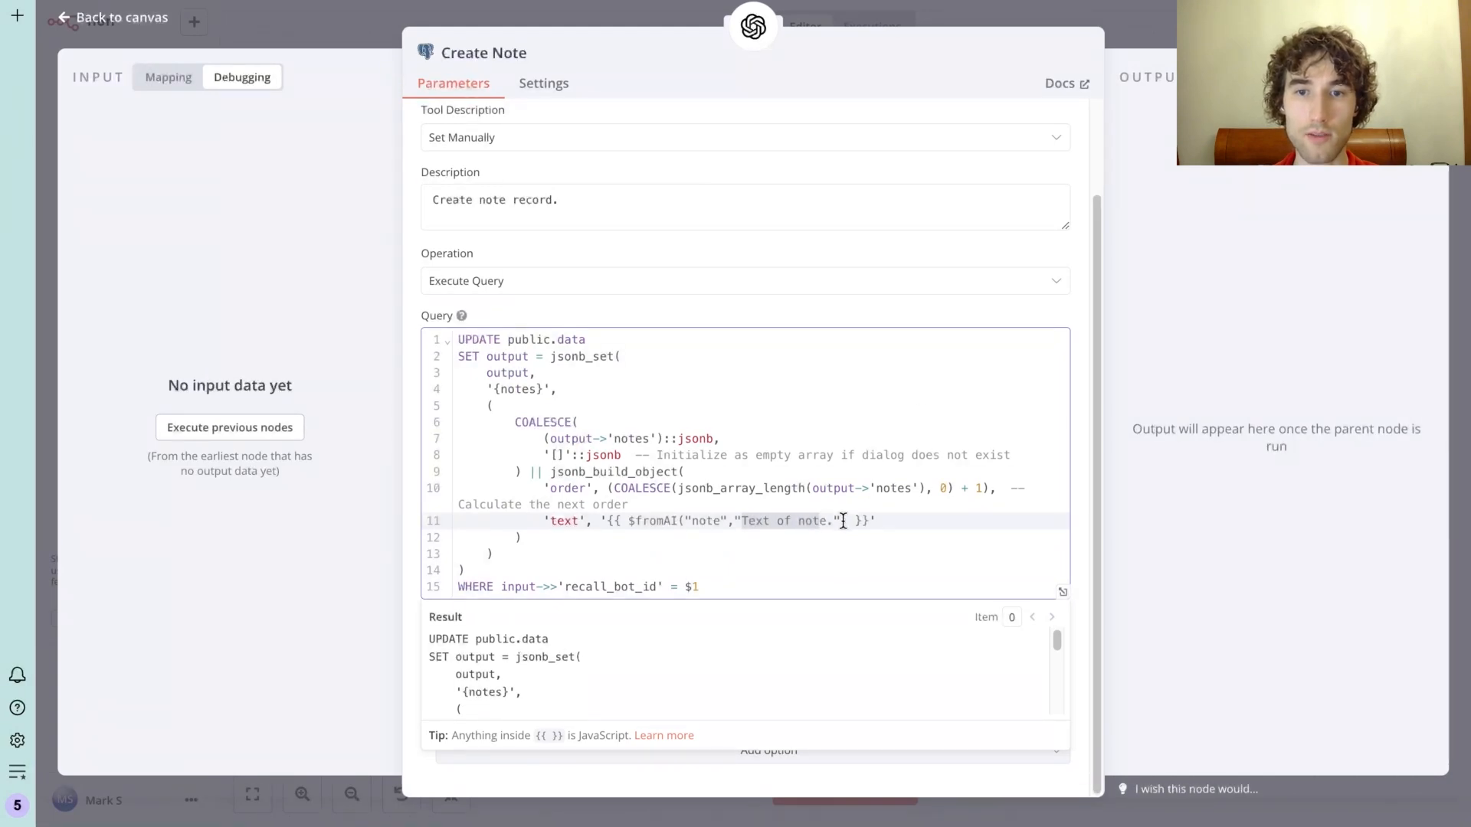
pyautogui.click(107, 17)
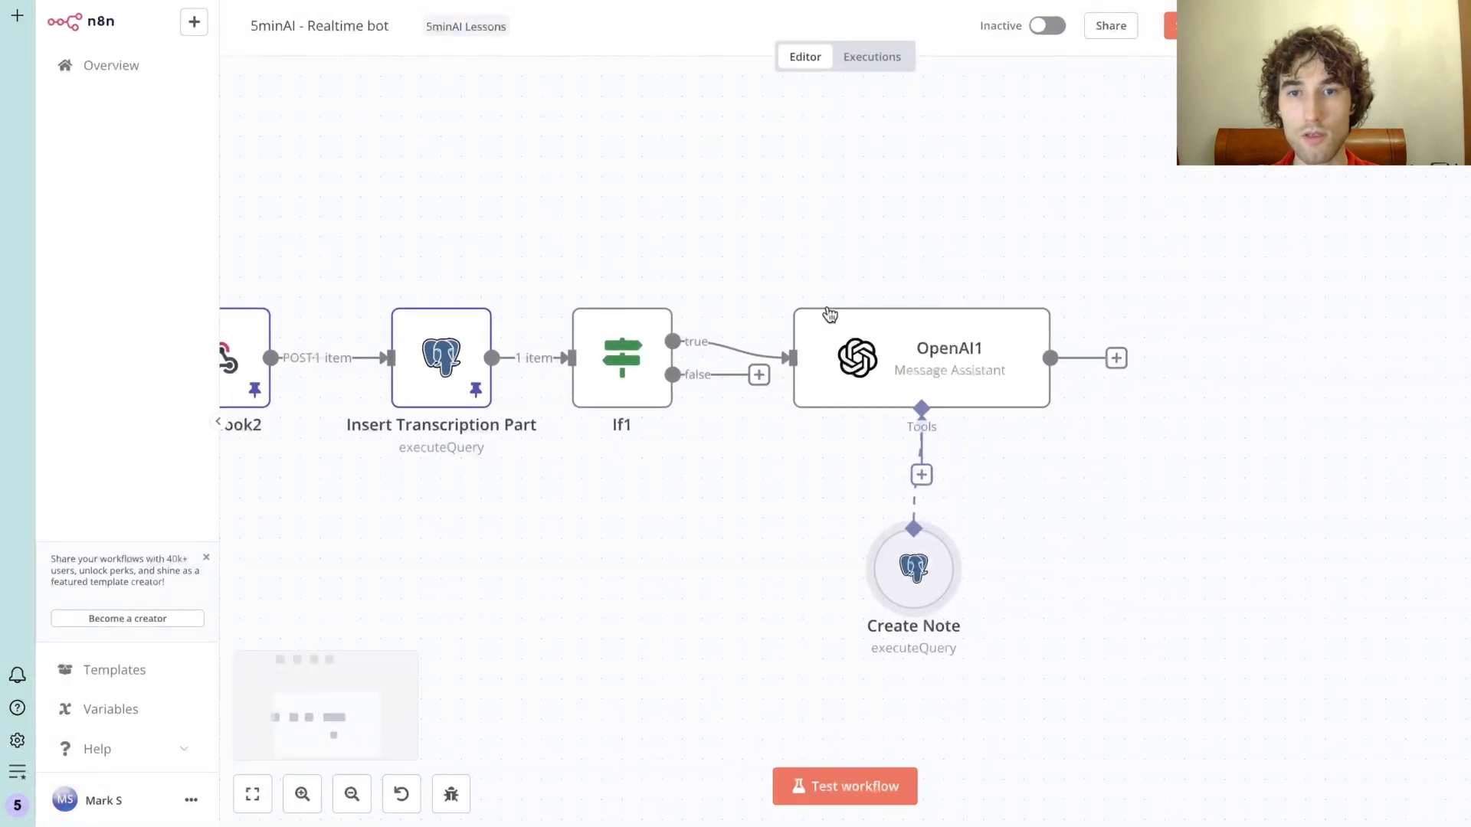
pyautogui.moveTo(882, 365)
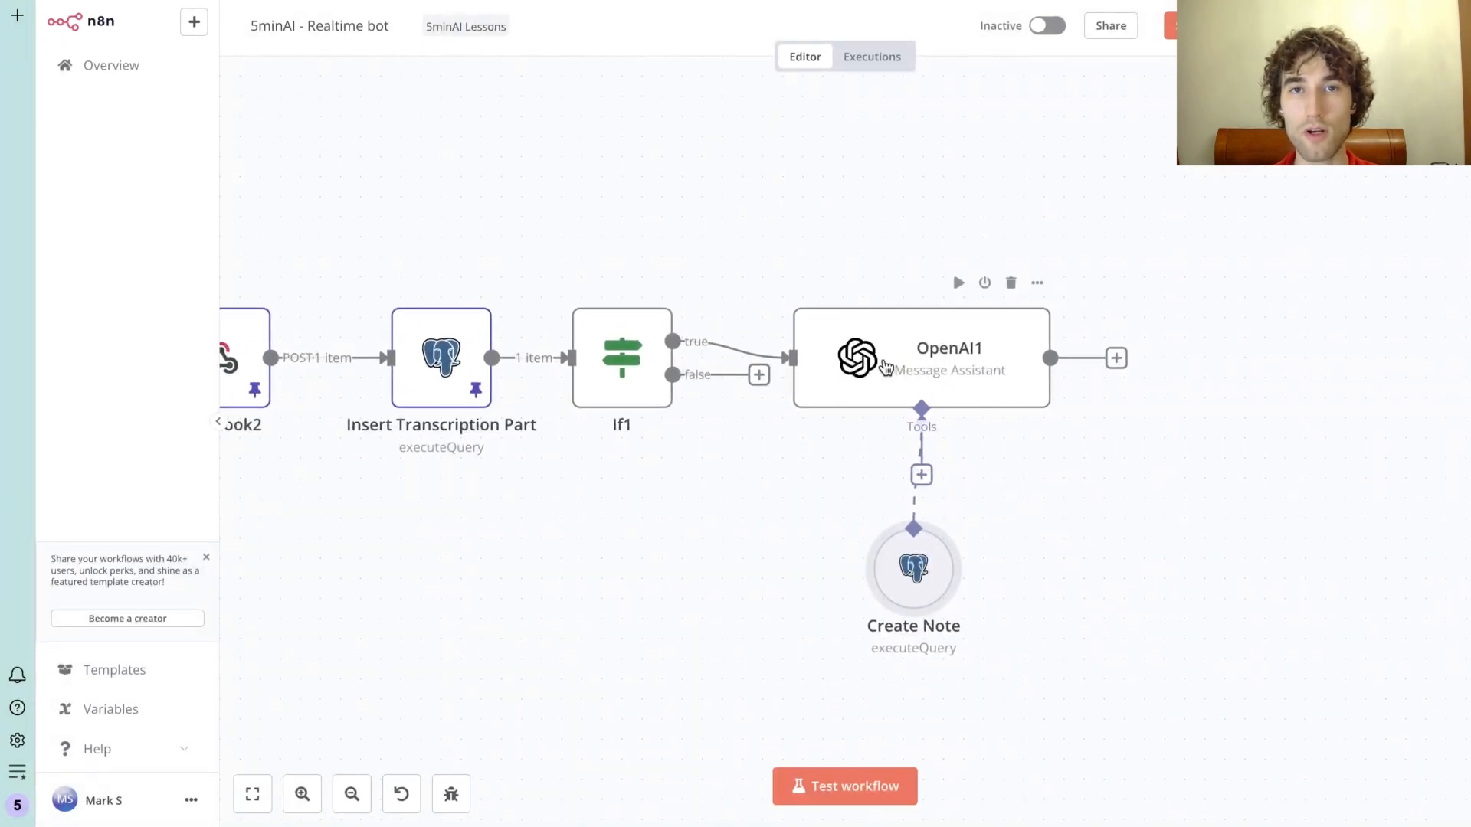